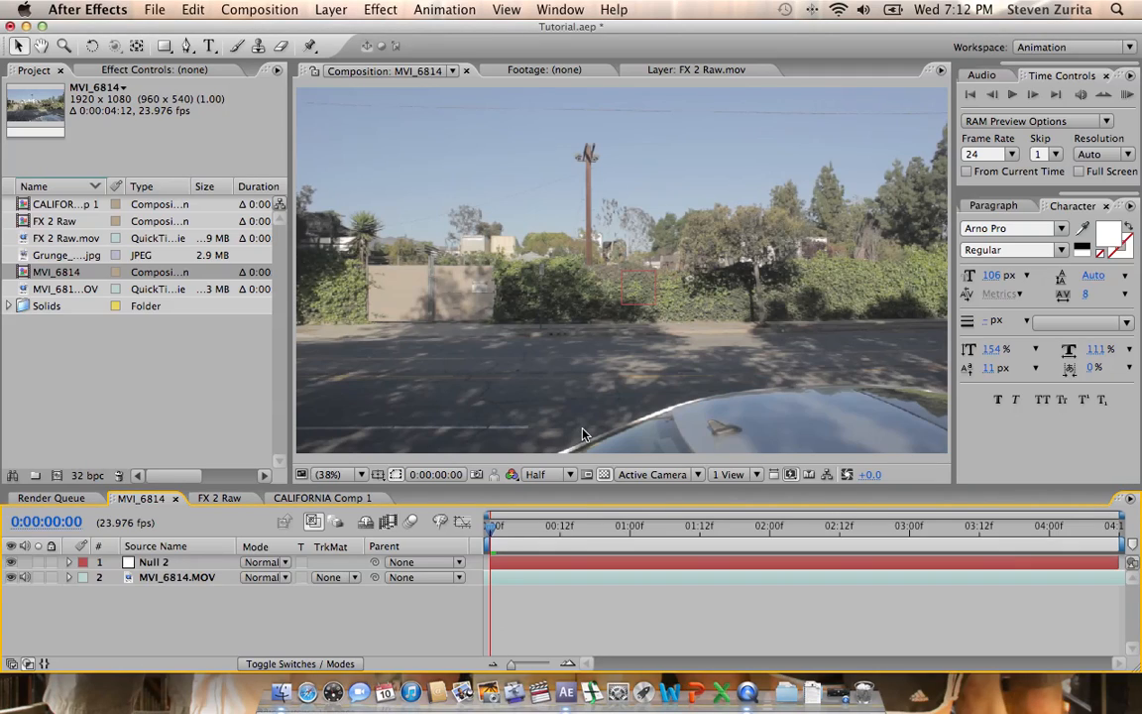
mouse_move(642, 280)
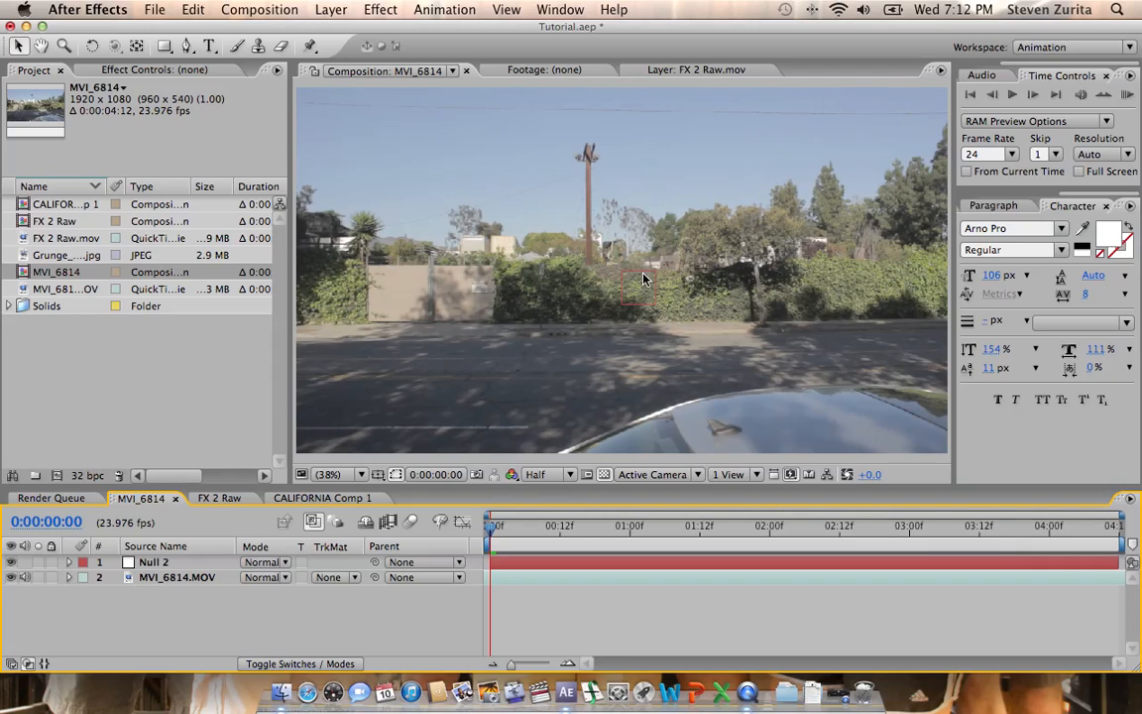
mouse_move(684, 325)
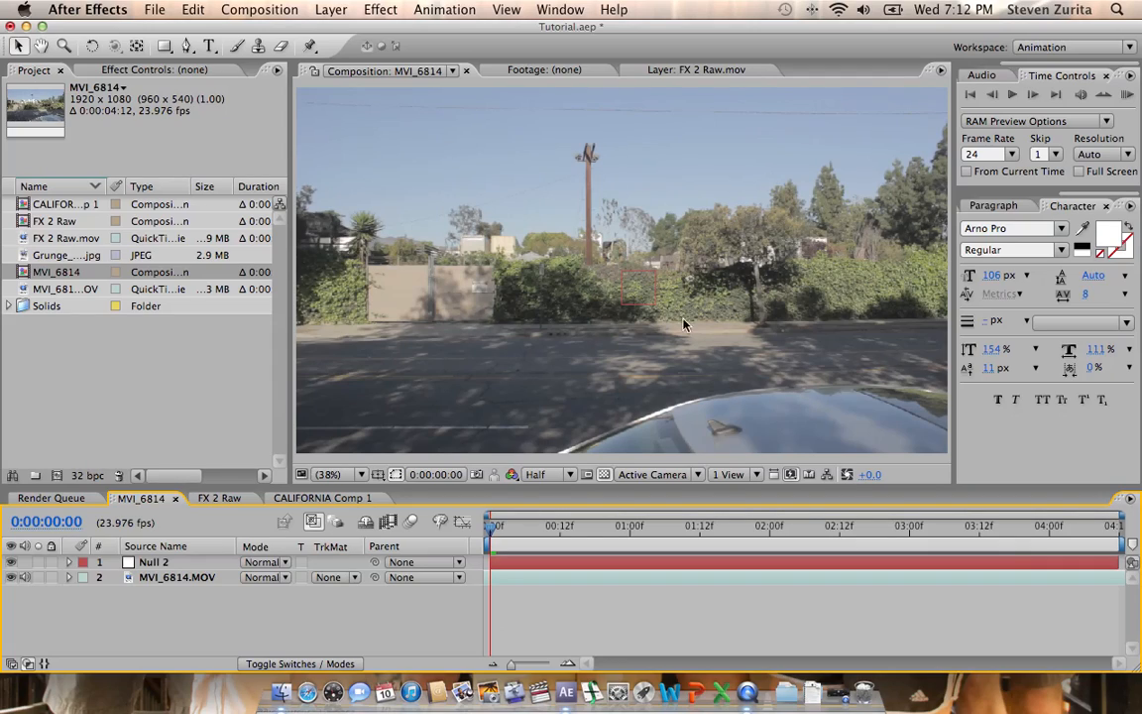
mouse_move(950, 317)
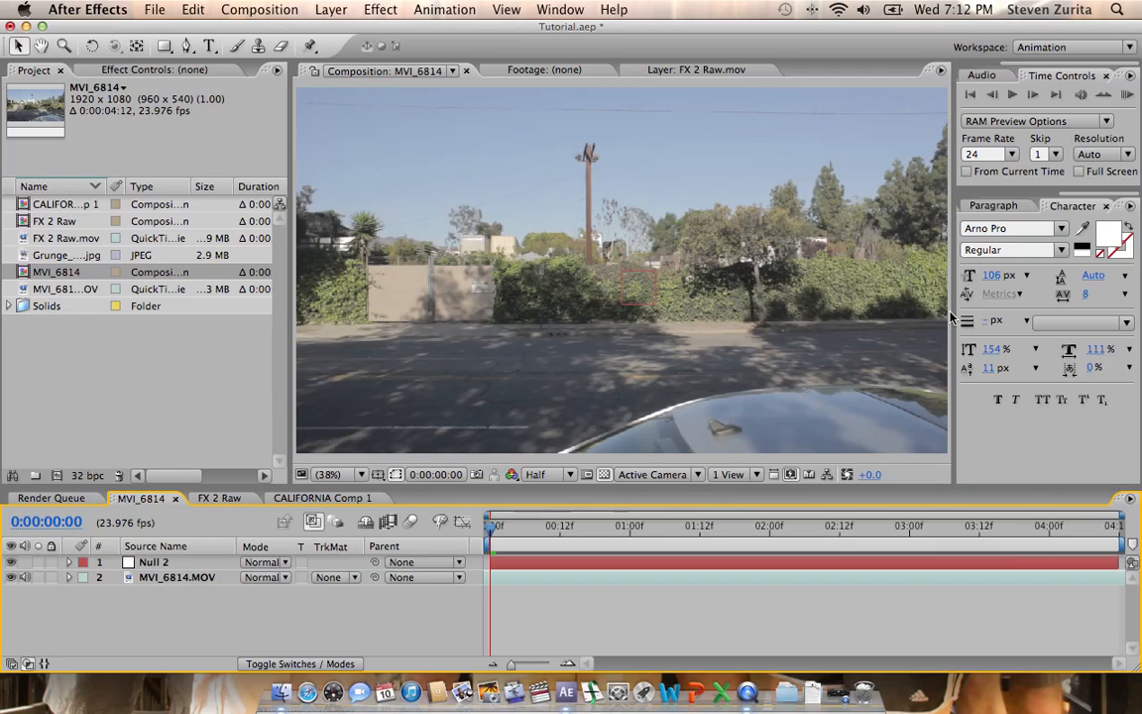
mouse_move(565, 427)
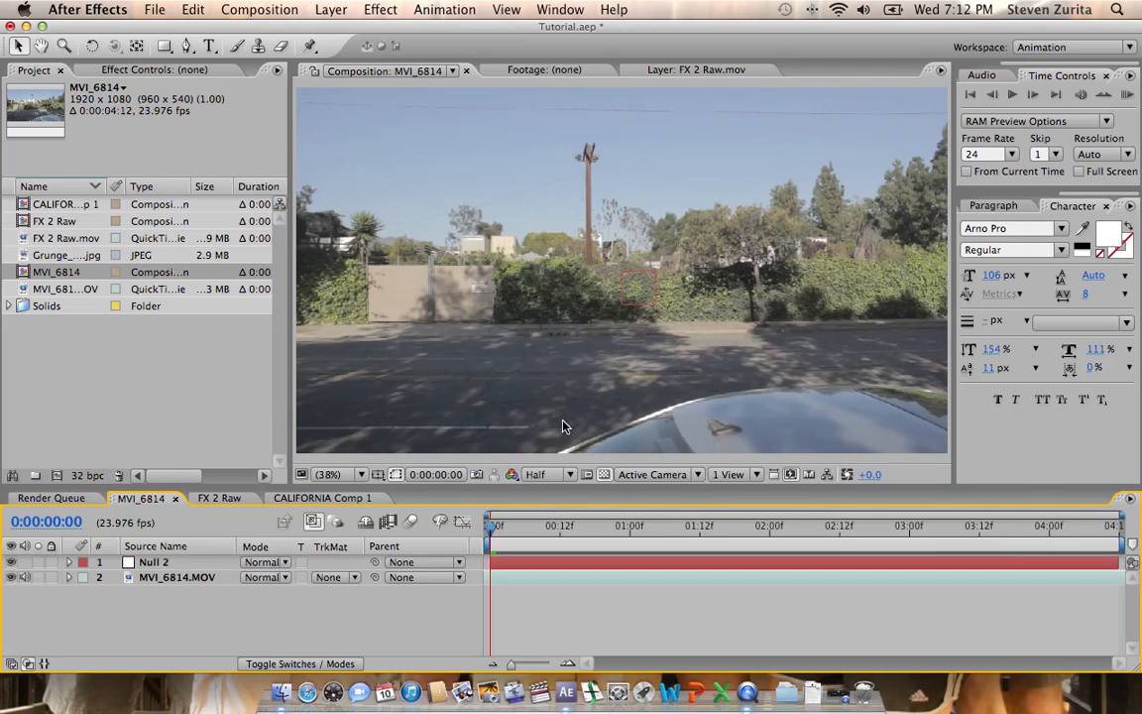
mouse_move(630, 520)
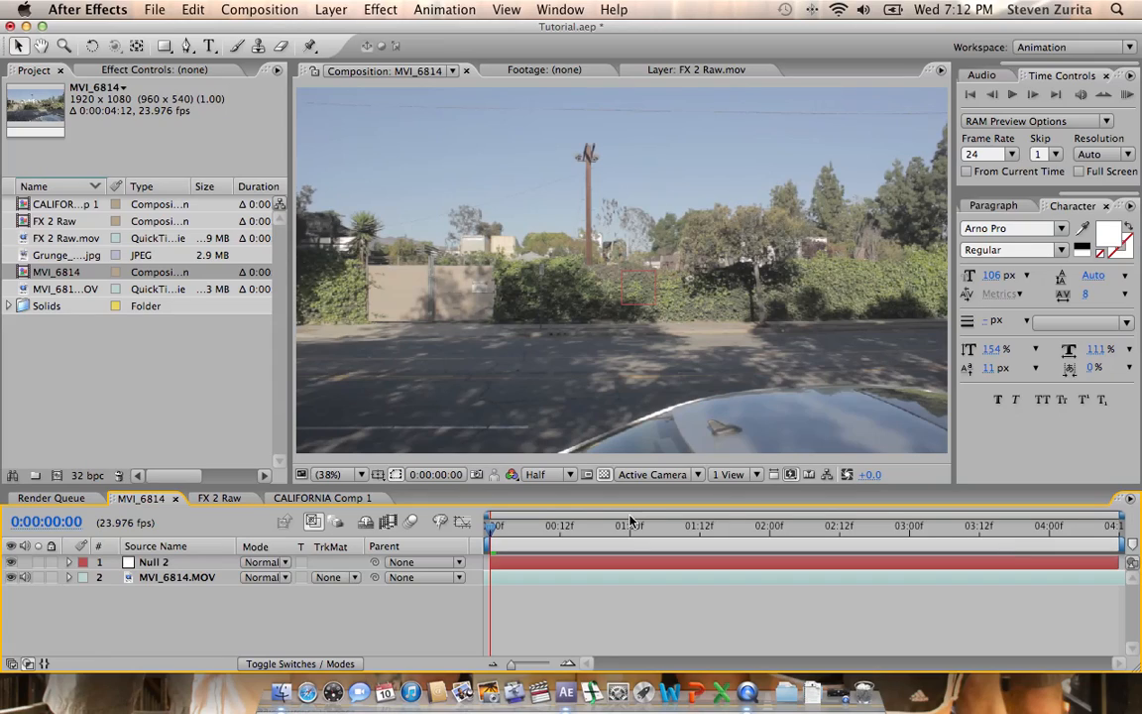
mouse_move(645, 581)
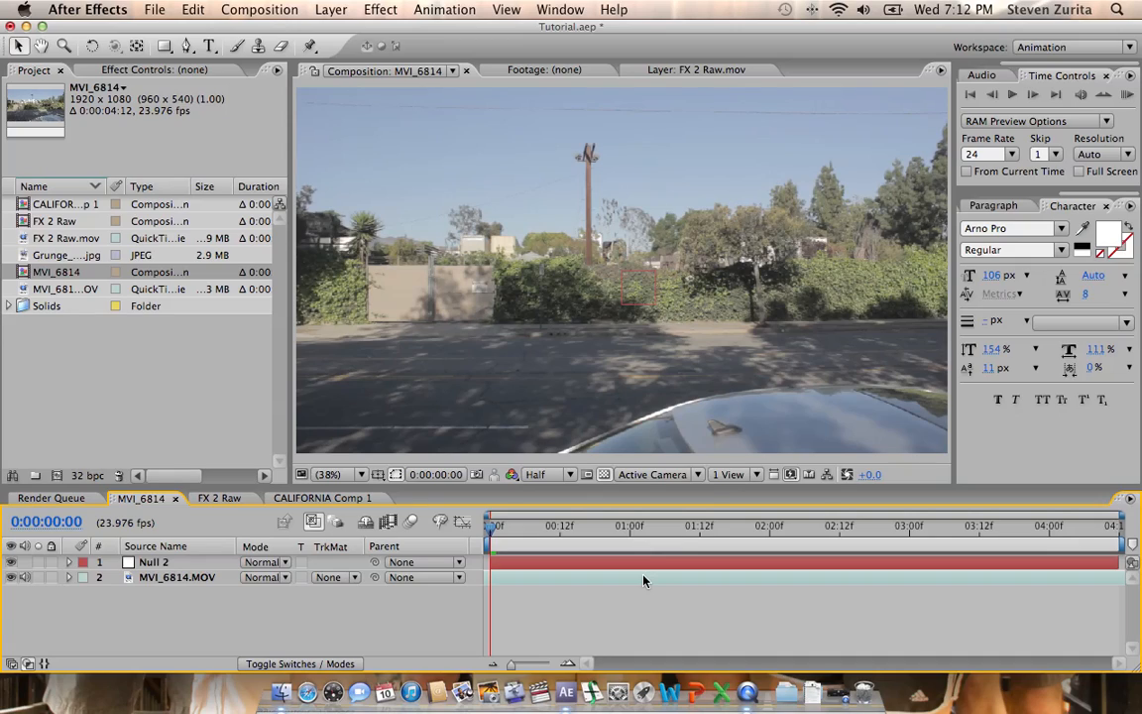
Compare the FX 2 Raw wand shot and return to the MVI_6814 street composition.
click(219, 498)
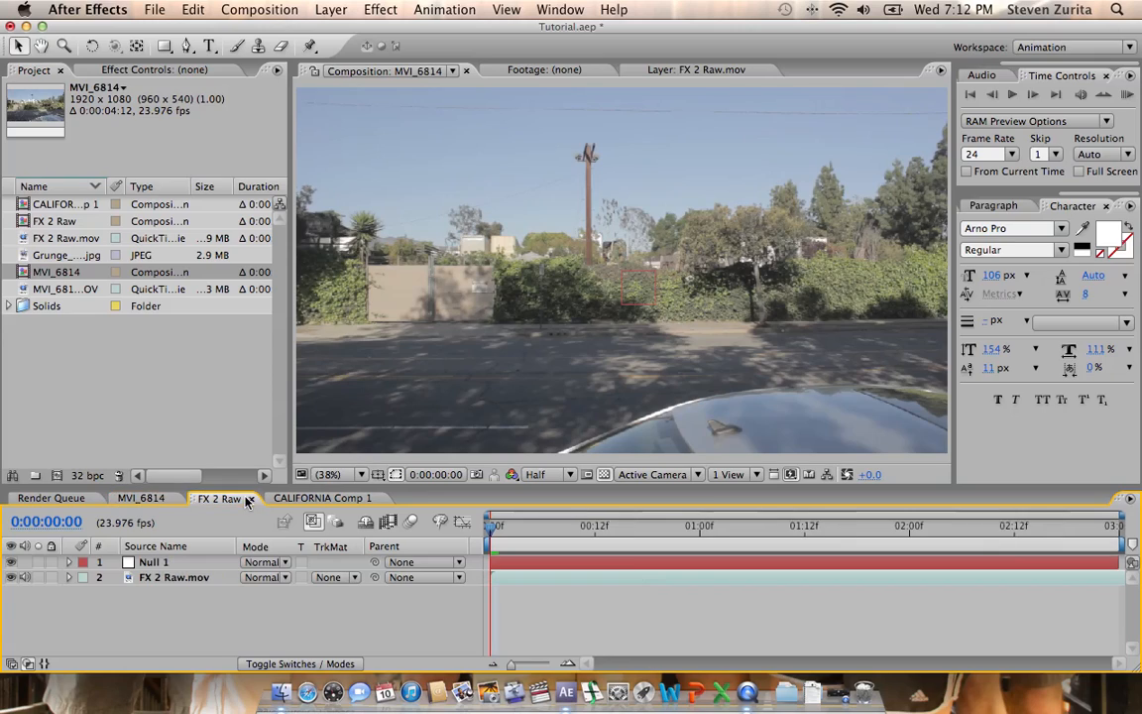
click(218, 497)
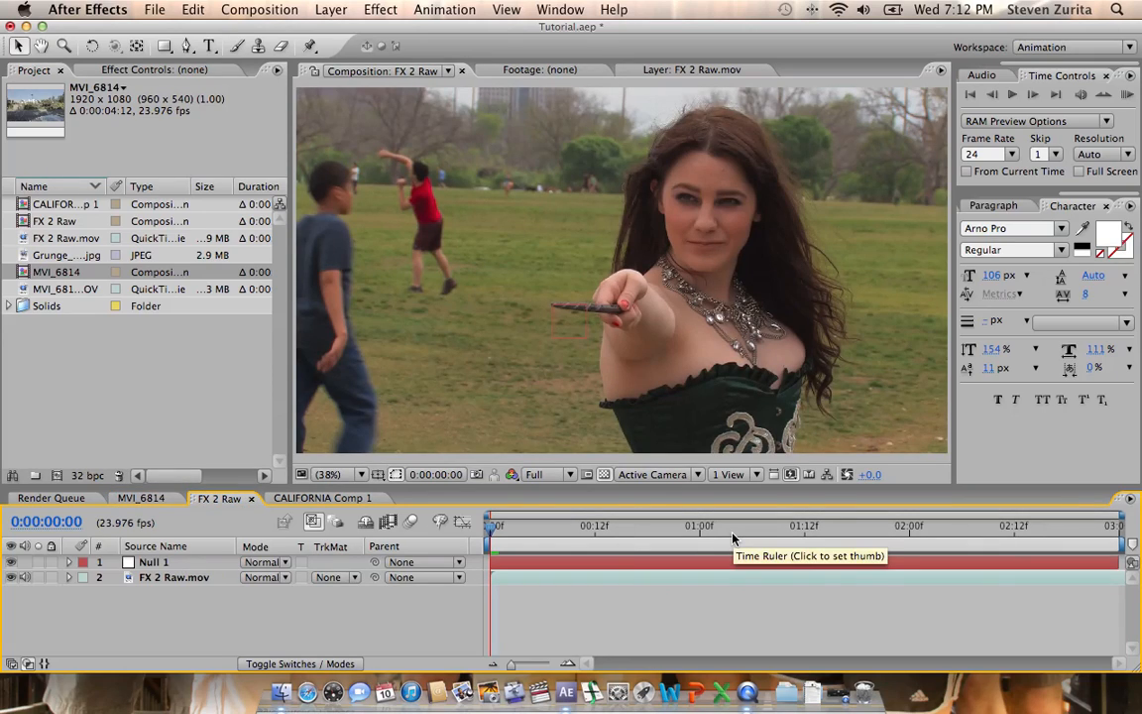
click(141, 498)
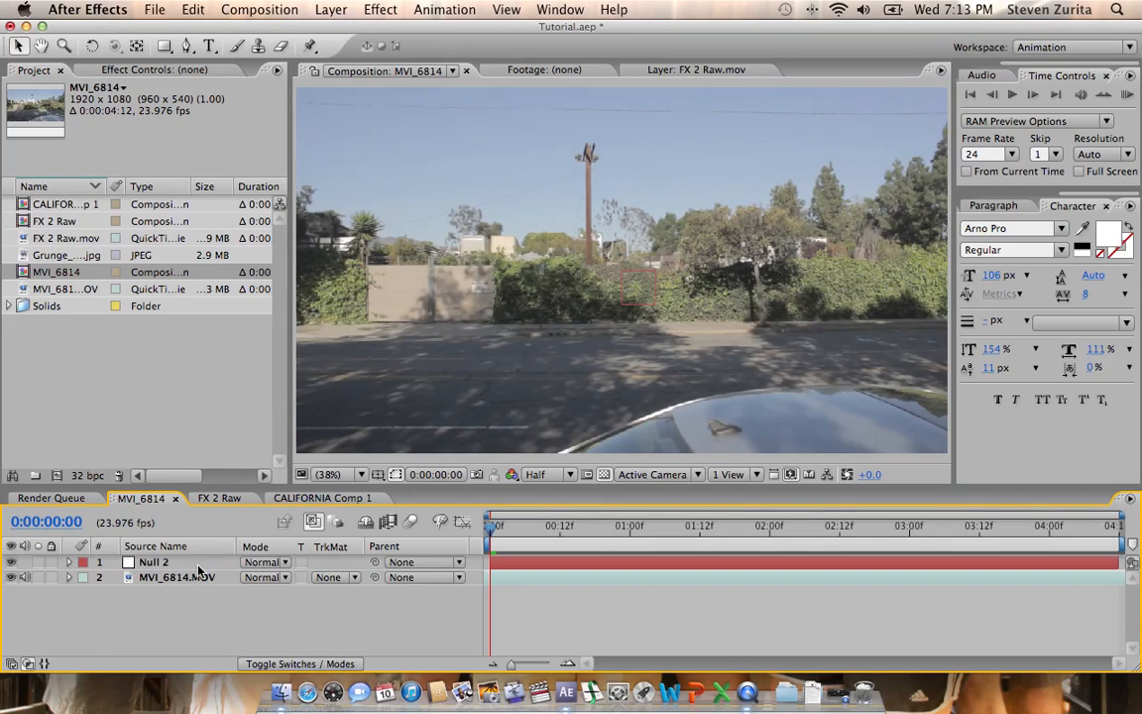
Select Null 2 and bring the Tracker Controls forward for the street footage.
click(154, 563)
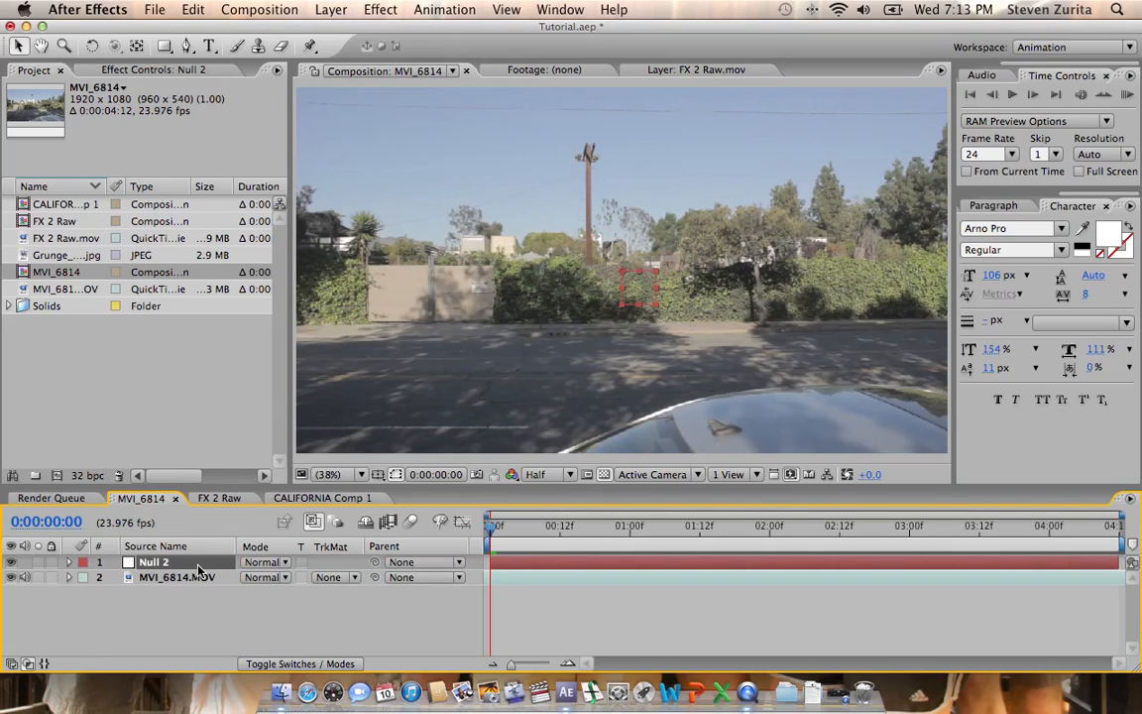
click(331, 8)
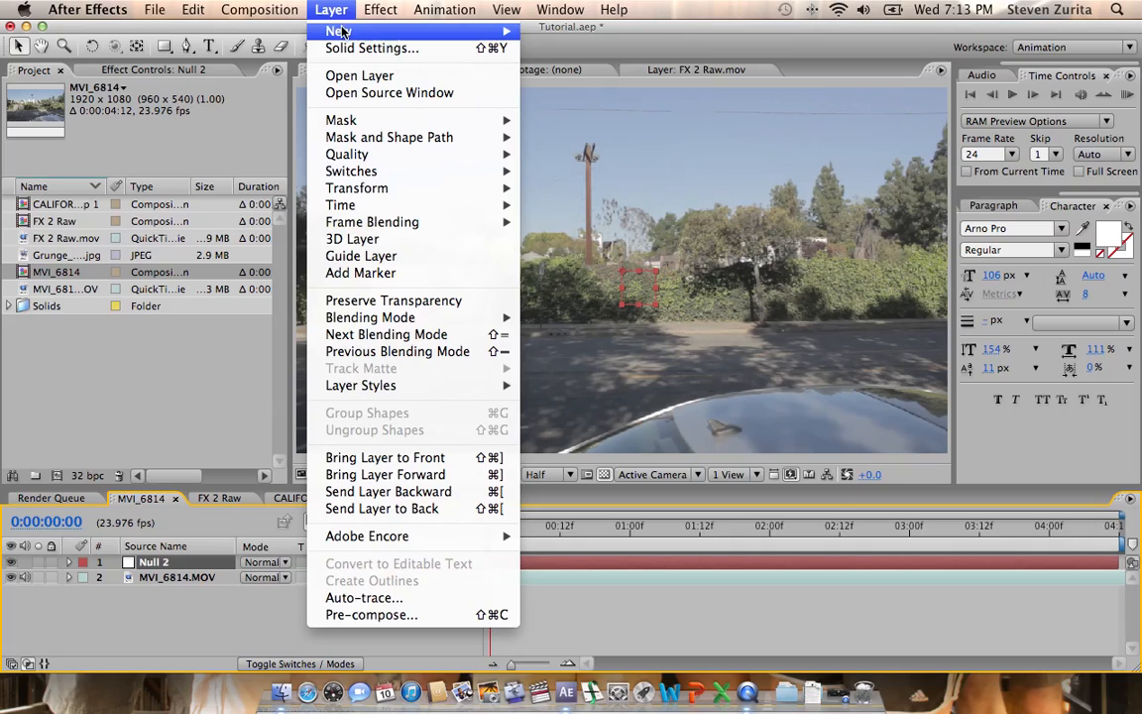
click(331, 8)
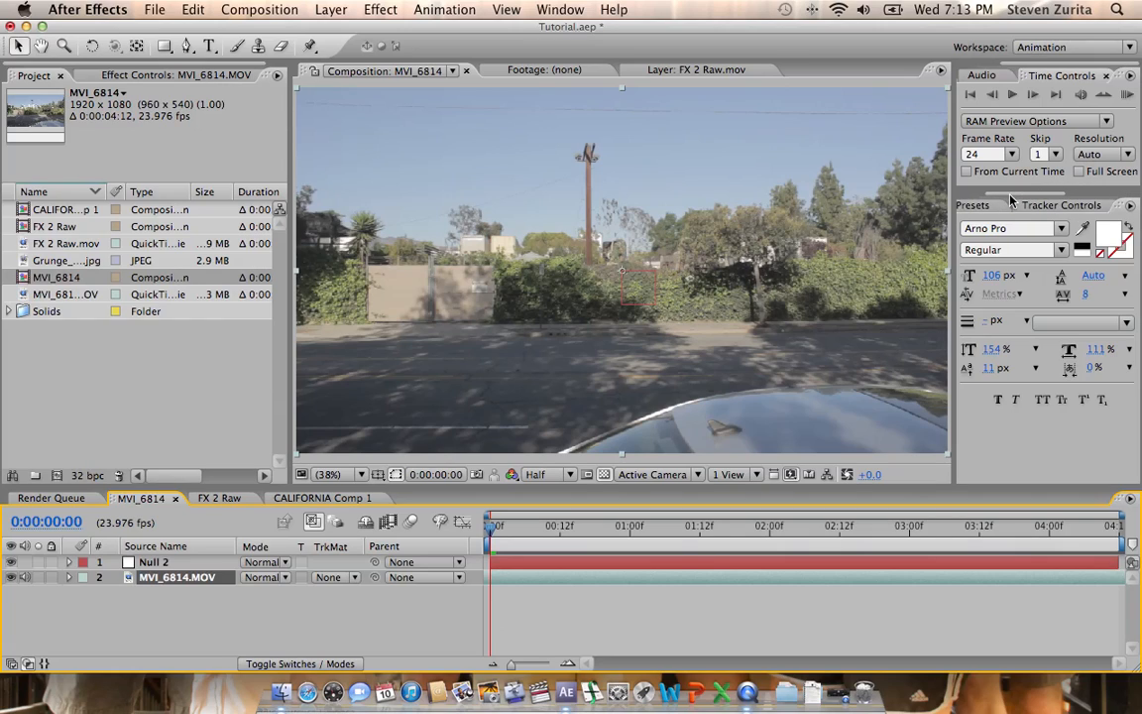
click(1058, 204)
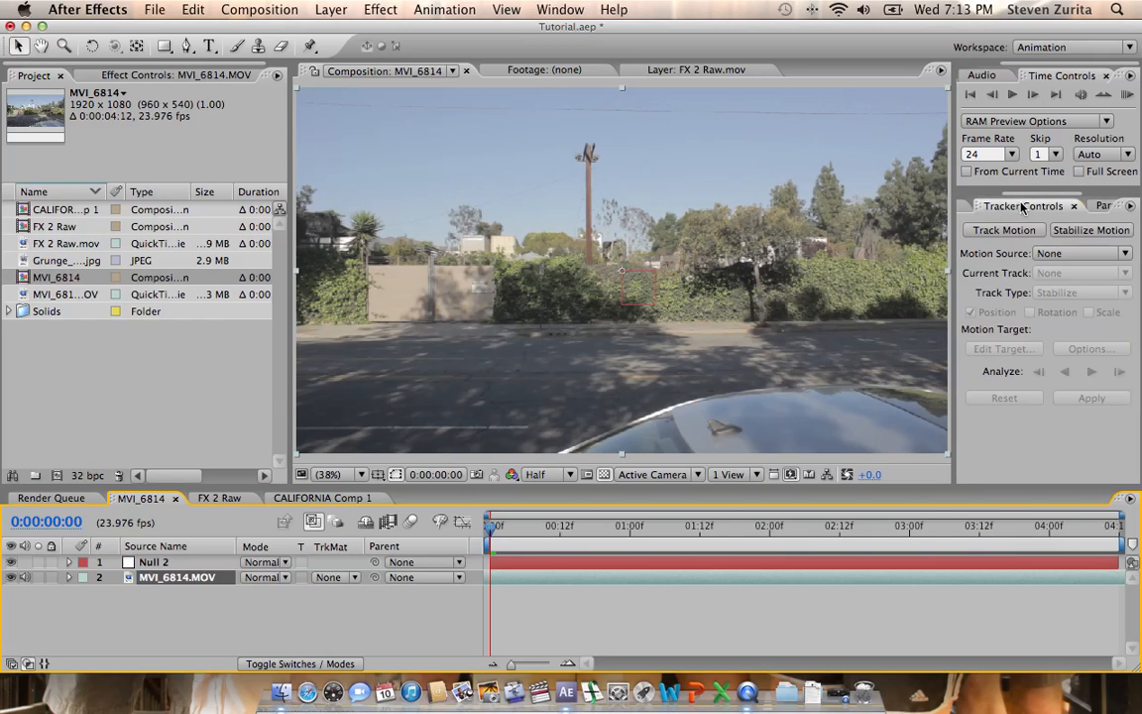
Start a Transform motion track on the street footage targeting Null 2, point on the trunk top.
click(1003, 230)
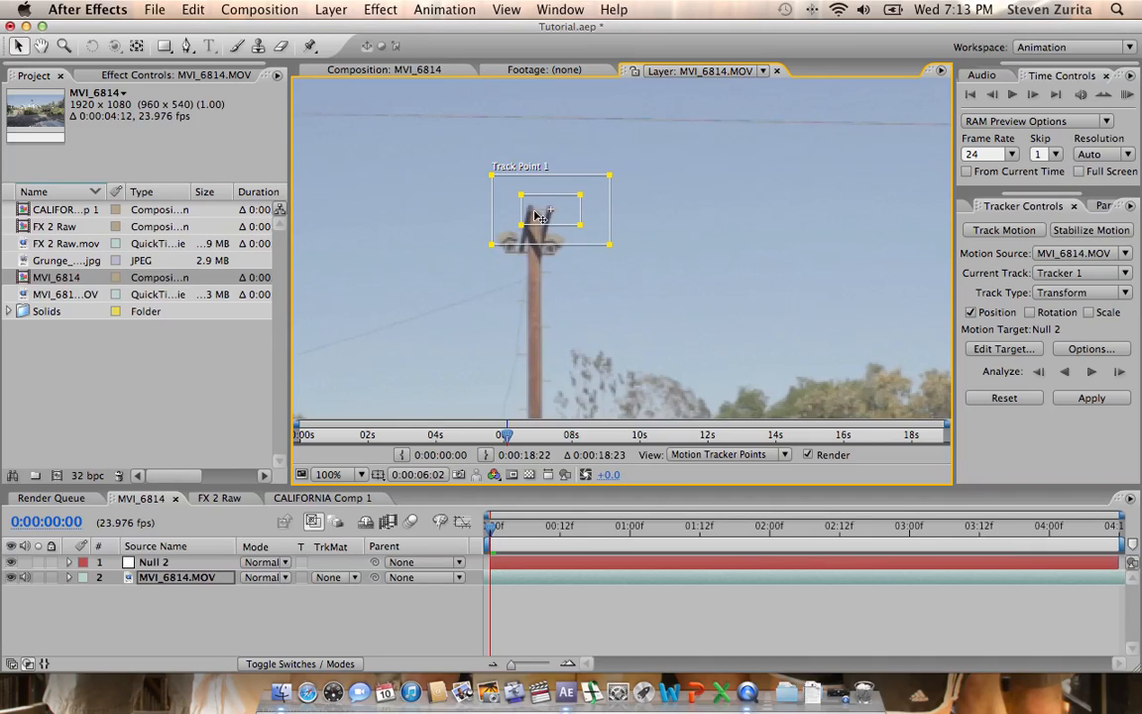
mouse_move(841, 325)
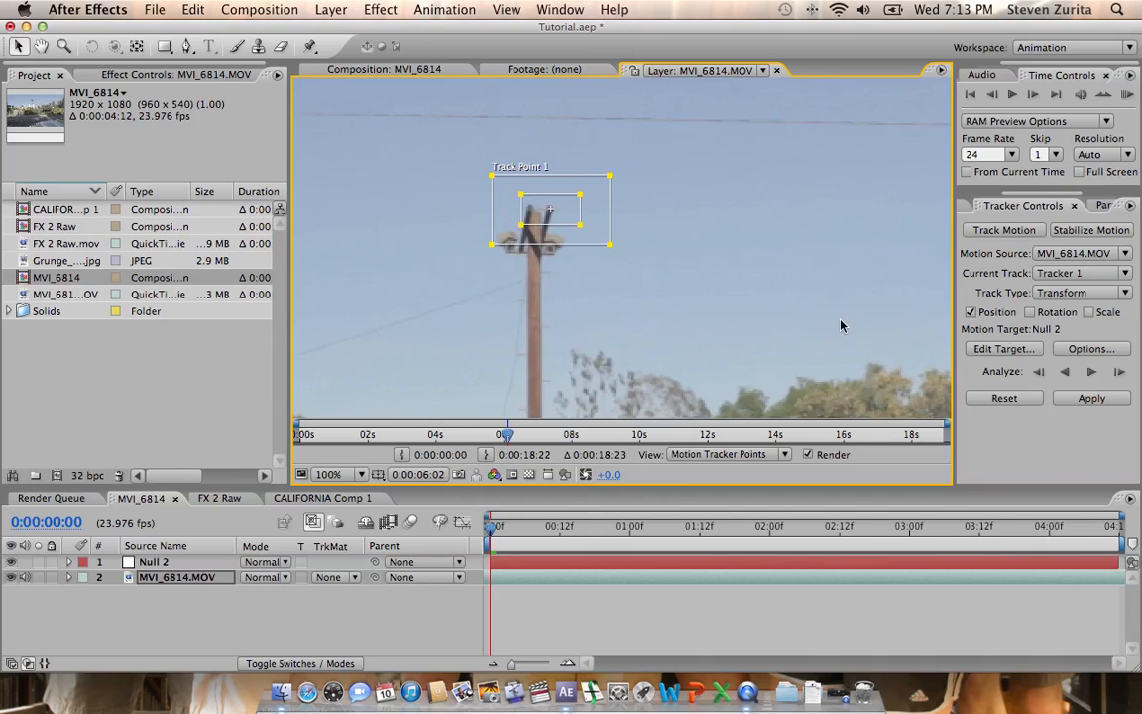
mouse_move(584, 238)
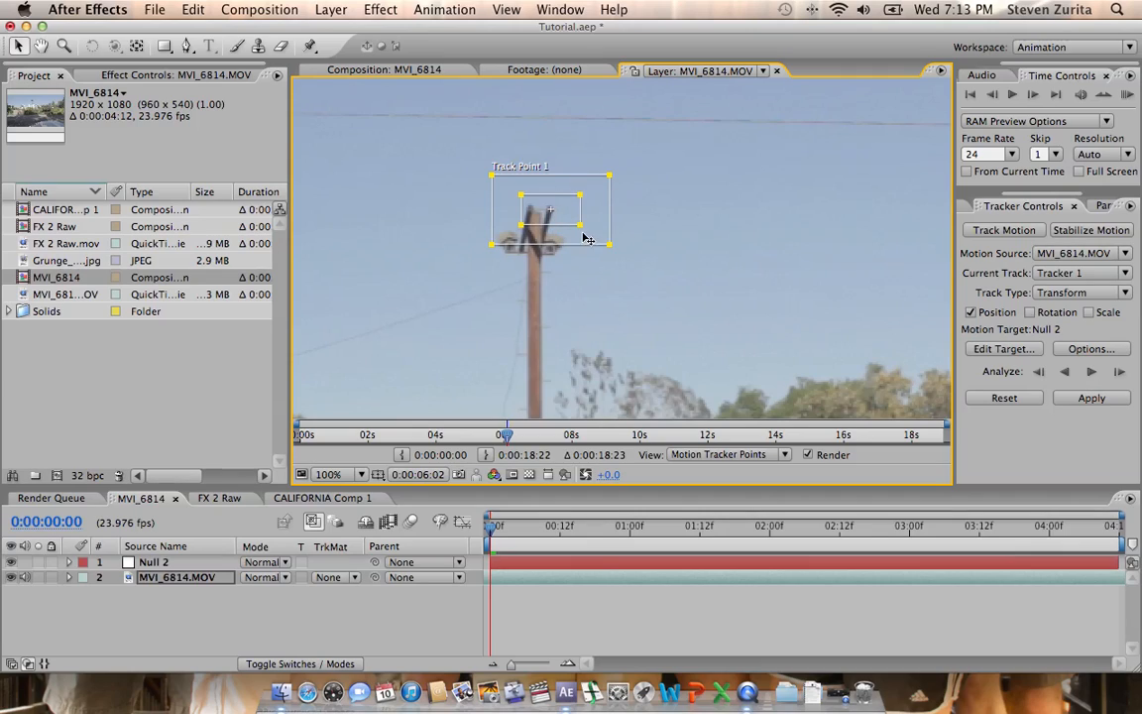
mouse_move(811, 366)
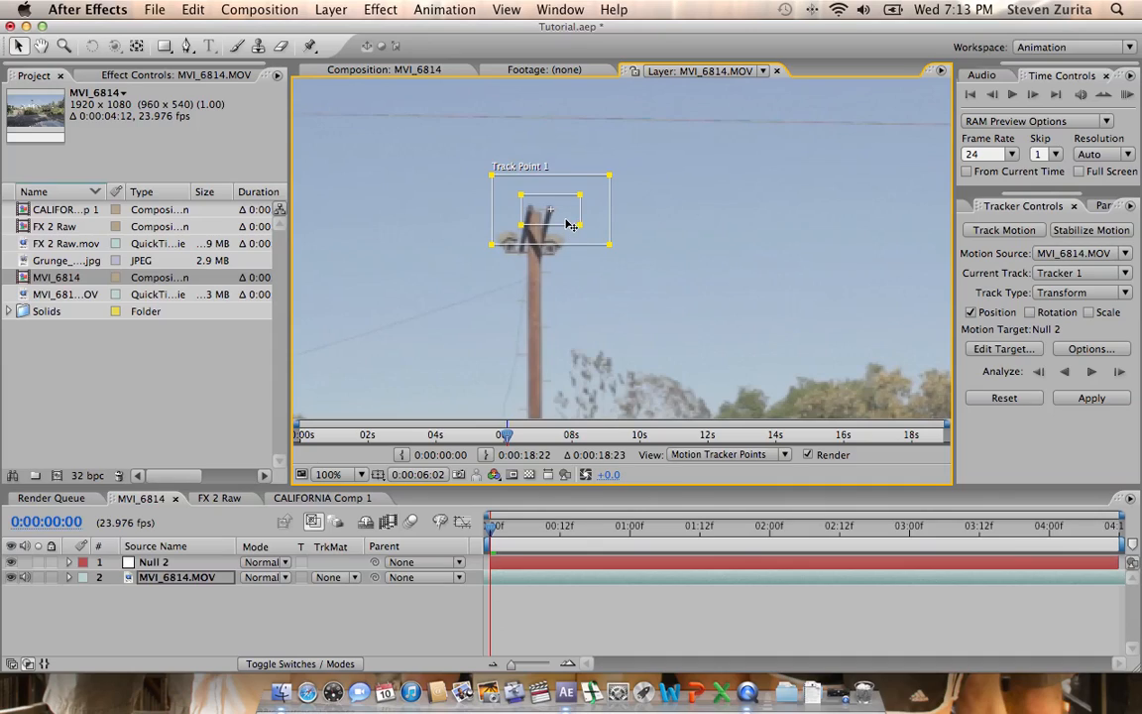
mouse_move(712, 244)
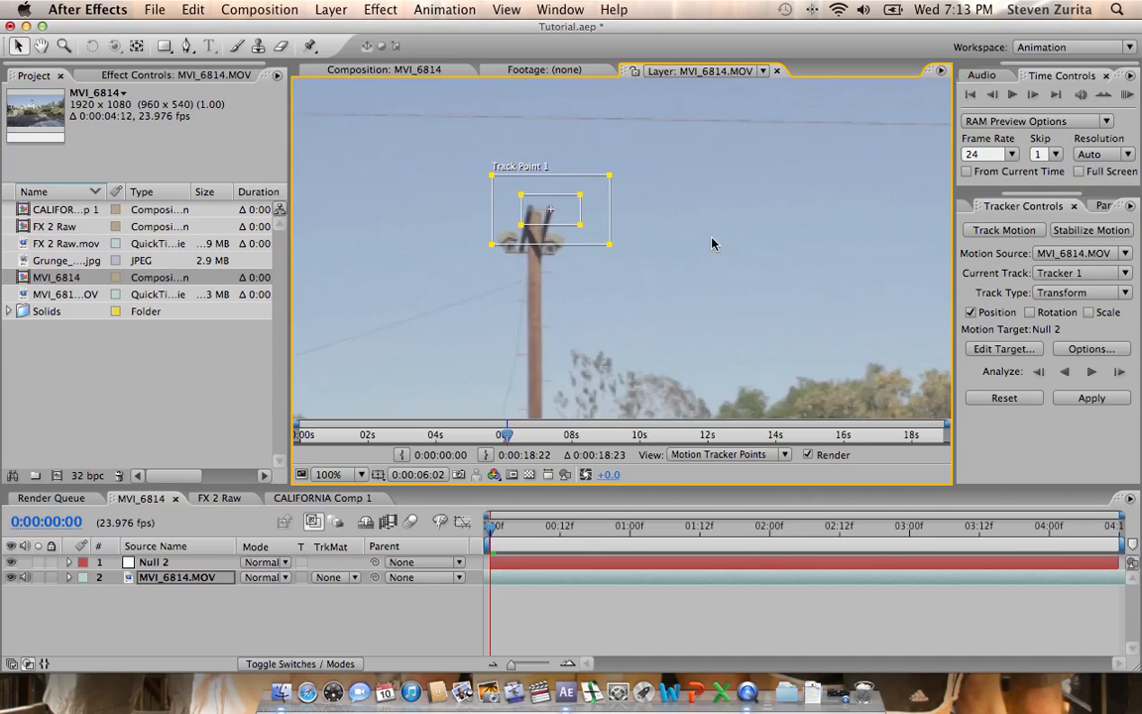
mouse_move(1090, 370)
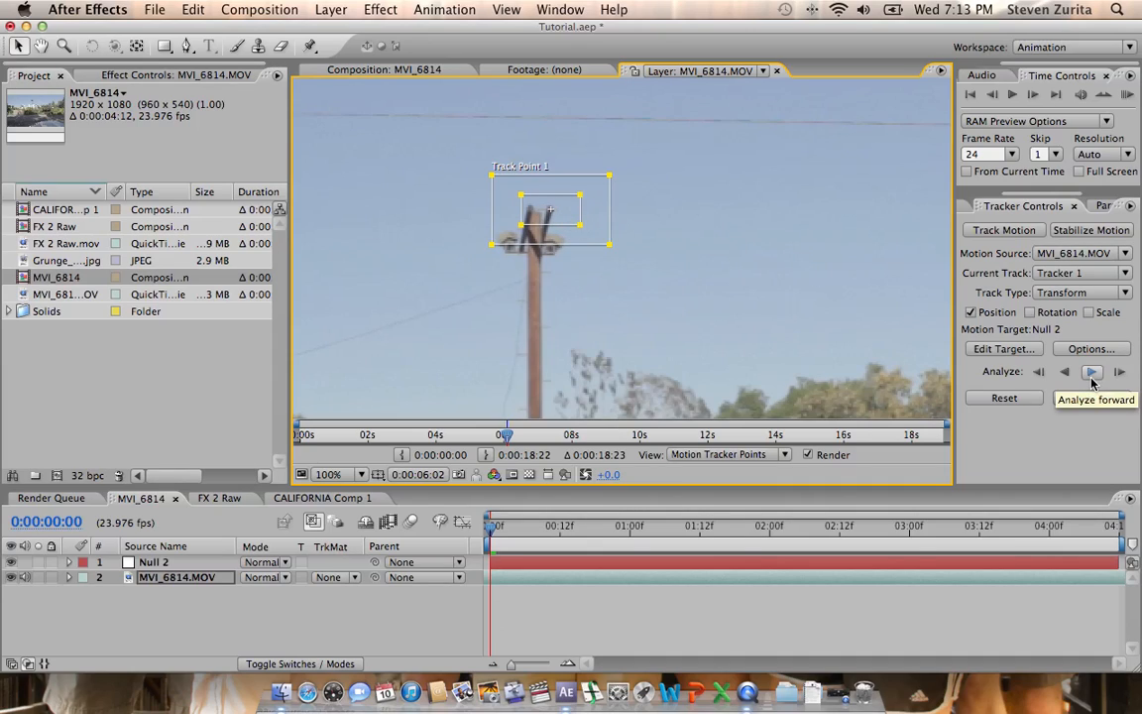
Analyze the pole-top track forward through roughly ten seconds of the street clip.
click(1092, 371)
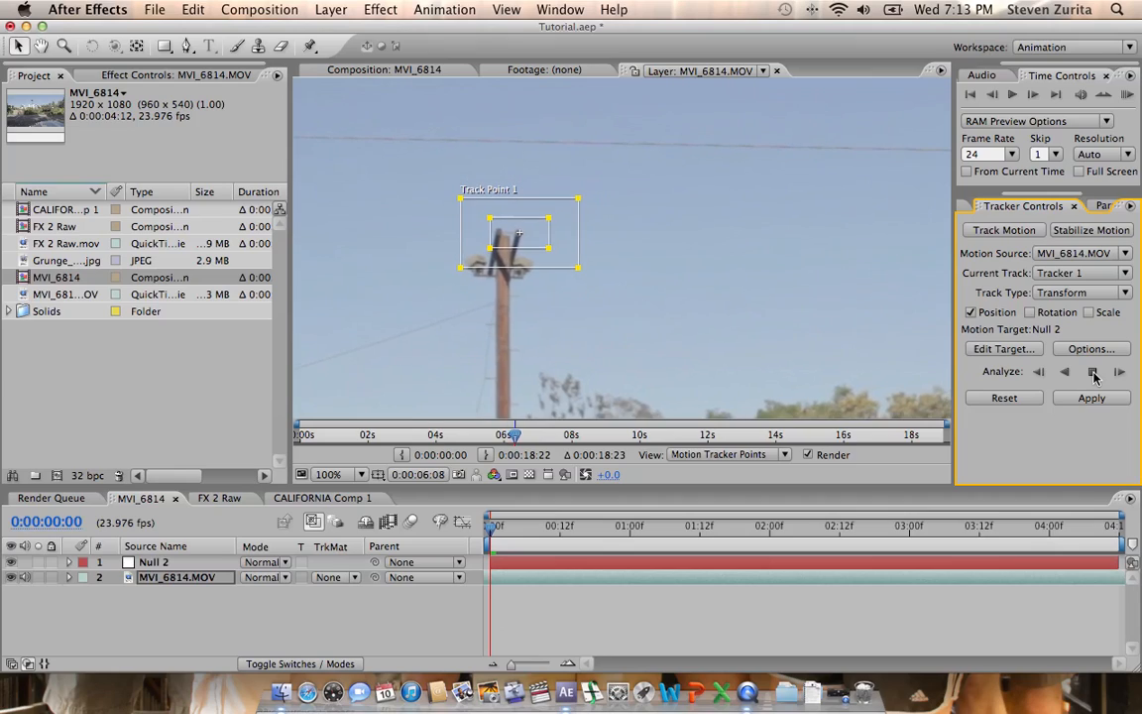
click(1094, 371)
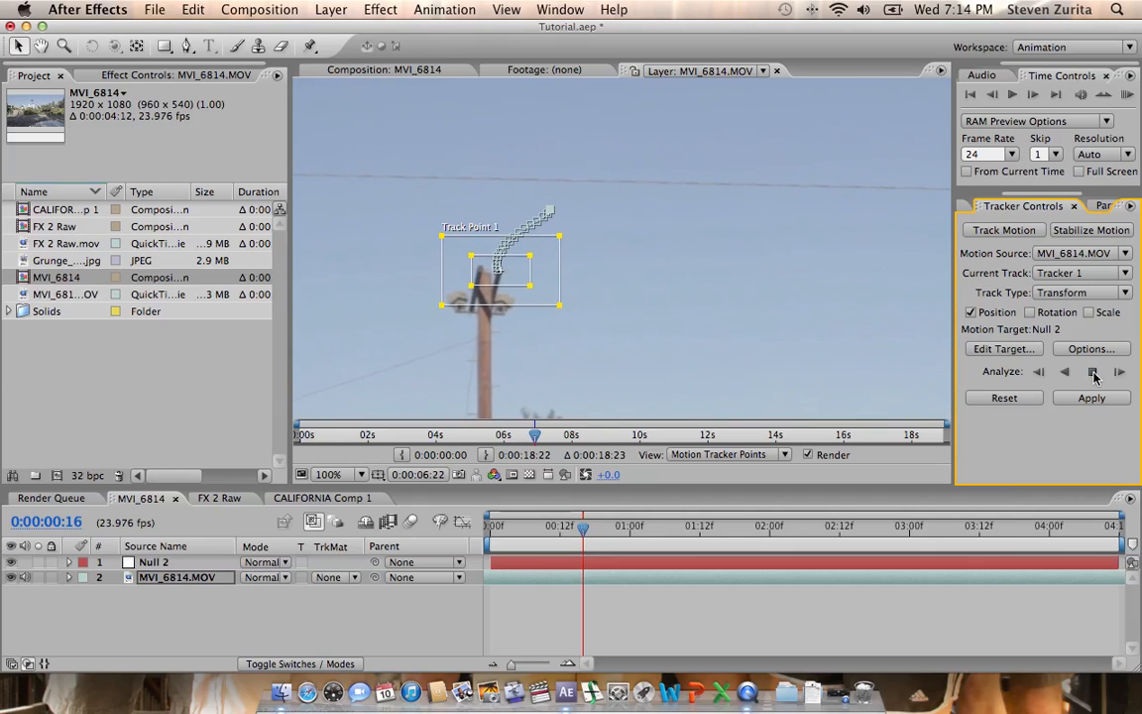
click(1094, 371)
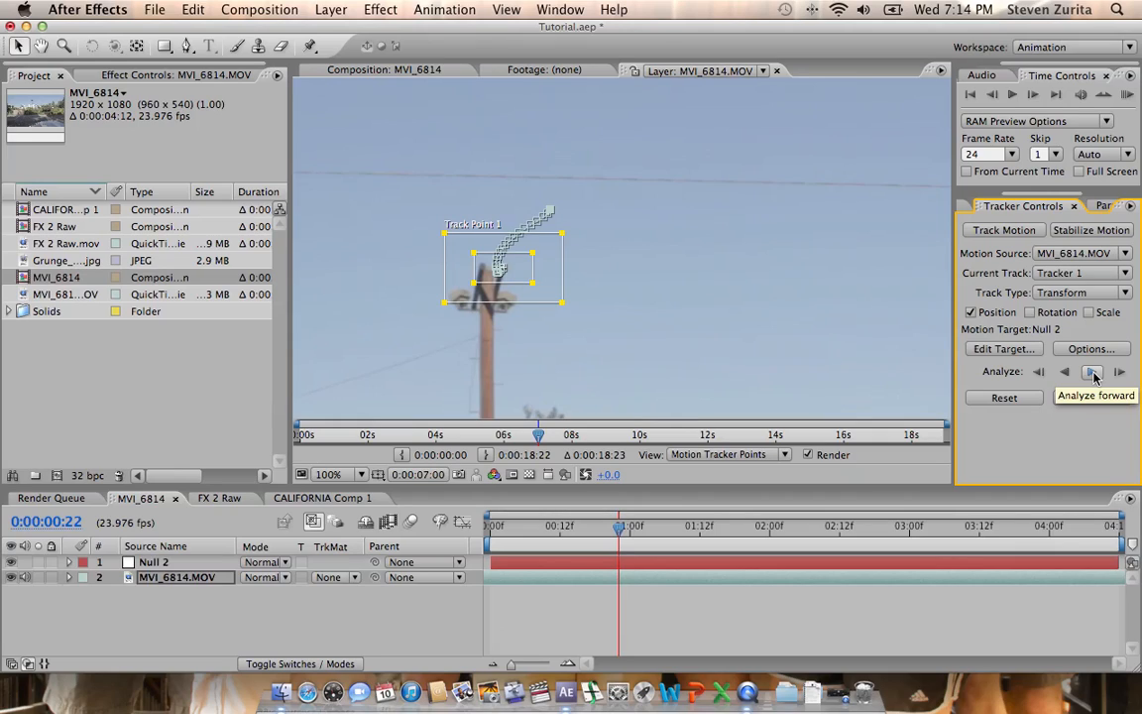
click(1093, 373)
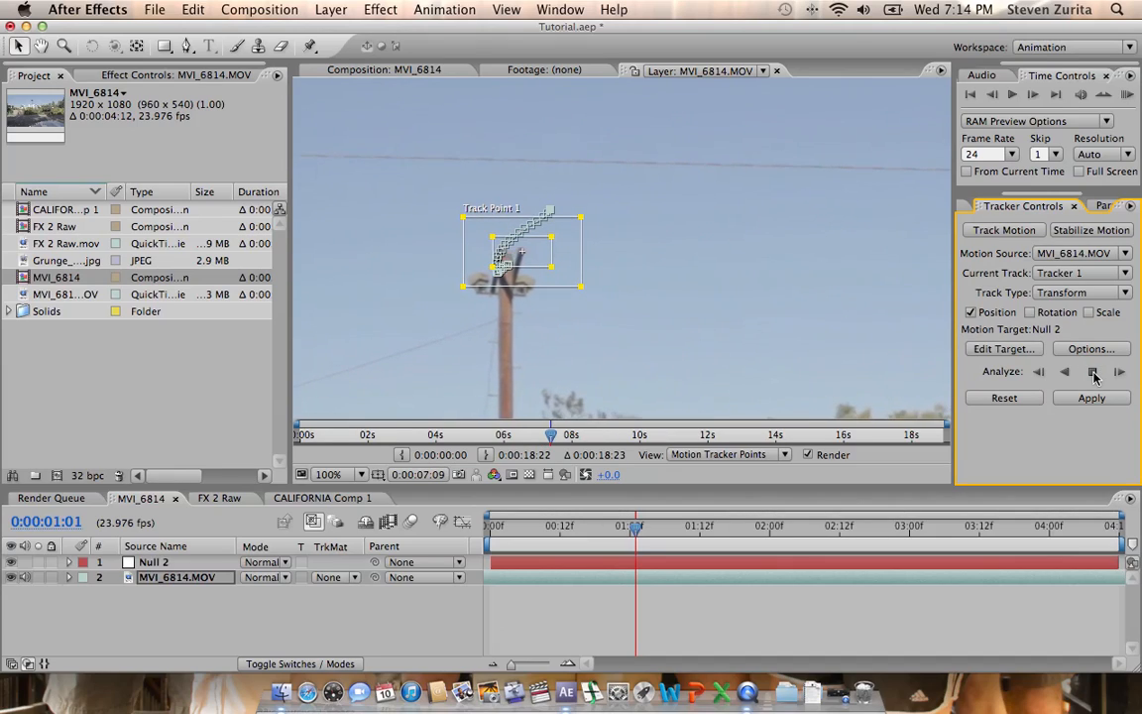
click(1118, 371)
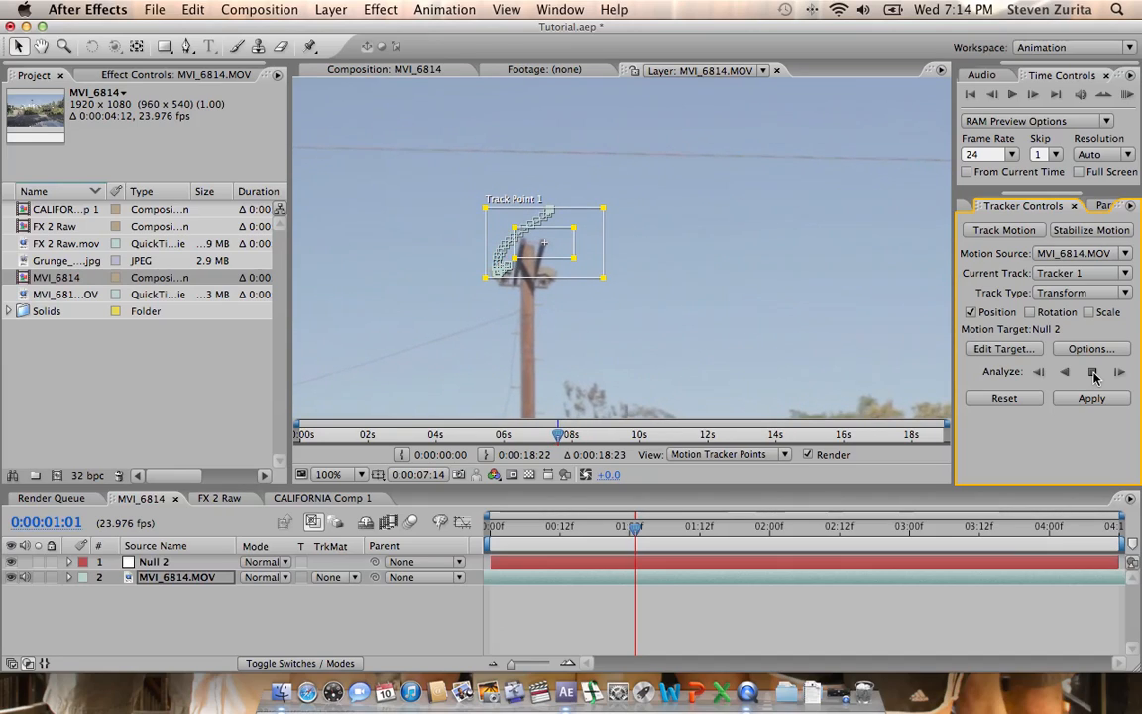
click(1118, 371)
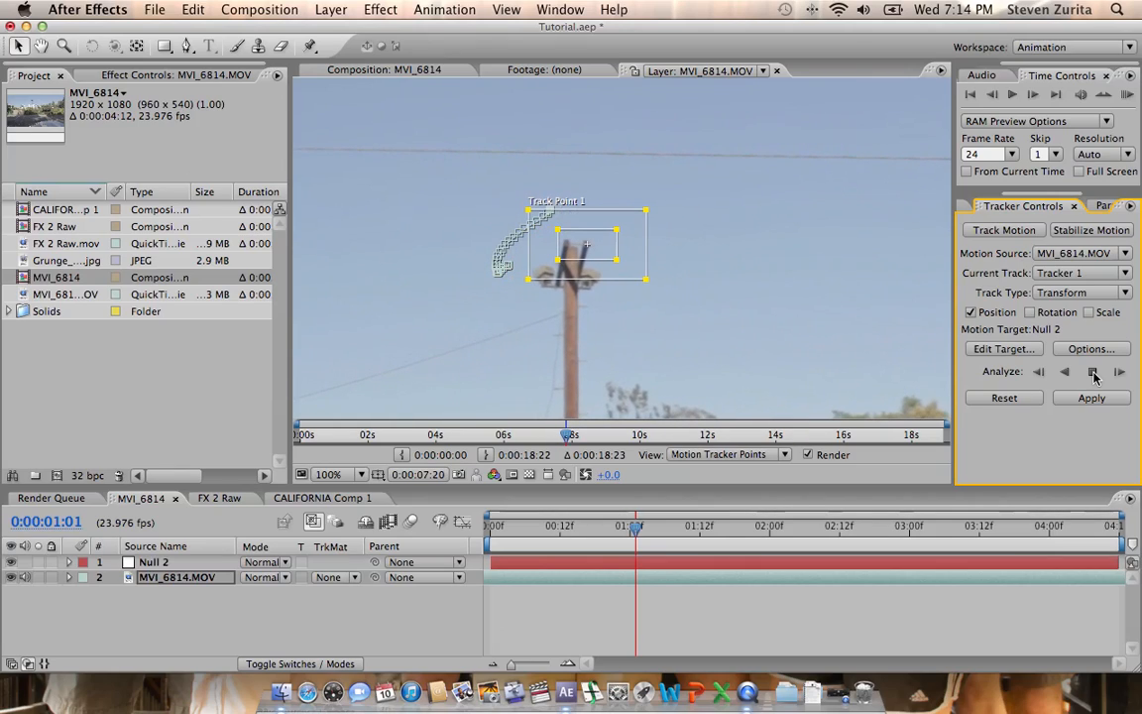
click(1118, 371)
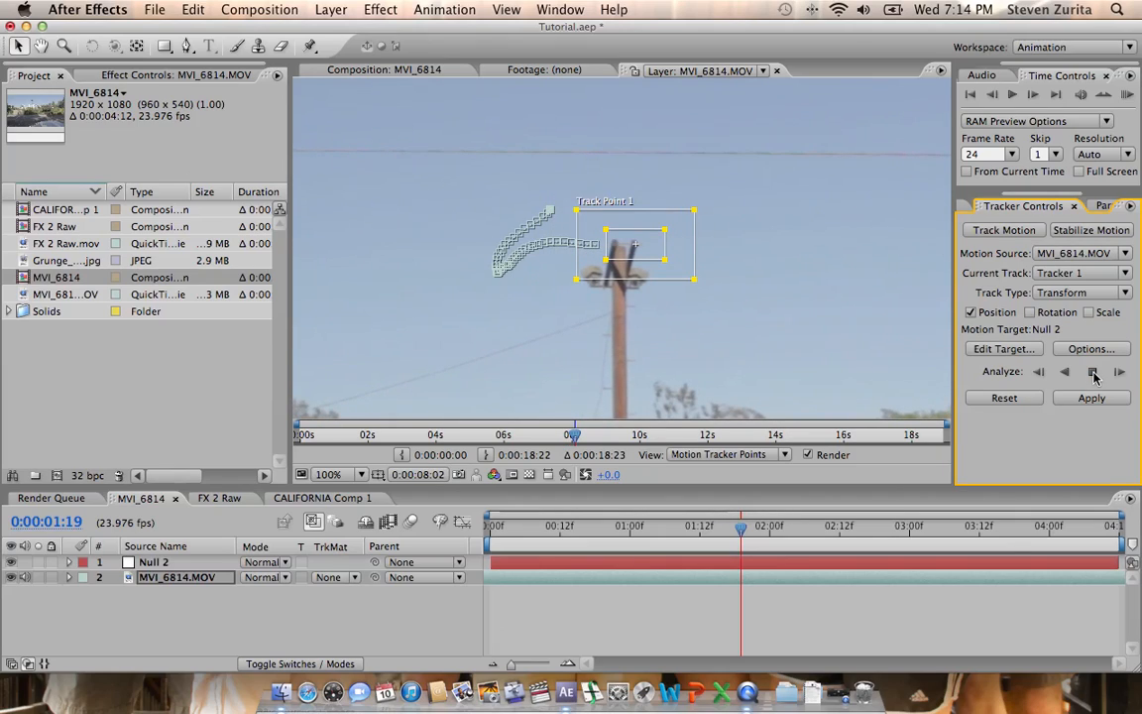
click(1118, 371)
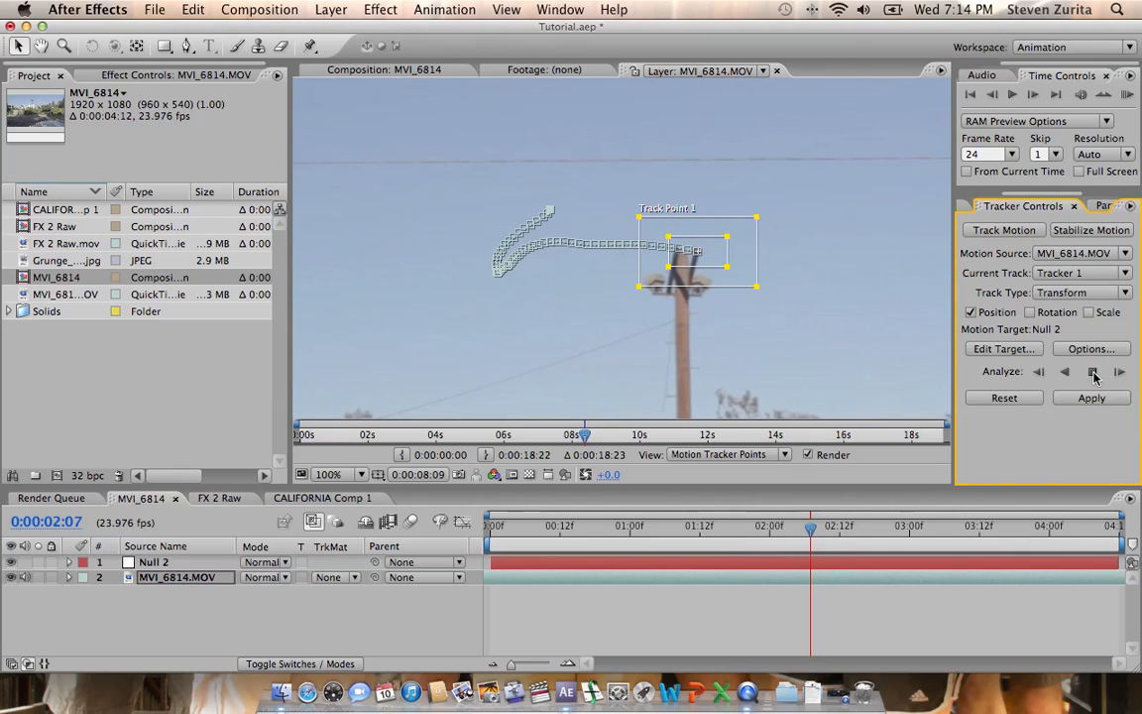
click(1095, 373)
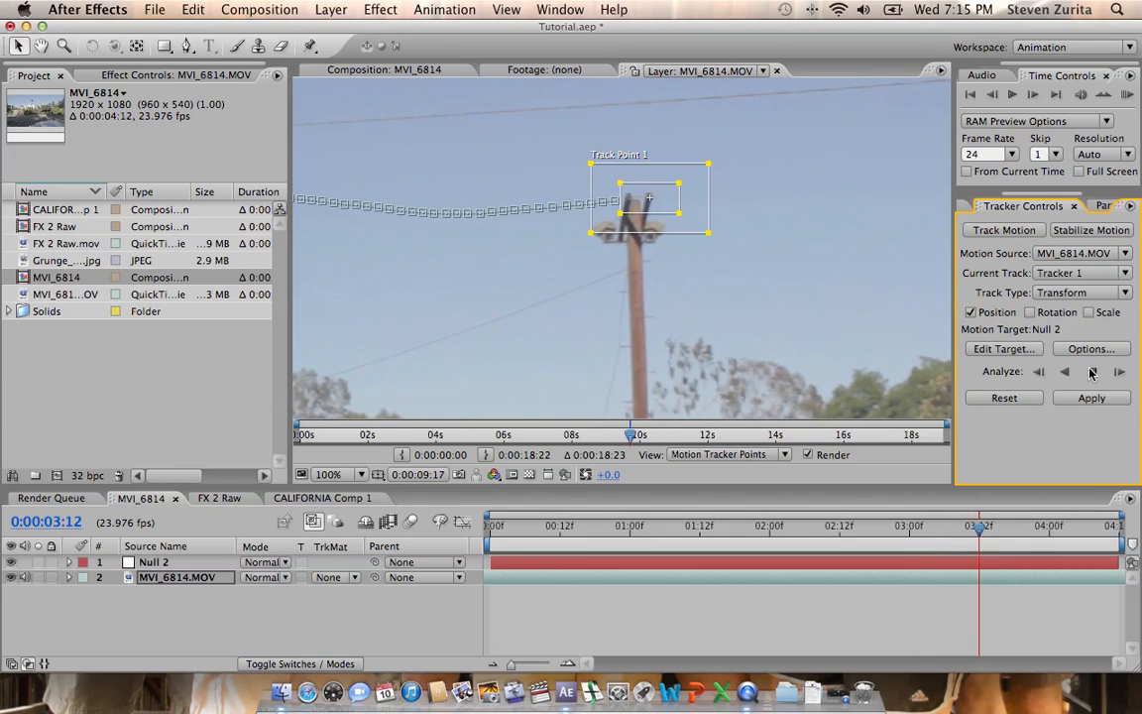
Extend the pole track a few more frames, one frame at a time.
click(1118, 371)
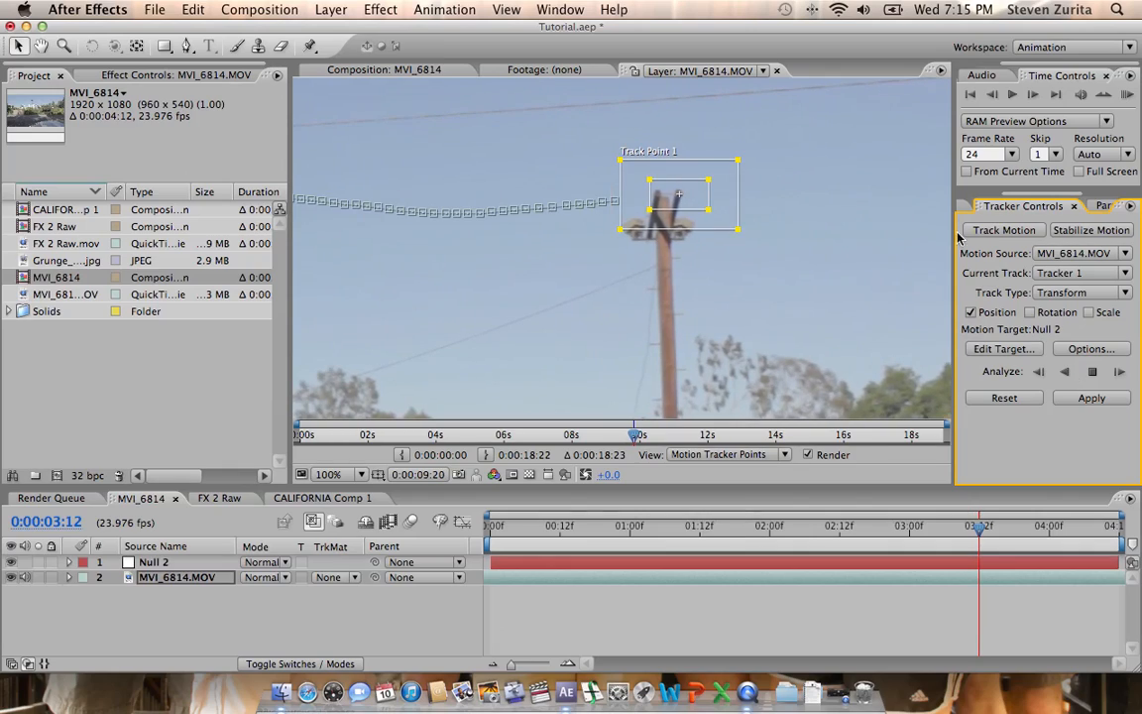
click(1118, 371)
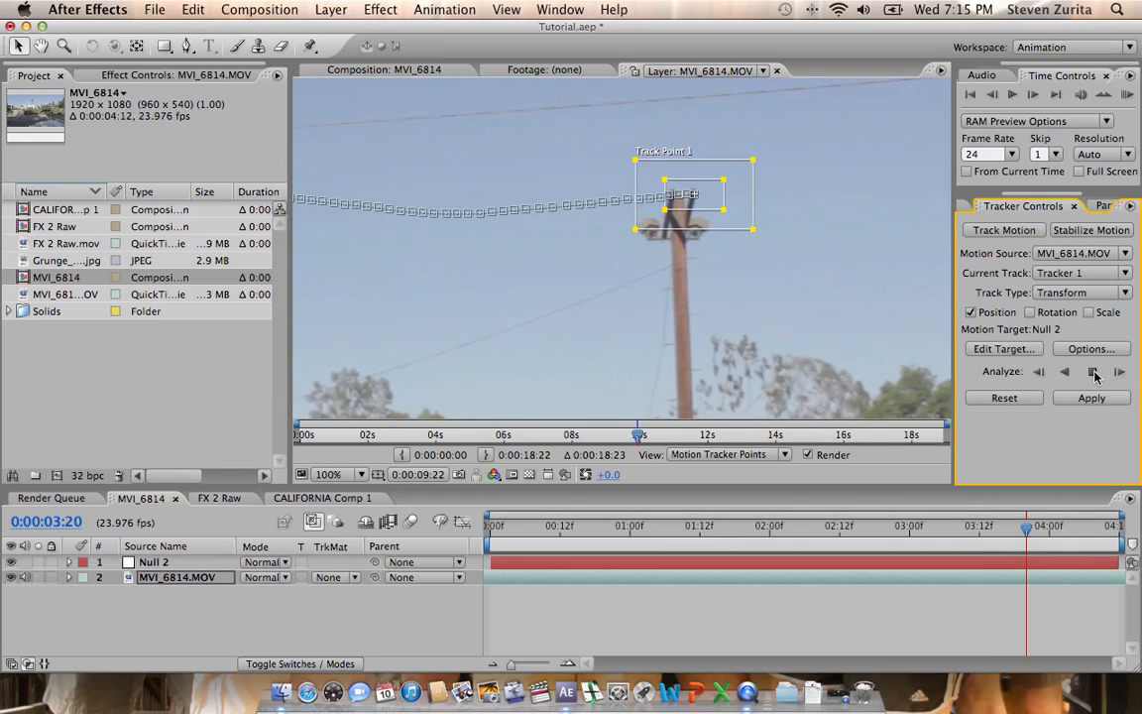
click(1118, 371)
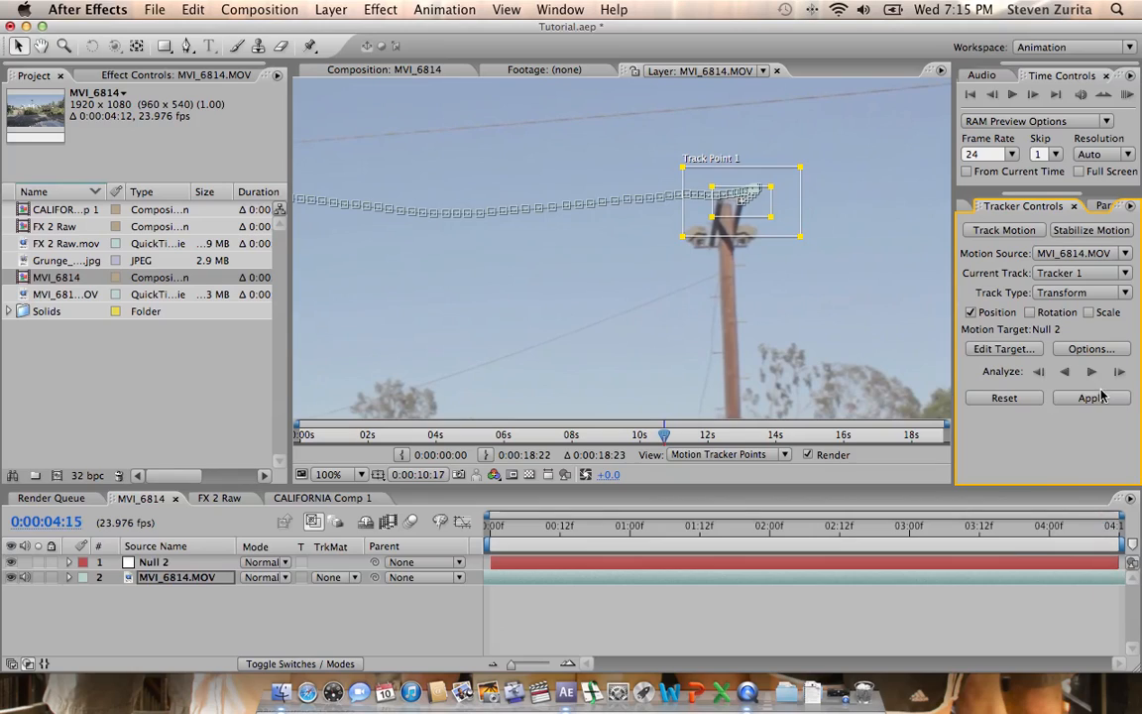
Apply the X and Y track to Null 2 and drop the CALIFORNIA comp into the timeline.
click(1090, 397)
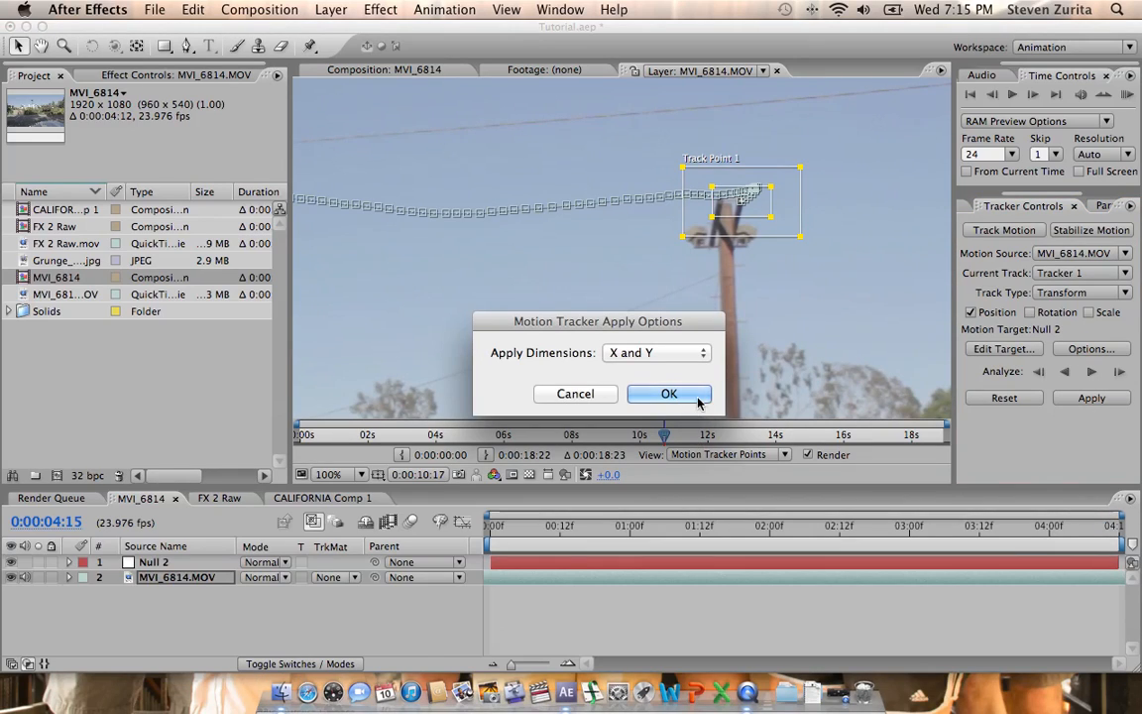
click(670, 393)
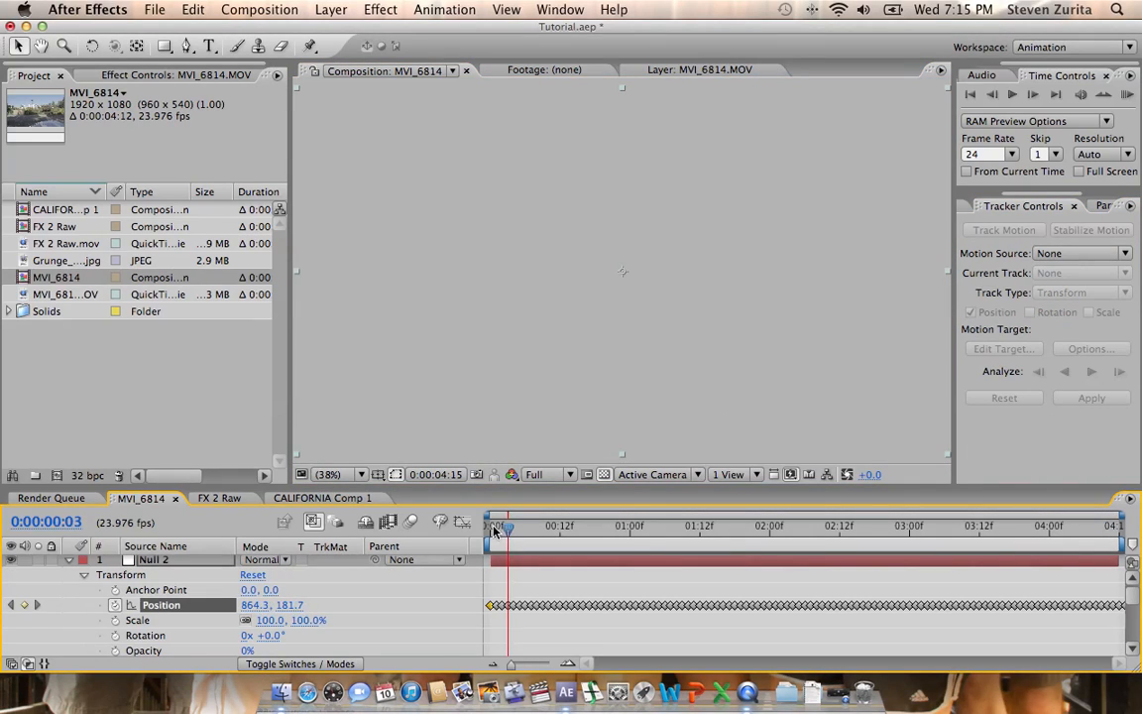
drag(496, 525, 487, 525)
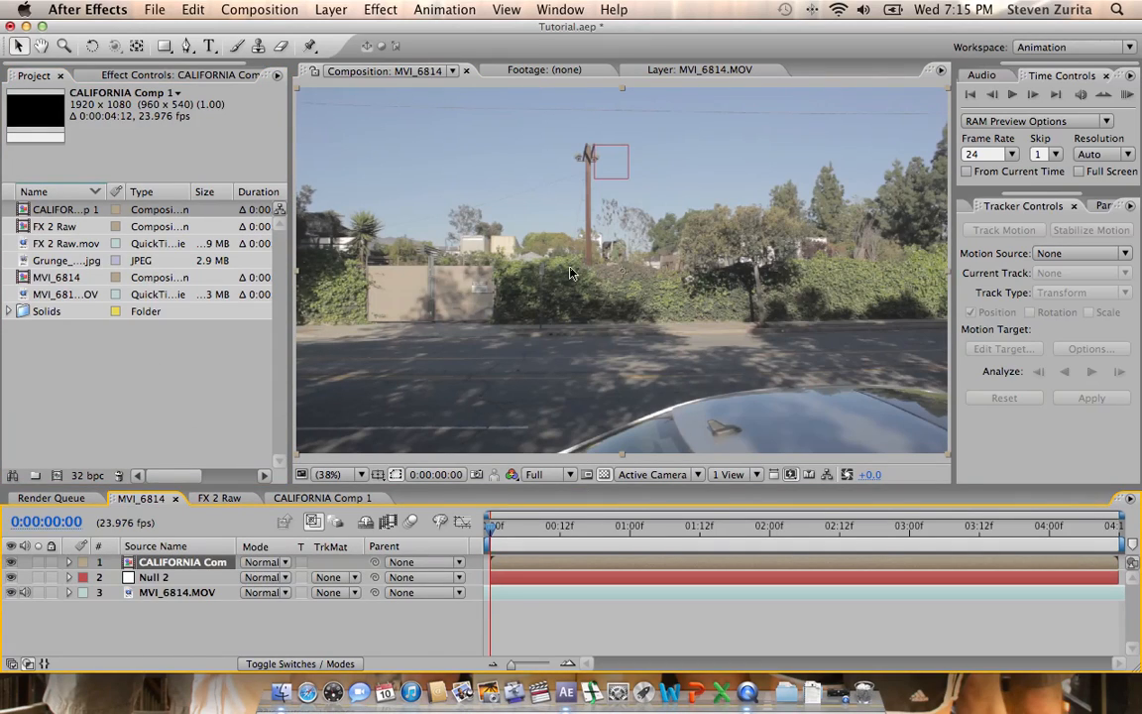
mouse_move(624, 527)
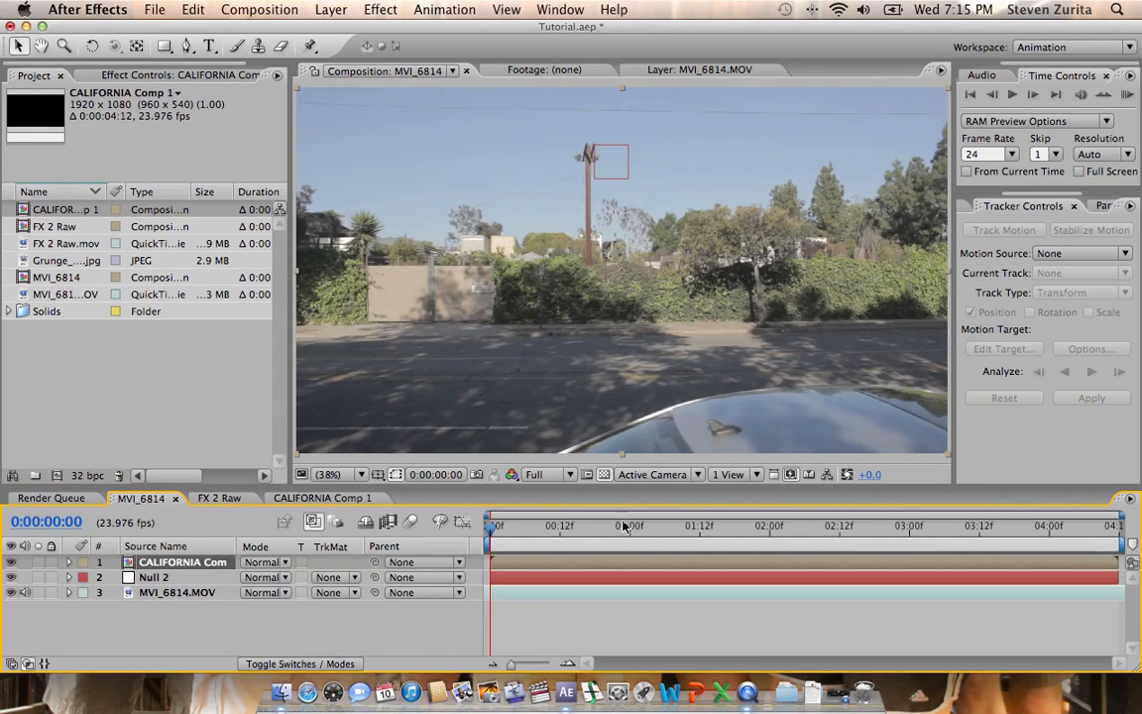
mouse_move(4, 360)
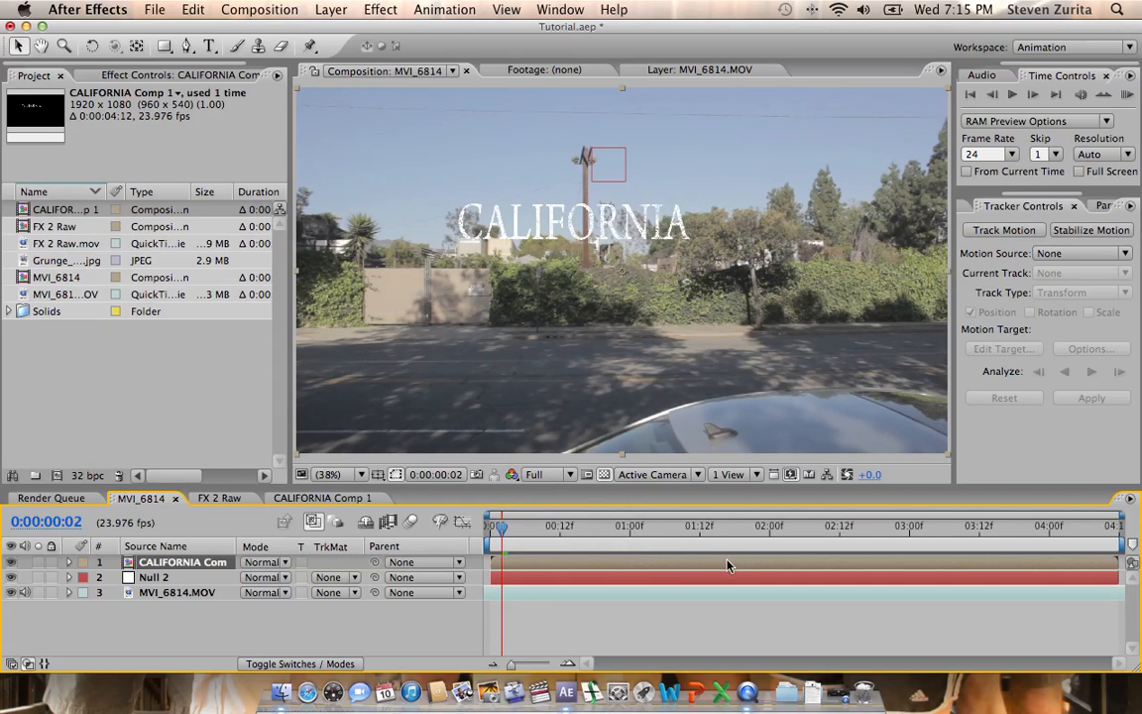
Select the CALIFORNIA Comp layer so its title shows over the street footage.
click(647, 526)
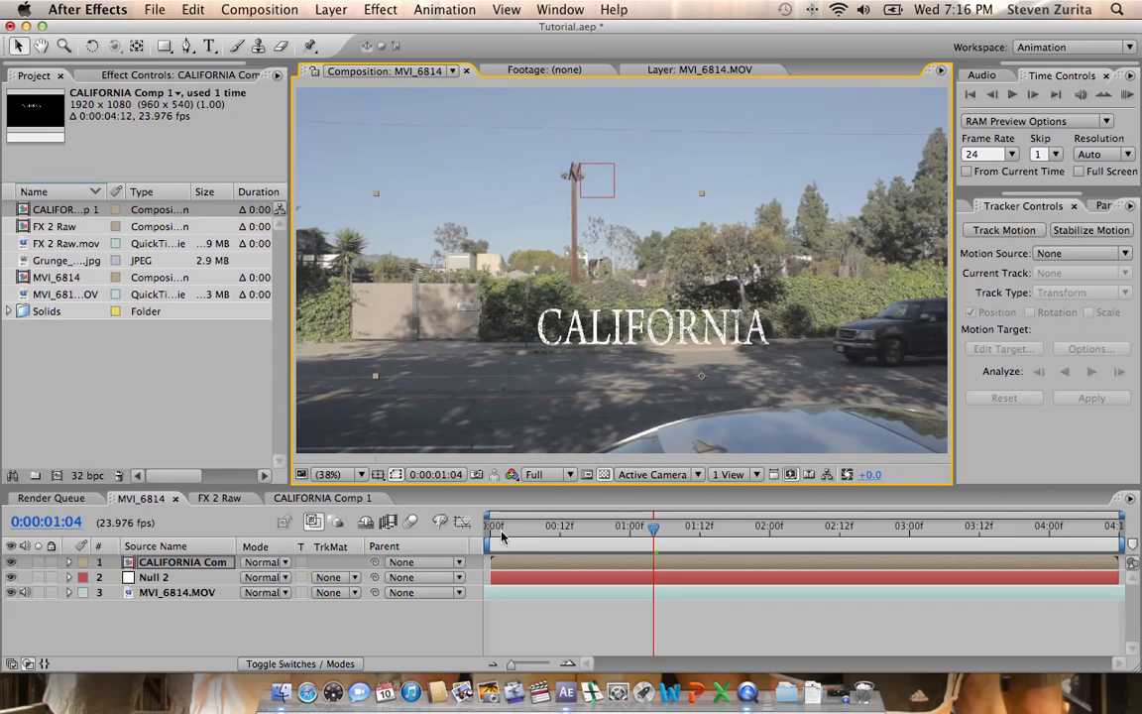
mouse_move(341, 551)
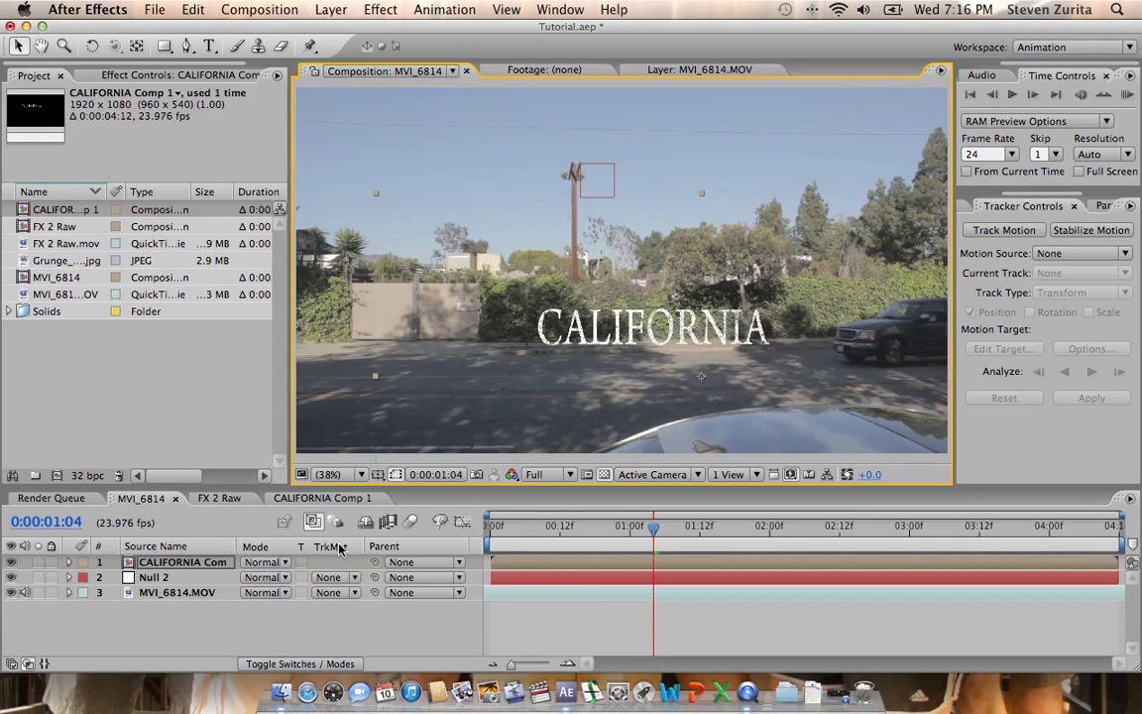
mouse_move(381, 565)
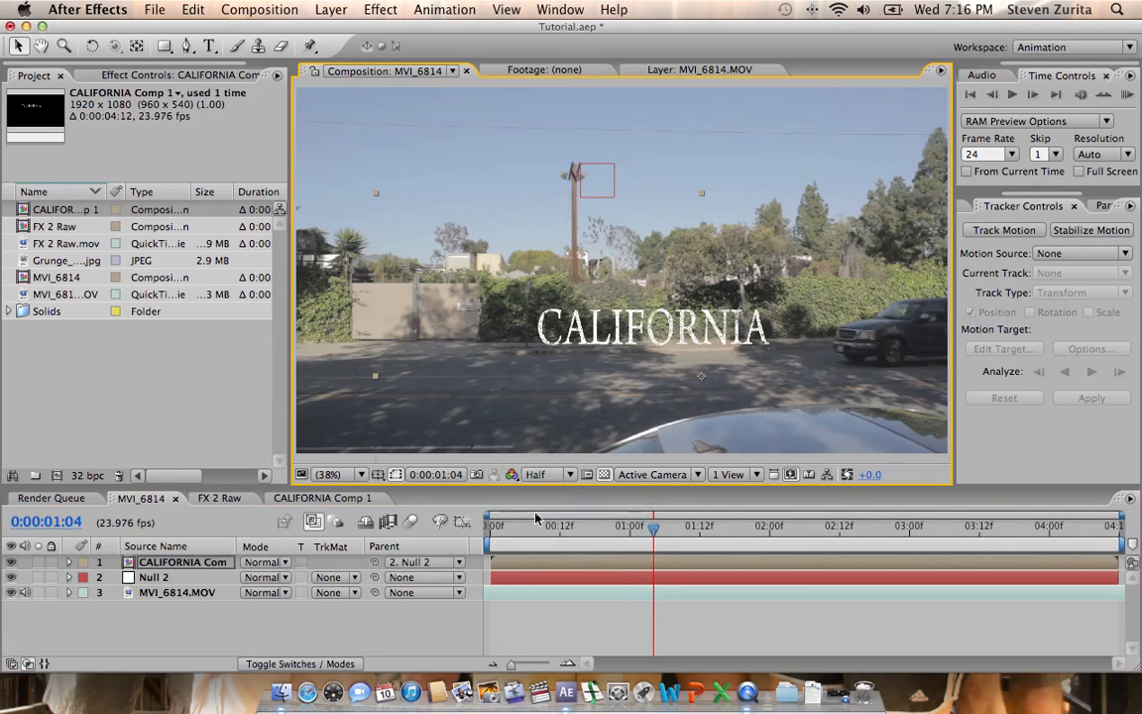
mouse_move(599, 535)
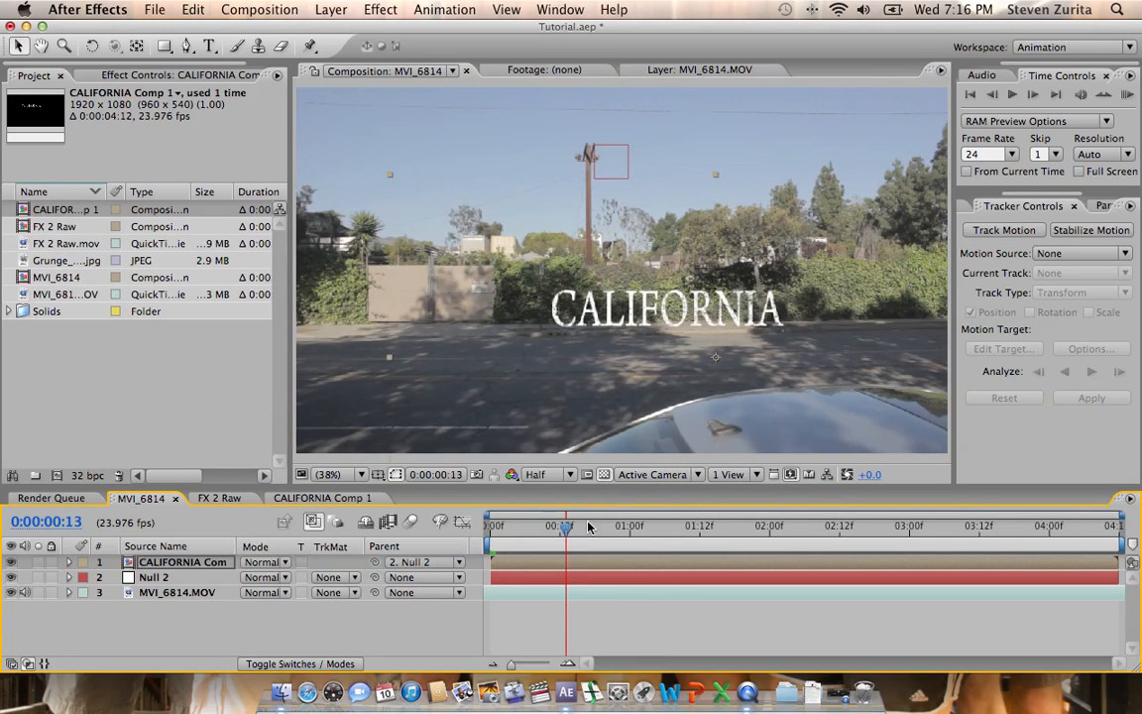
Scrub the time ruler to verify the CALIFORNIA title, parented to Null 2, follows the pole.
drag(567, 525, 712, 525)
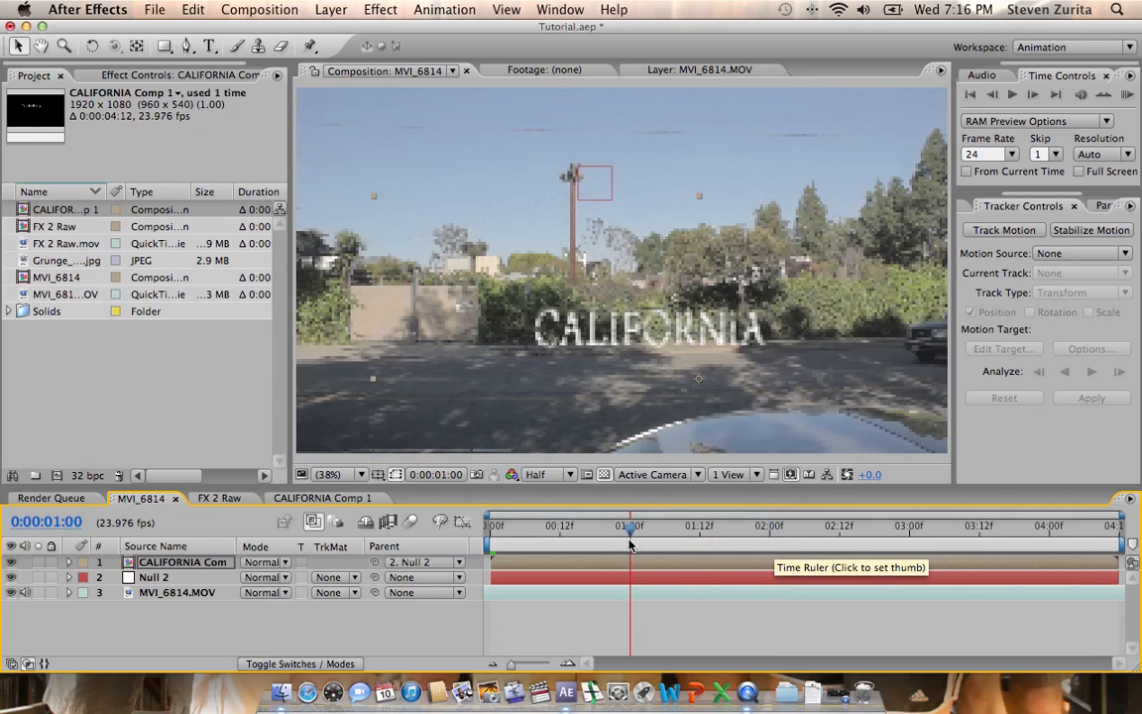
drag(630, 526, 643, 525)
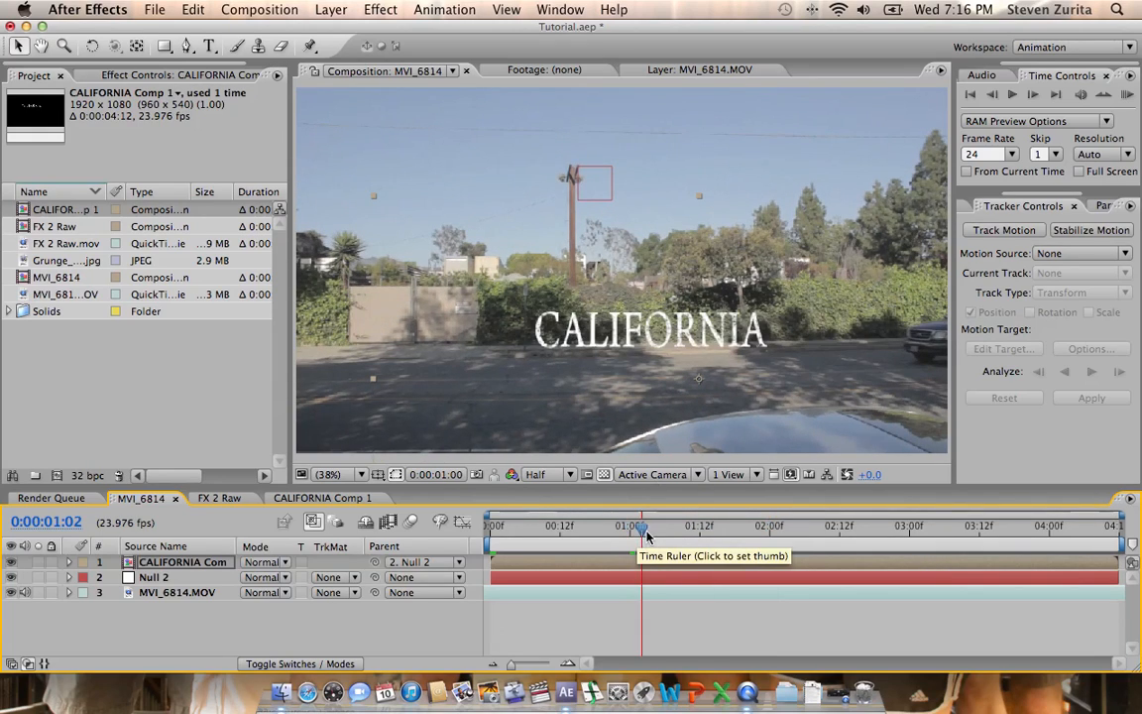
drag(642, 526, 670, 526)
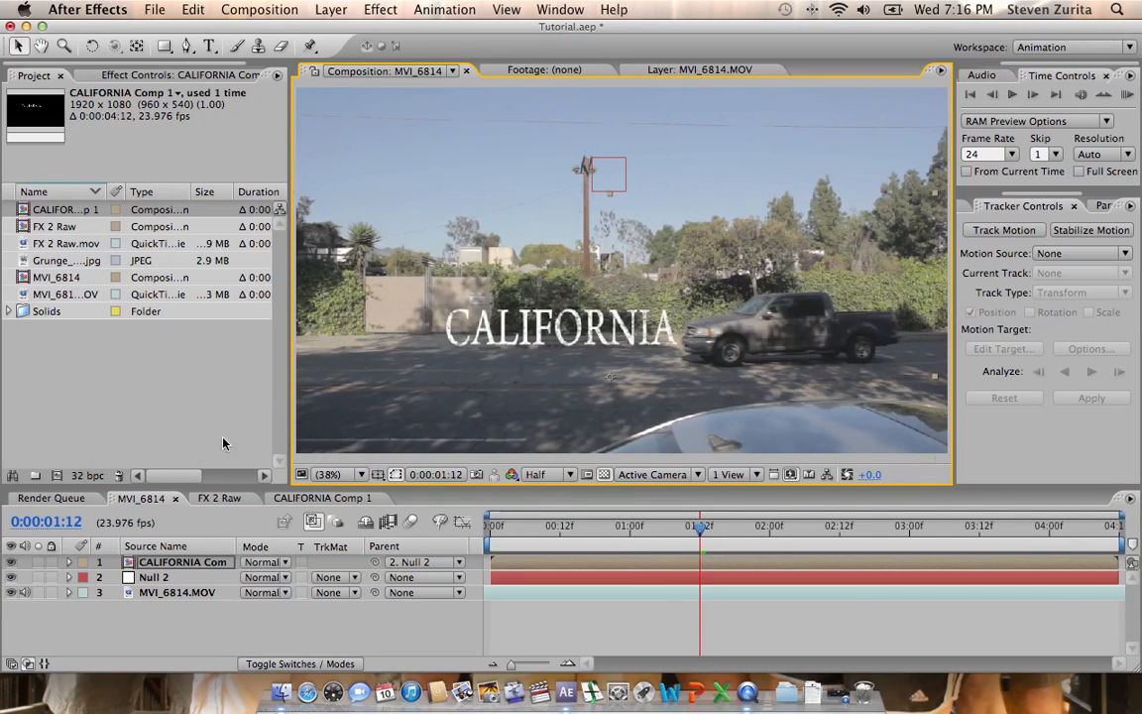
Create a new black solid named Truck Matte at the top of the composition.
click(444, 7)
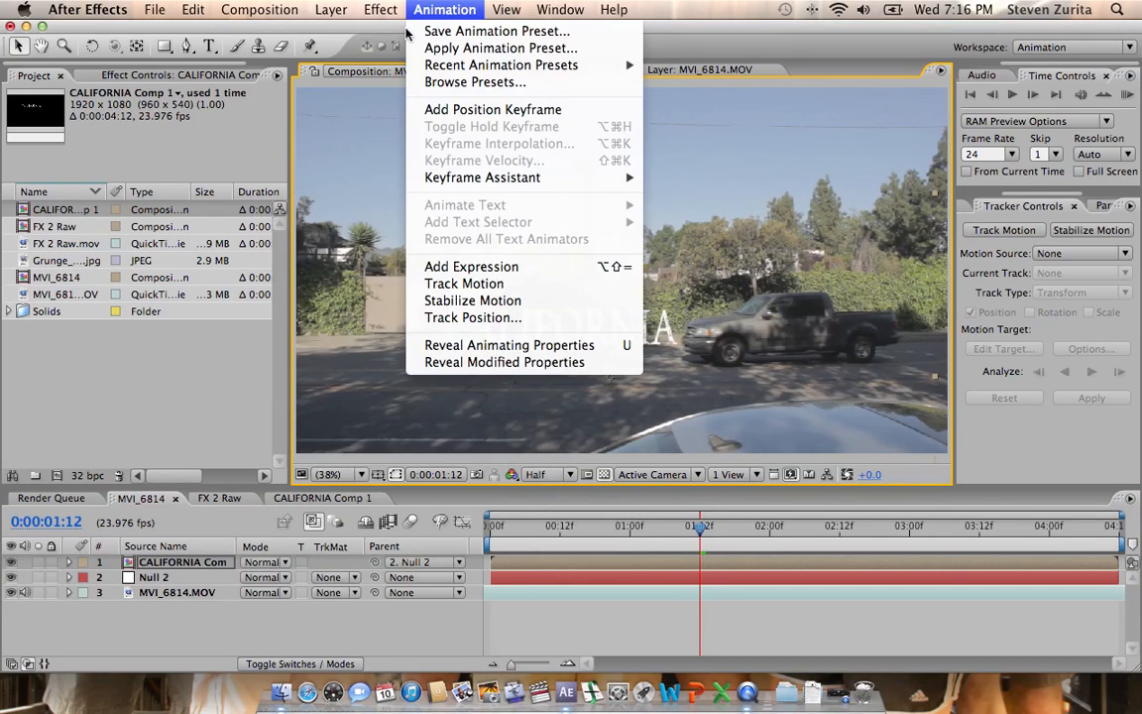
click(331, 8)
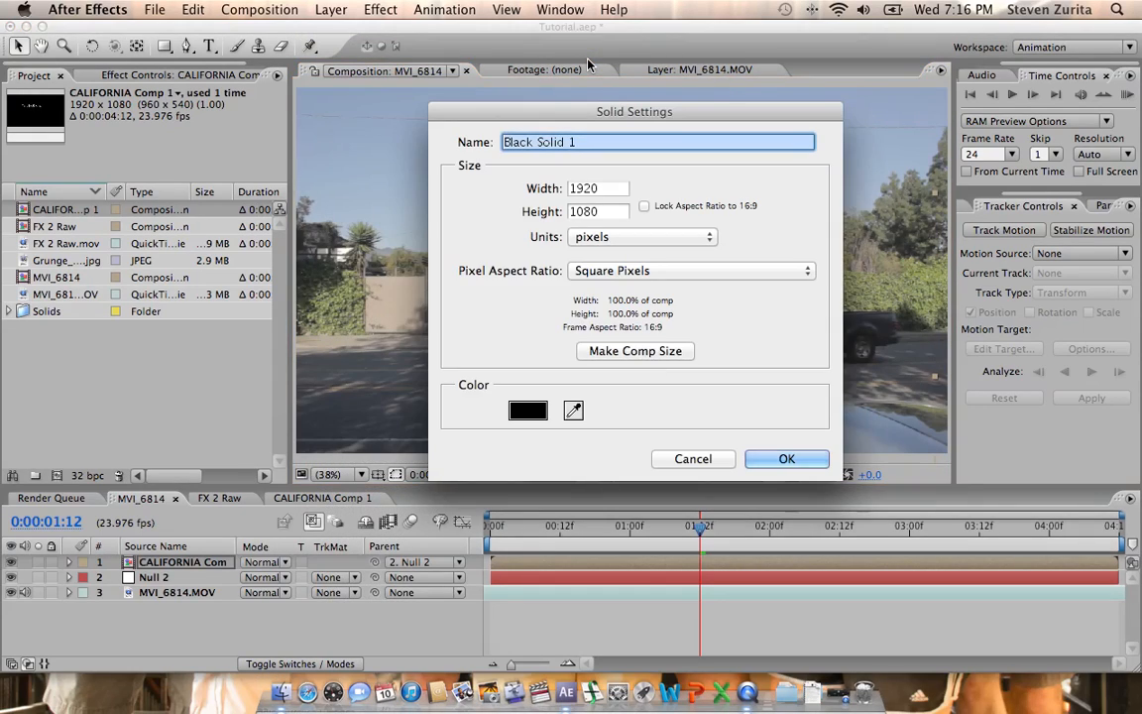
text(Truck Mat)
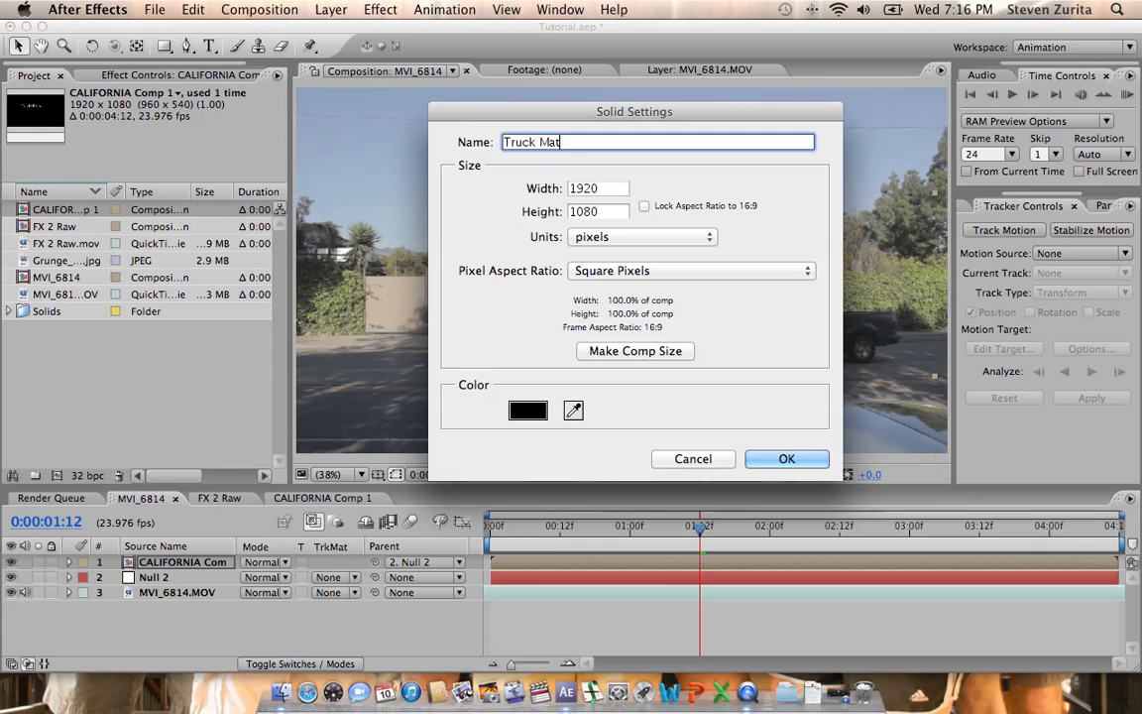
click(785, 457)
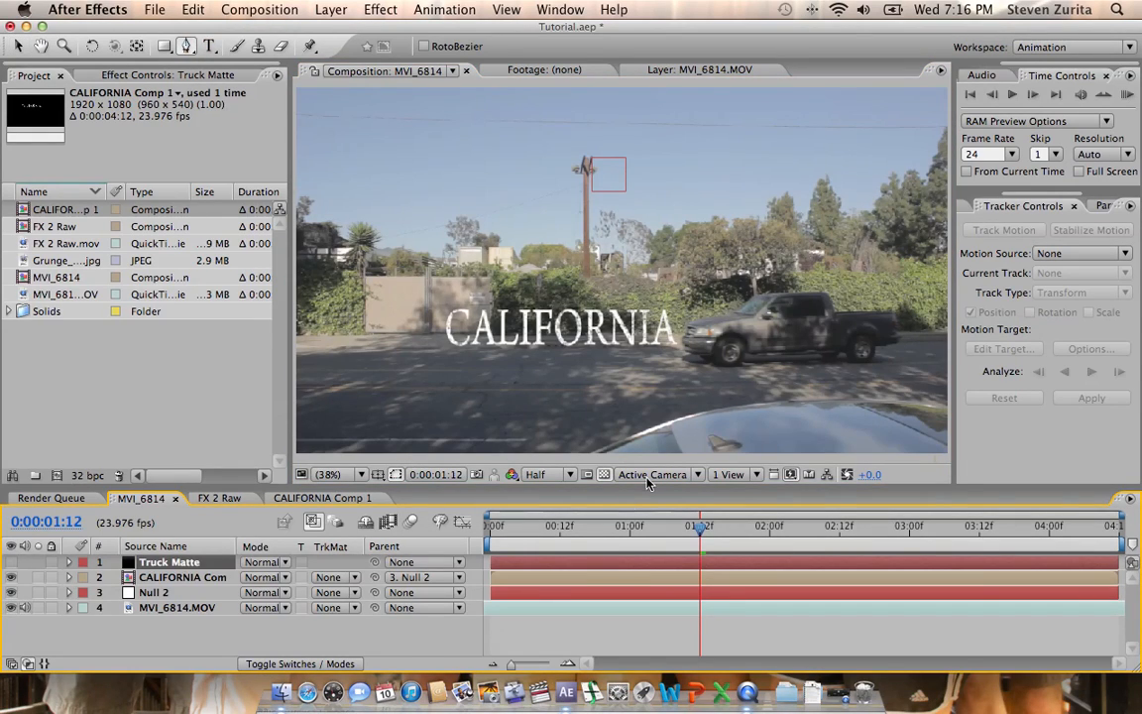
Switch the preview resolution to Full before masking the truck.
click(543, 474)
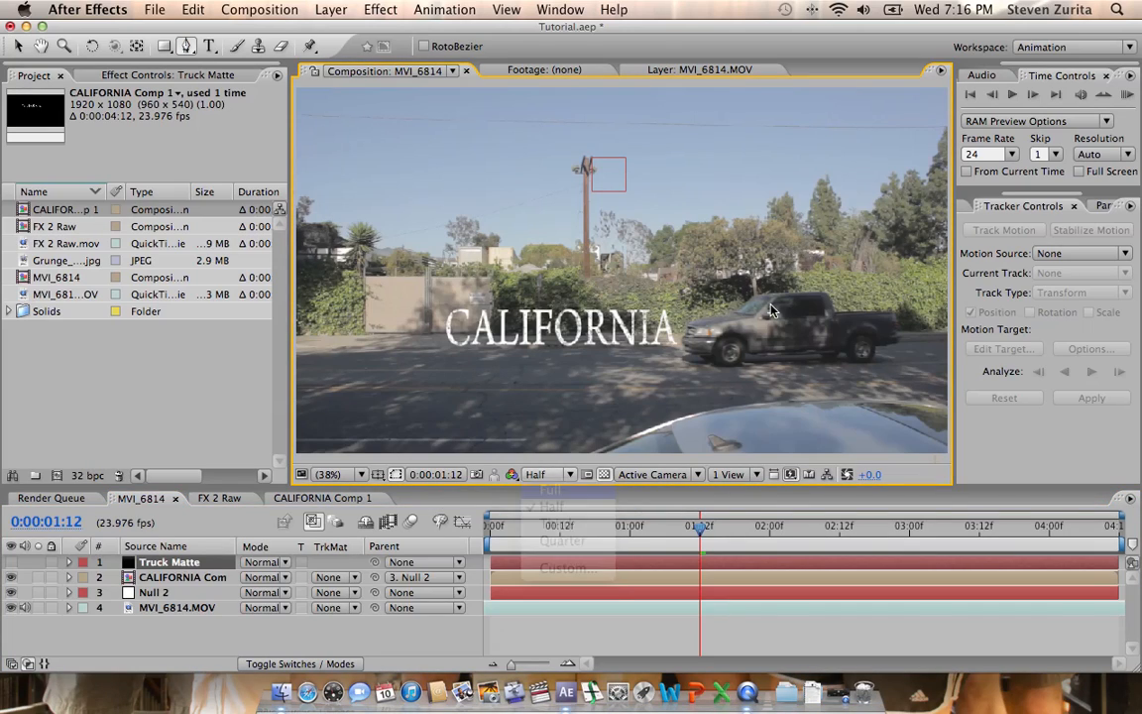
click(549, 488)
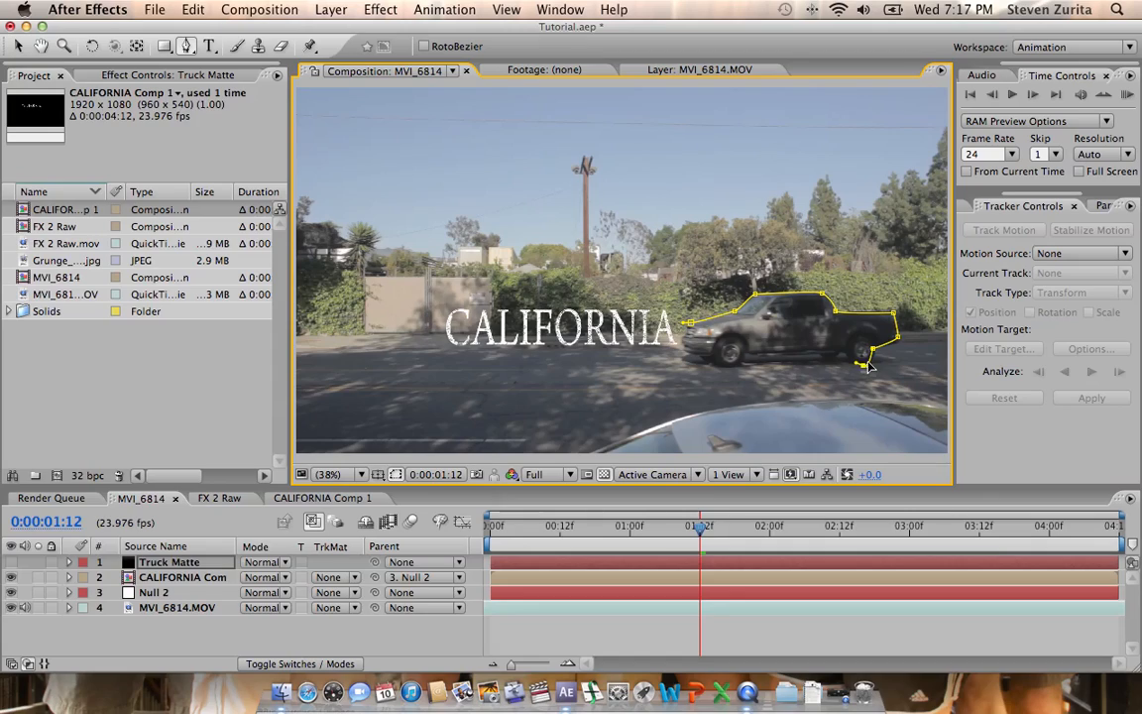
mouse_move(845, 361)
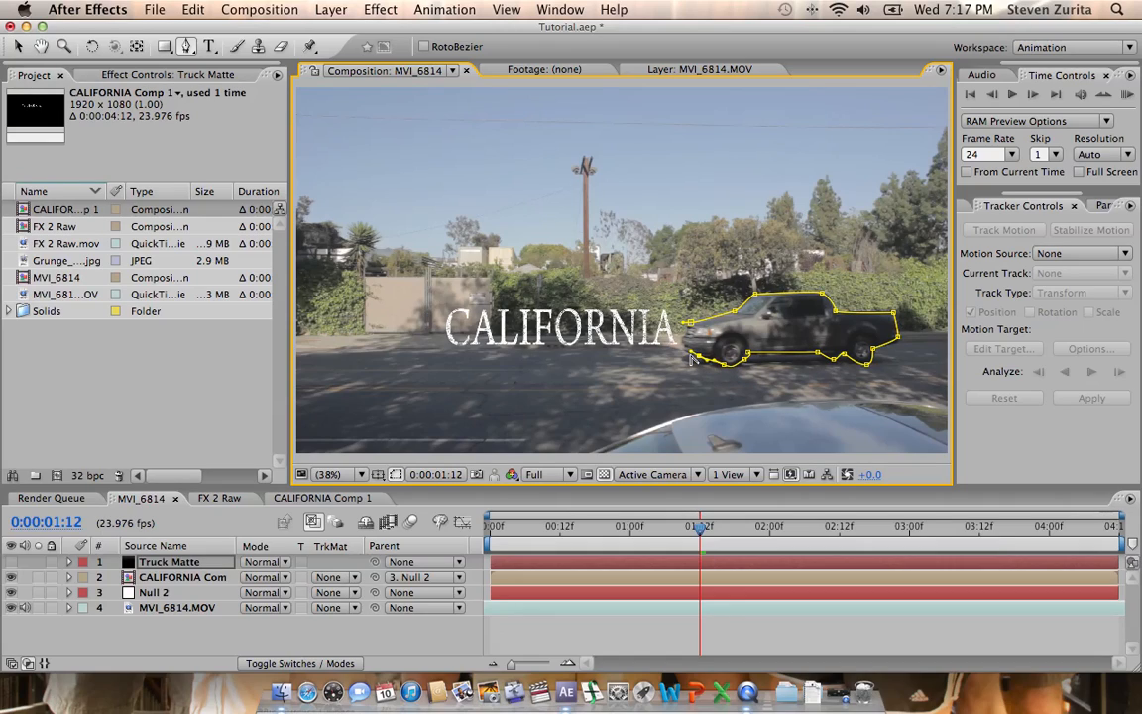
mouse_move(686, 337)
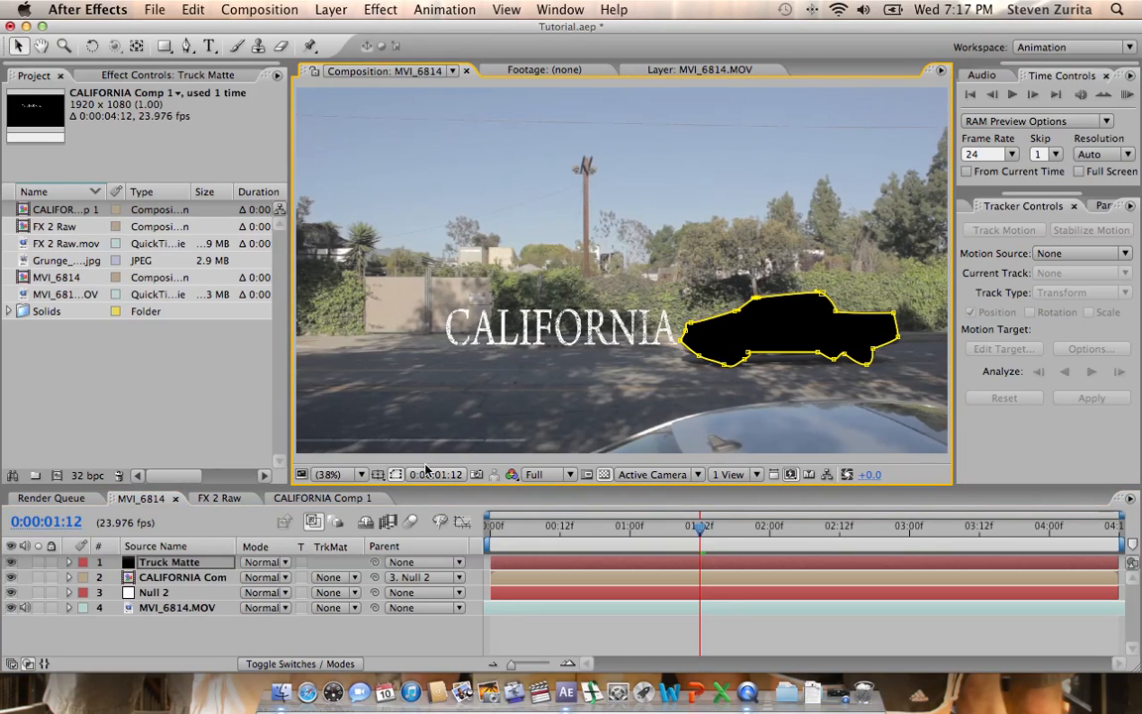
Reveal the Truck Matte layer's mask settings after closing the truck silhouette.
click(68, 563)
text(3)
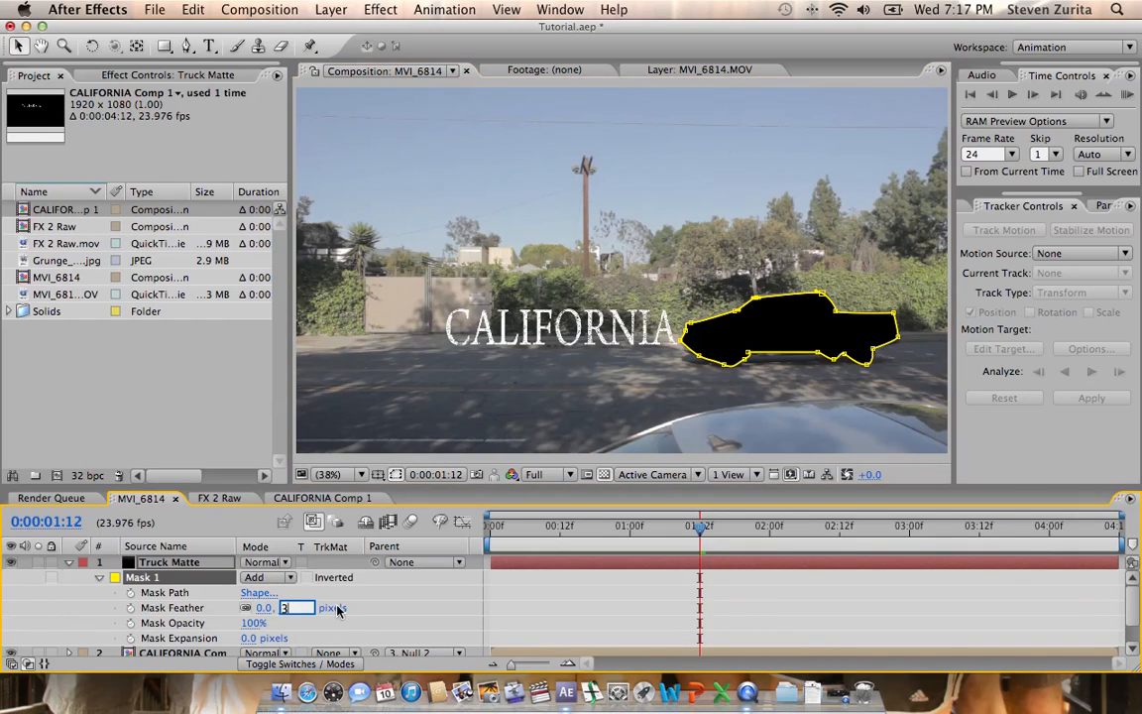
mouse_move(376, 609)
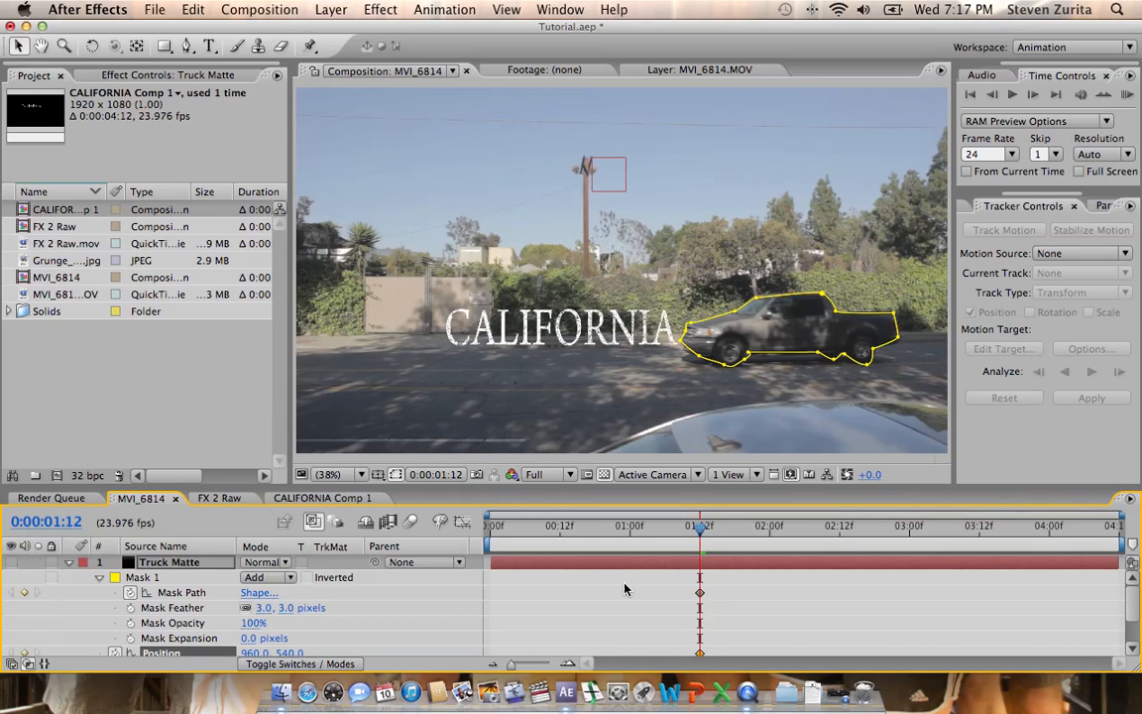
mouse_move(630, 567)
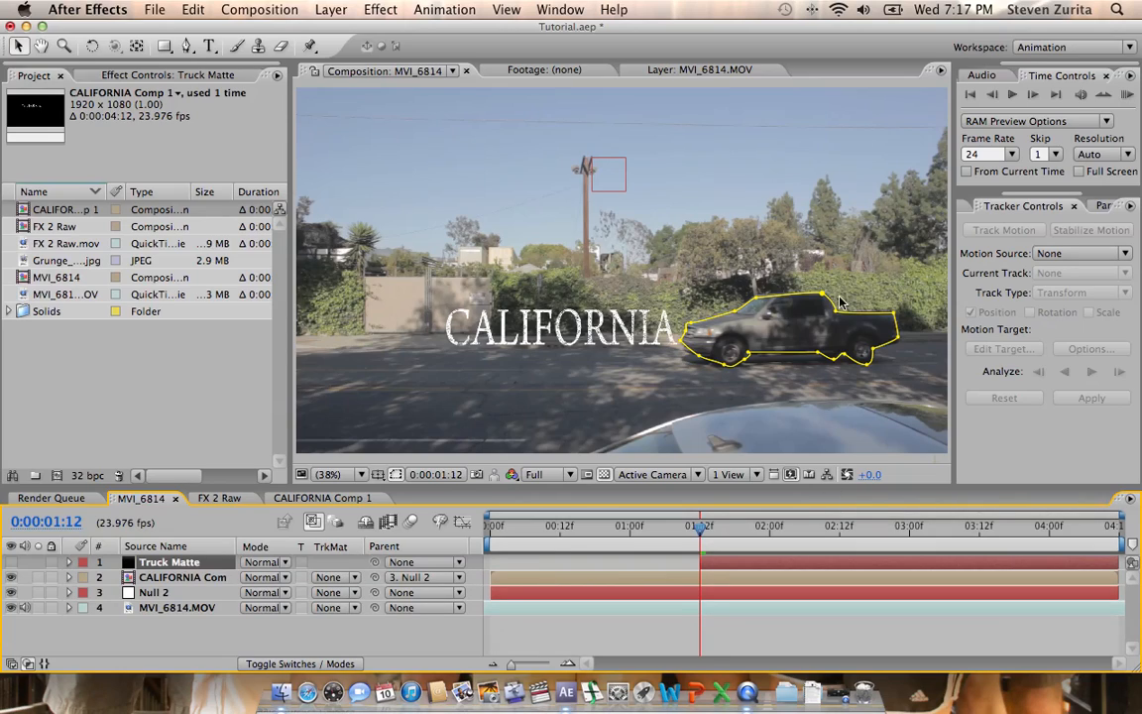
mouse_move(884, 309)
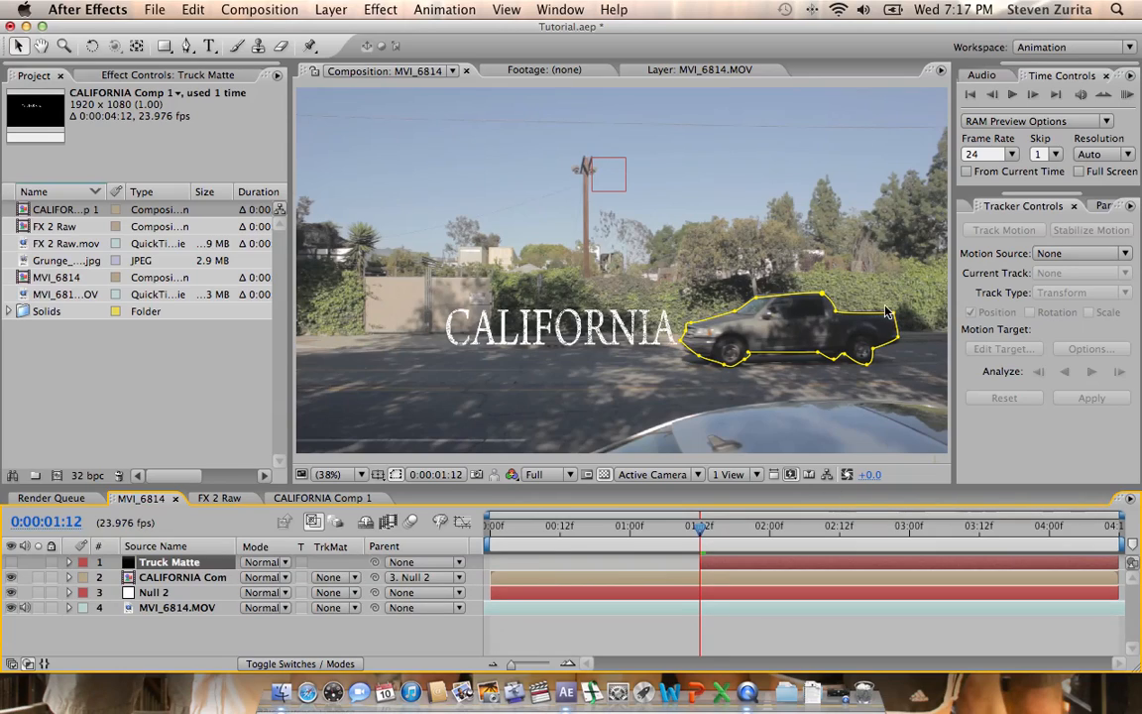
mouse_move(404, 238)
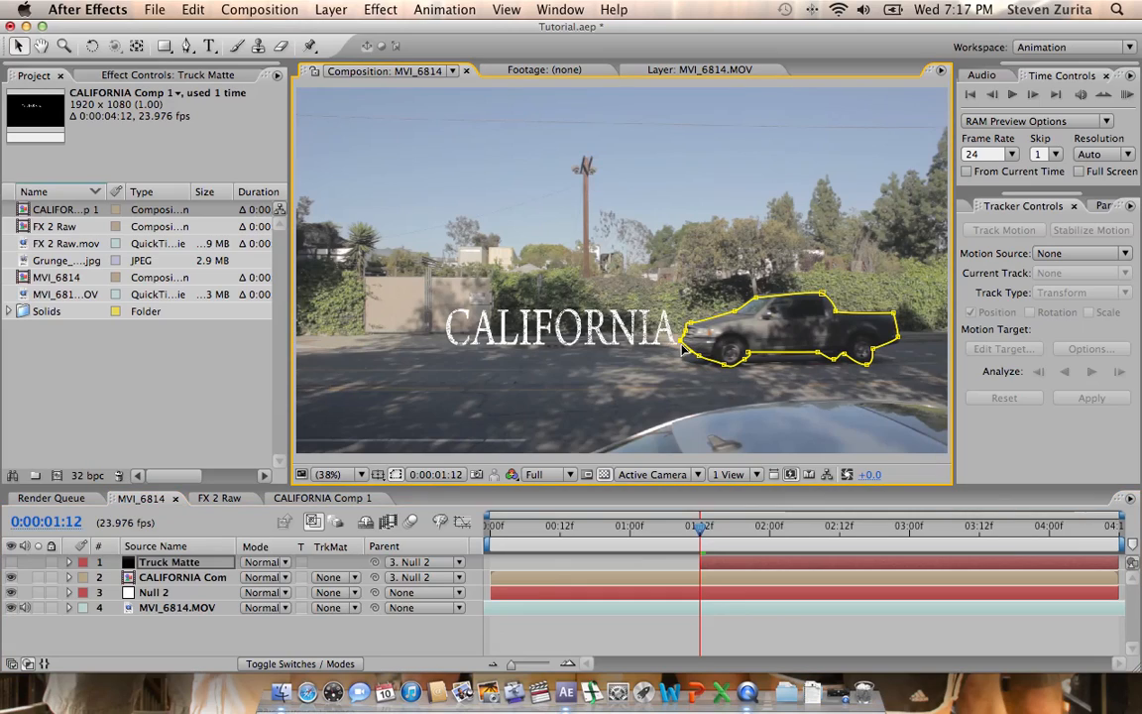
mouse_move(135, 533)
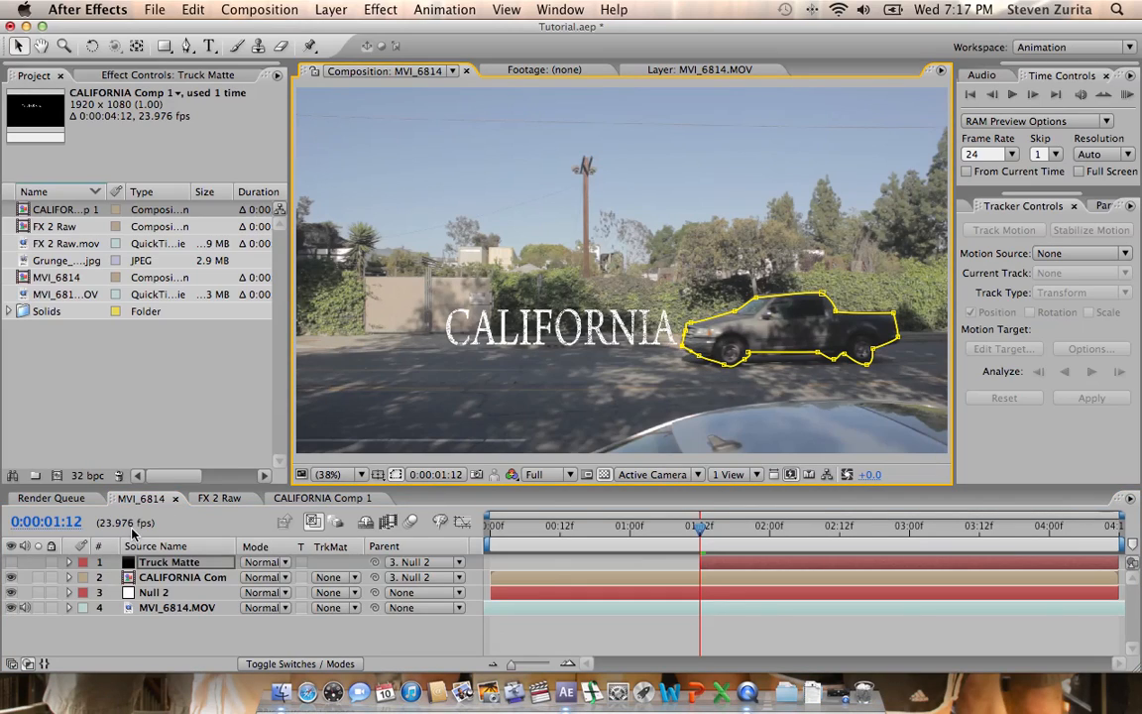
Expose Mask 1 properties and step to later frames to keyframe the mask path on the truck.
click(67, 563)
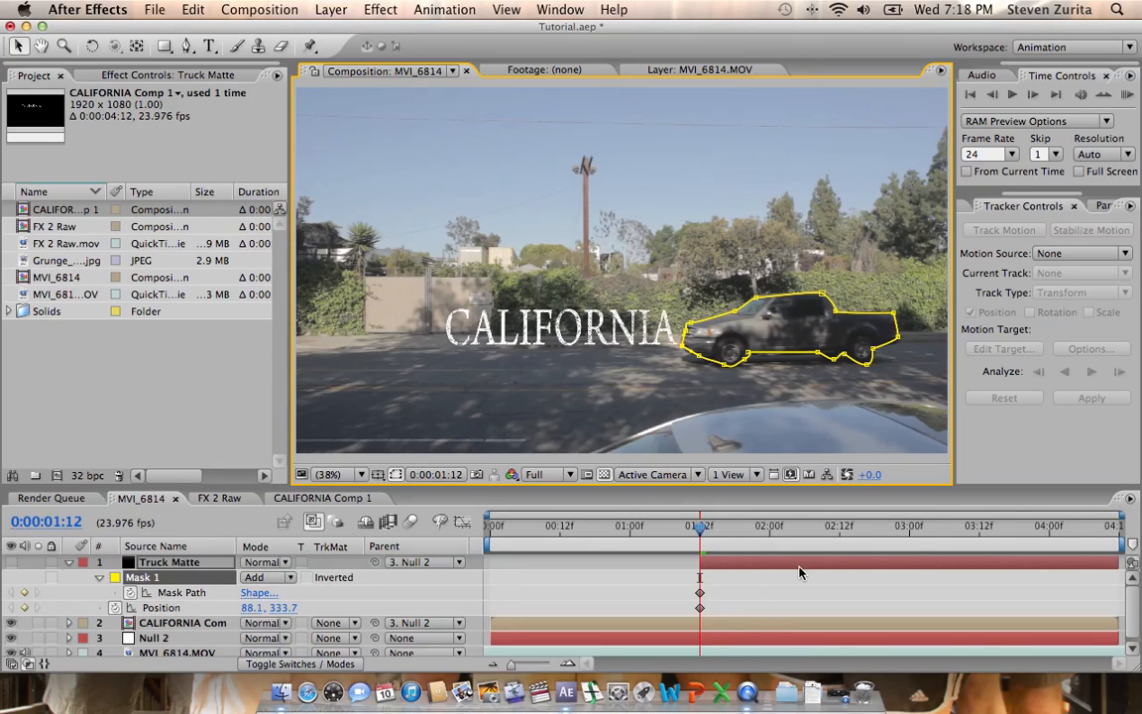
mouse_move(829, 535)
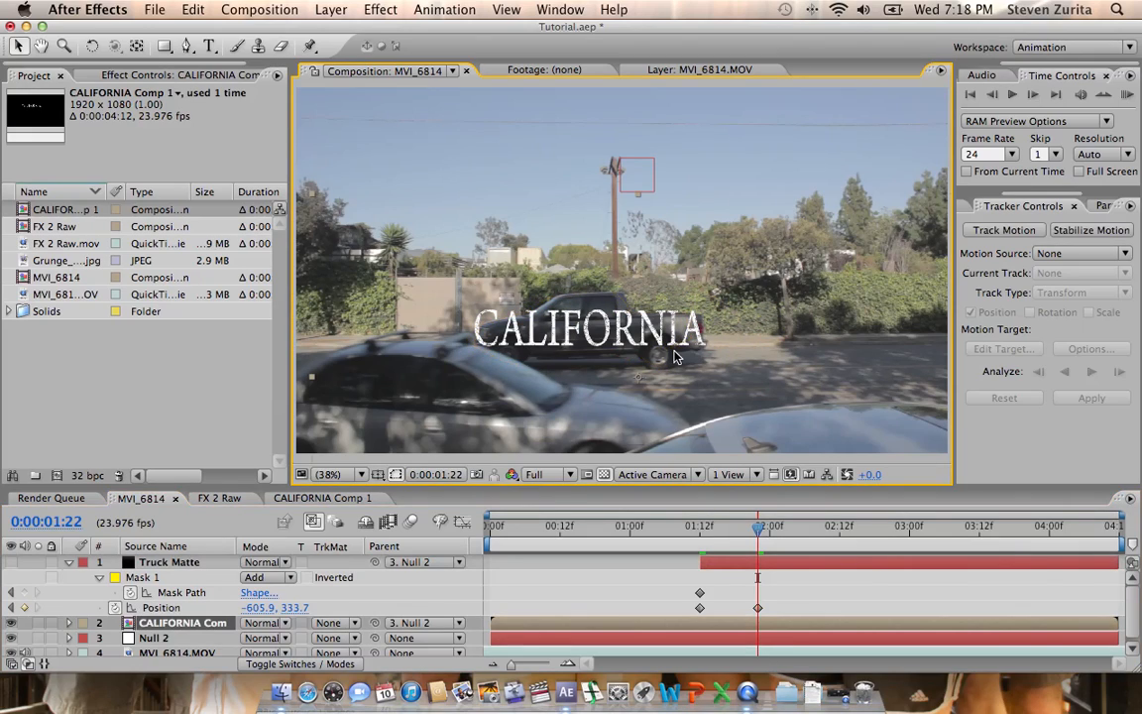
click(169, 563)
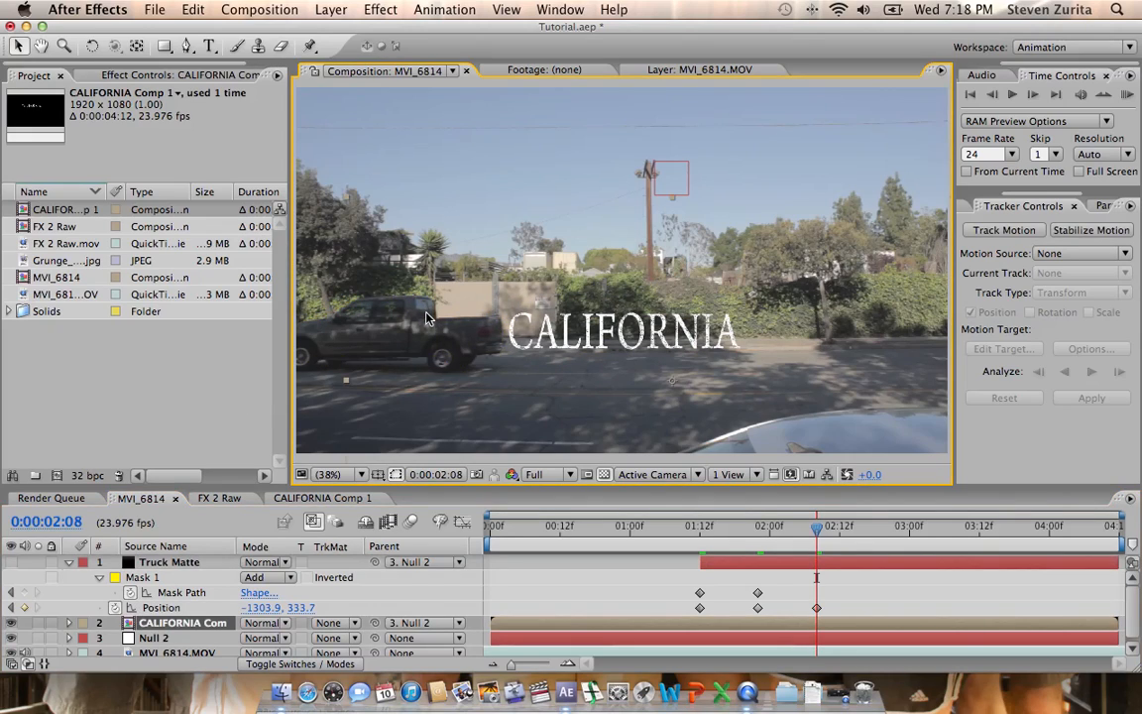
click(169, 563)
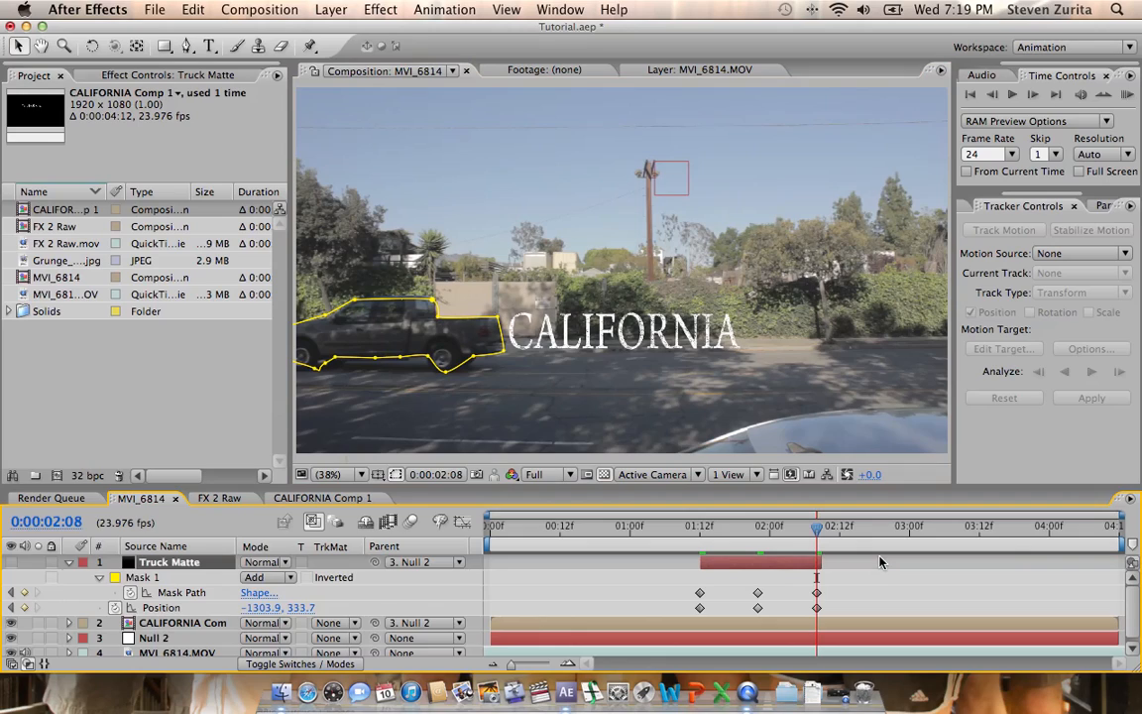
mouse_move(803, 537)
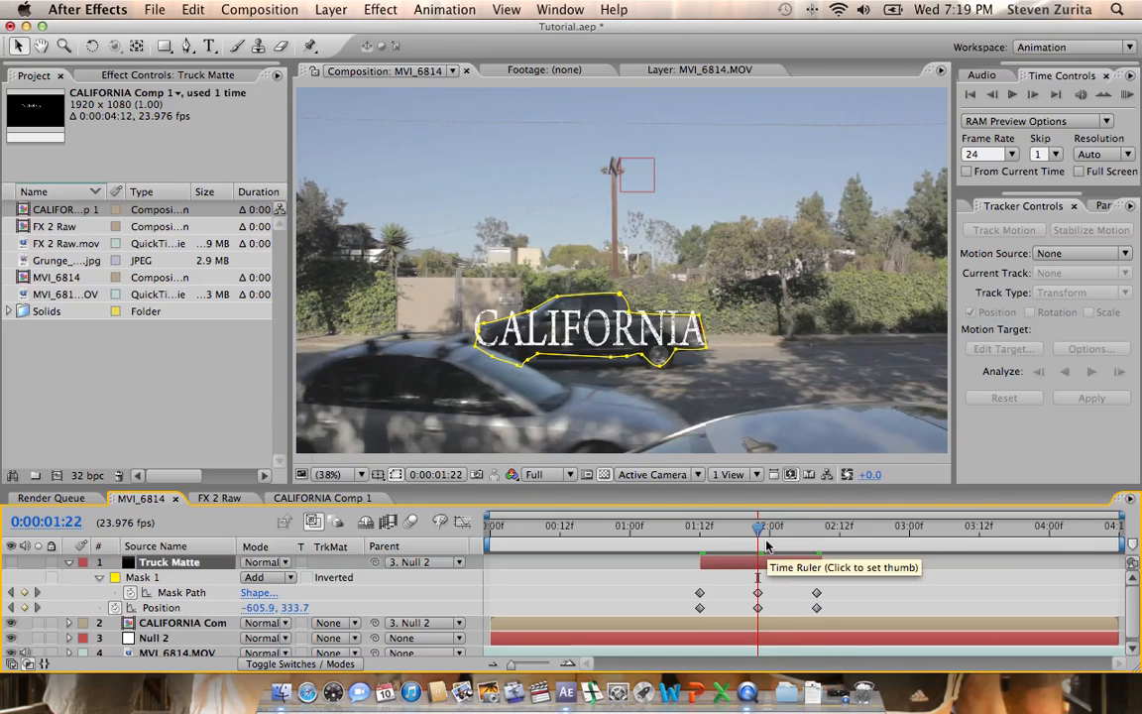
mouse_move(756, 314)
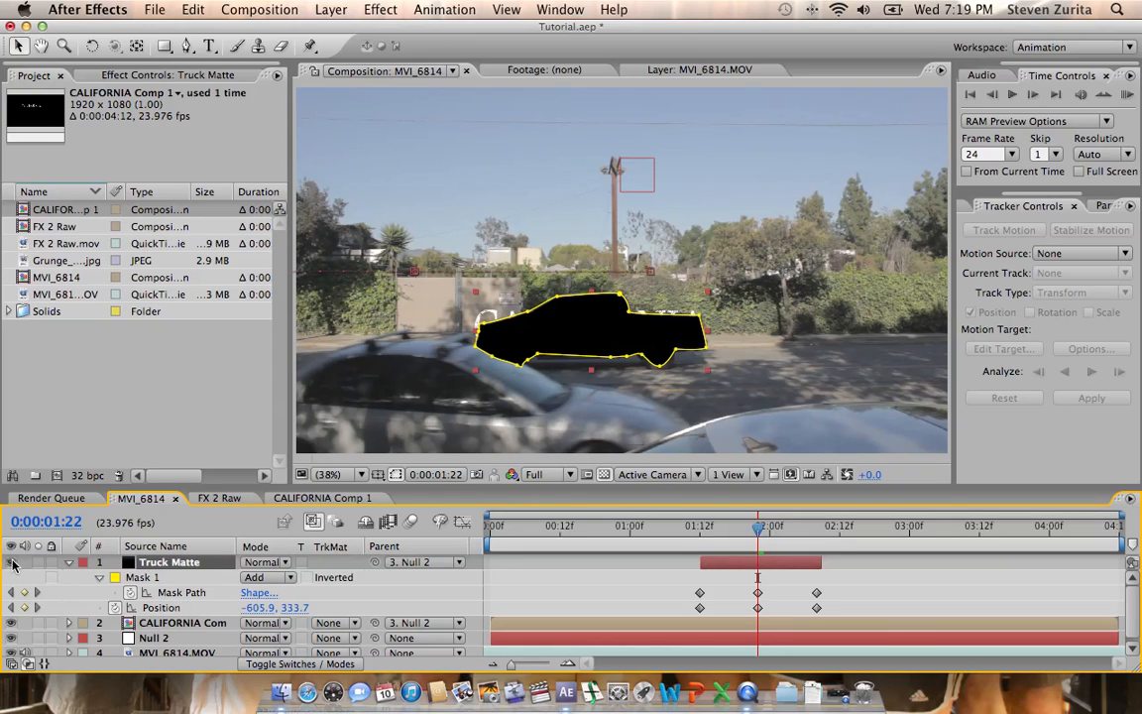
Hide Truck Matte and set CALIFORNIA's track matte to Alpha Inverted Matte "Truck Matte".
click(182, 623)
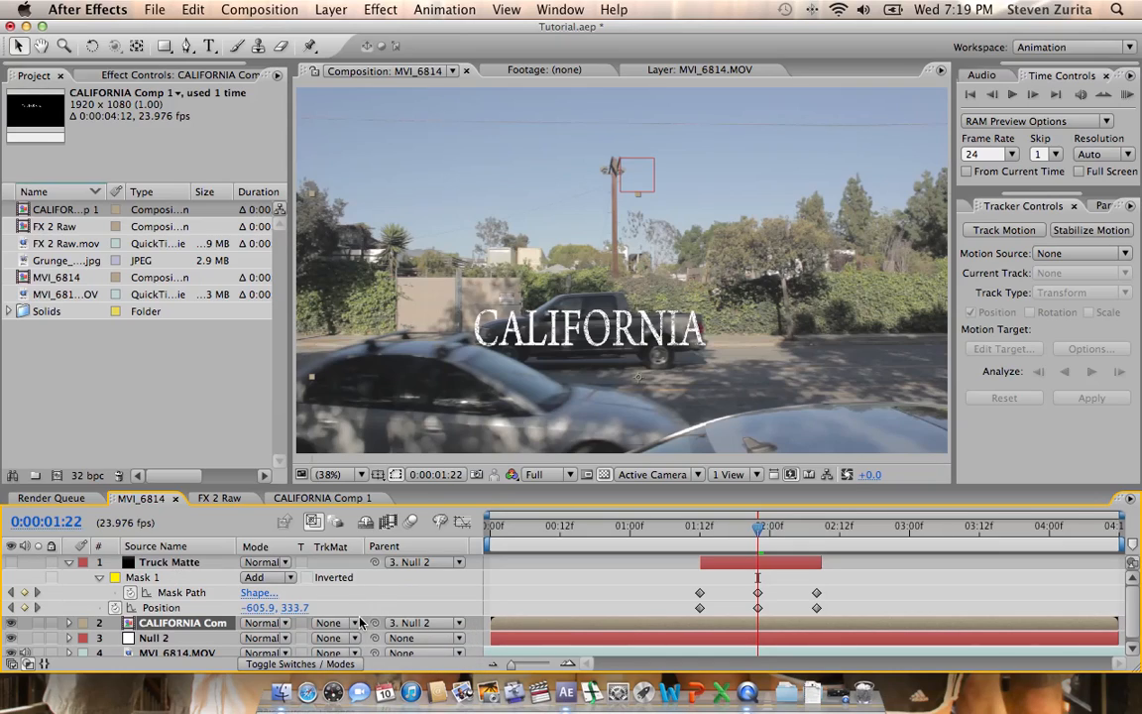
click(333, 623)
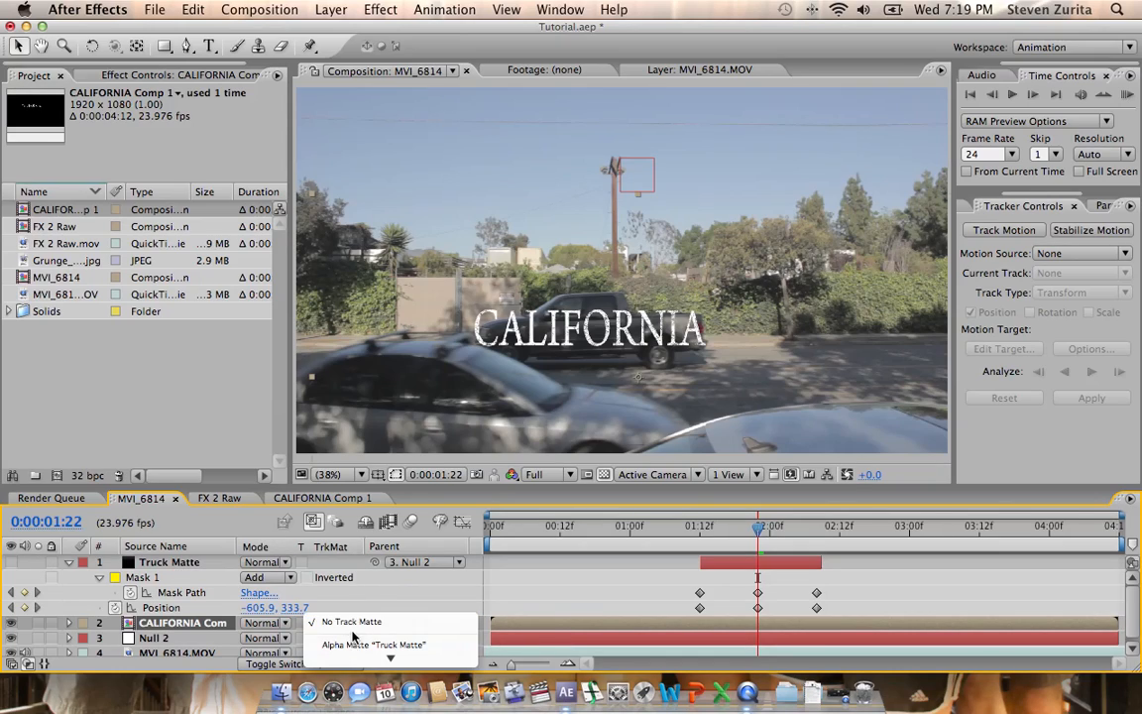
mouse_move(373, 644)
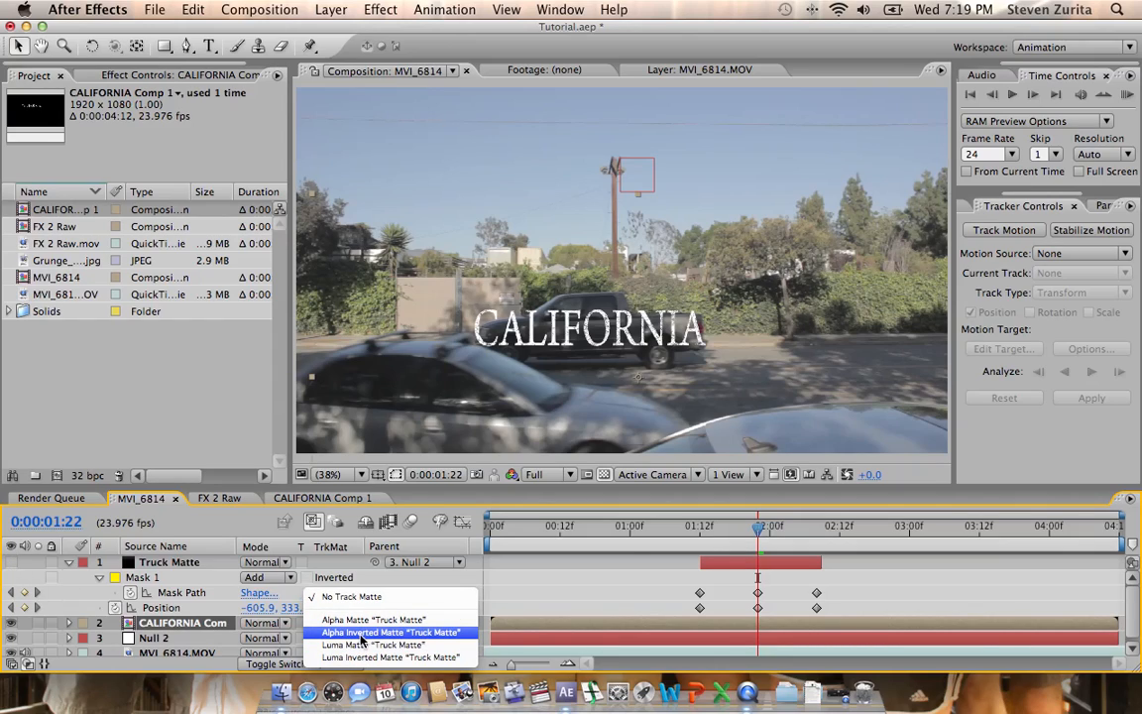
click(393, 632)
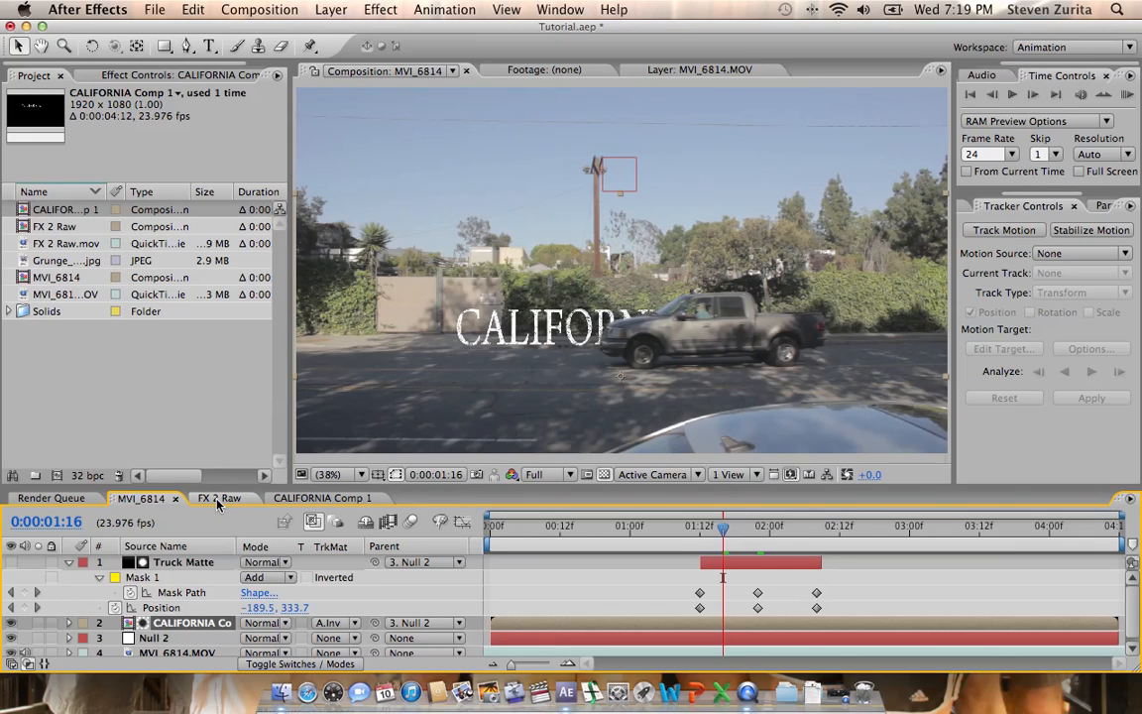
Switch to the FX 2 Raw composition and bring up the Layer > New choices.
click(218, 497)
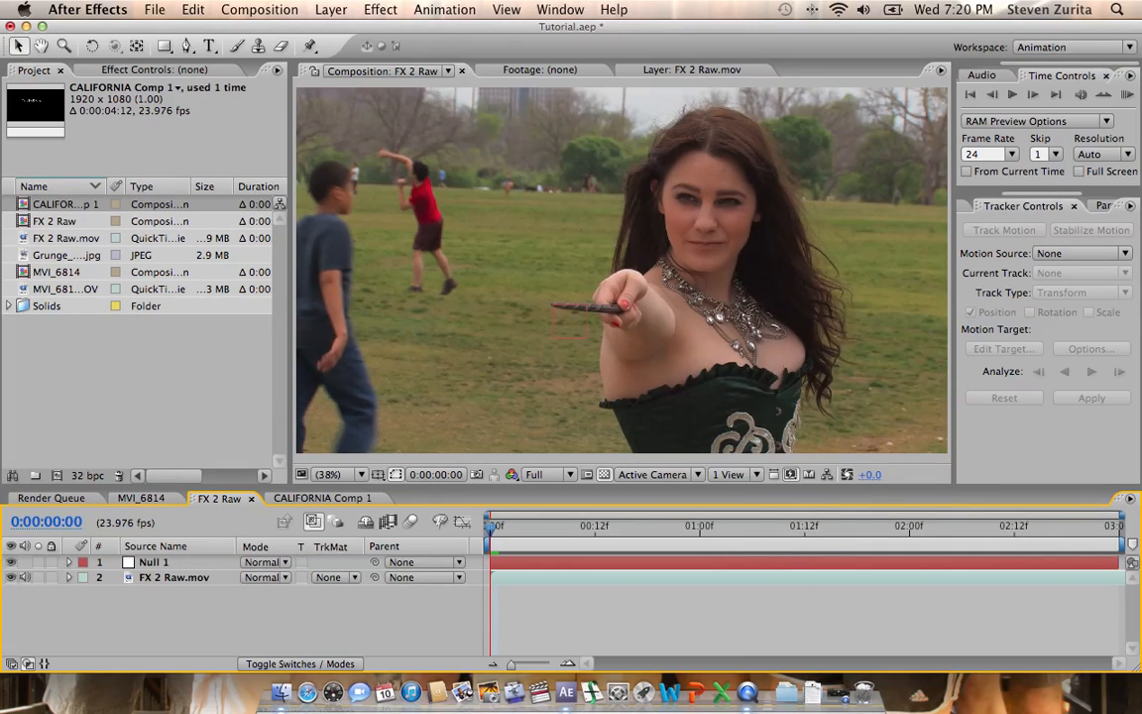
click(331, 8)
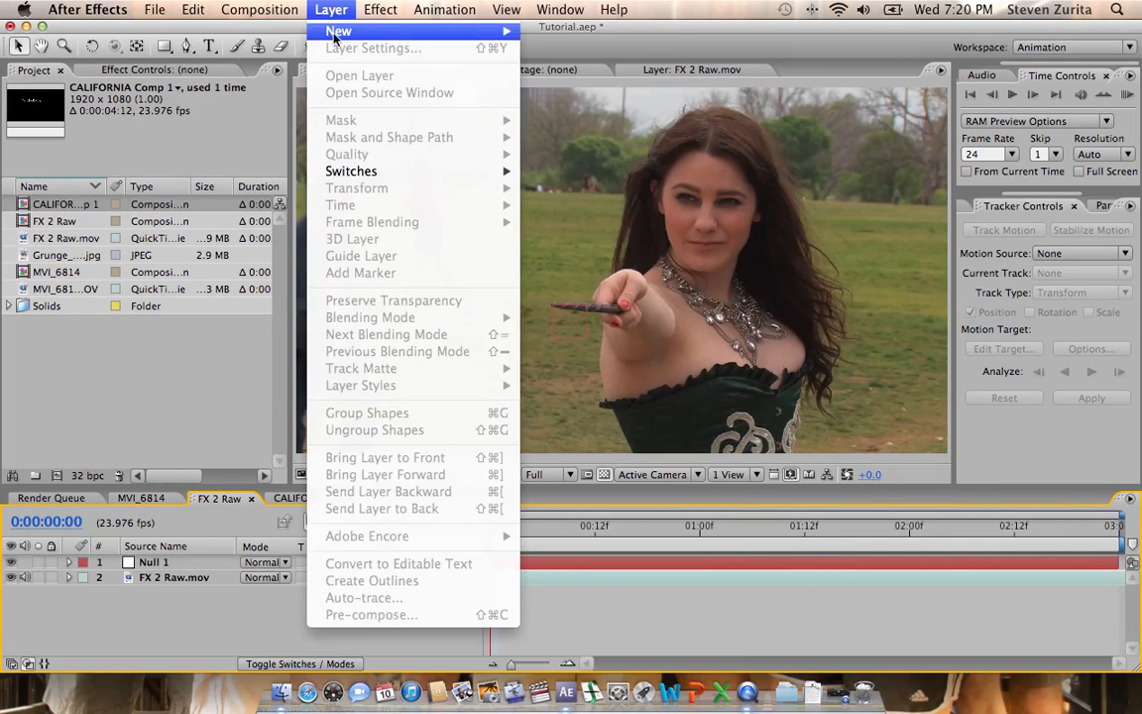
mouse_move(337, 32)
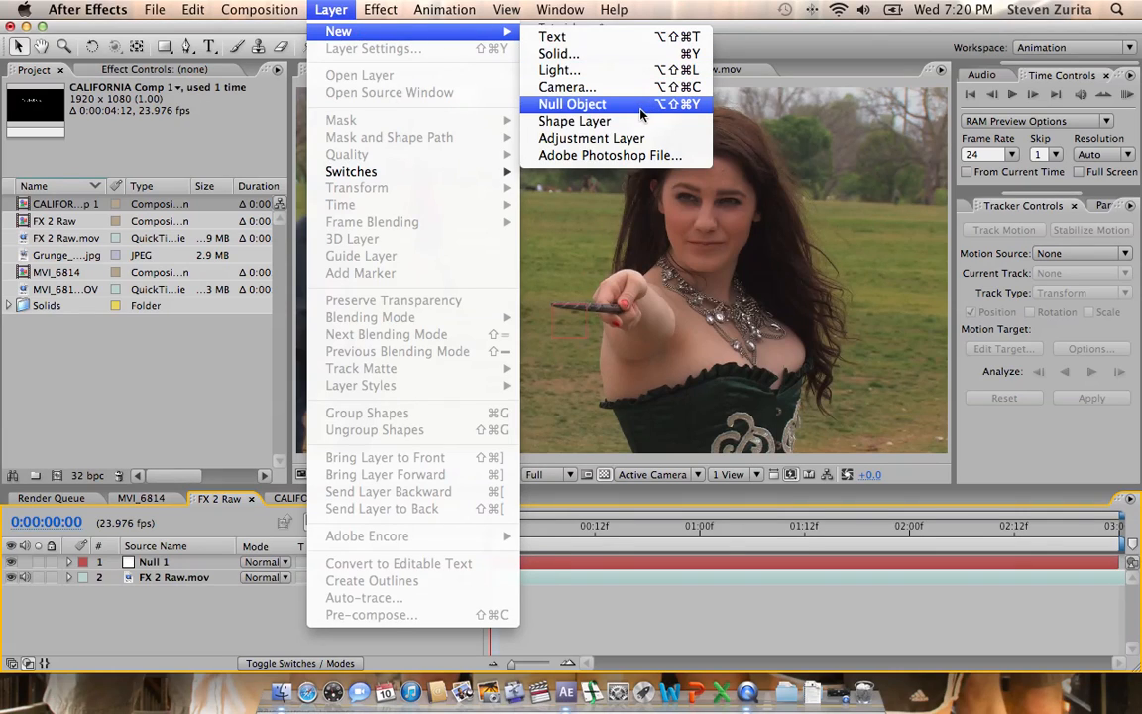
click(571, 103)
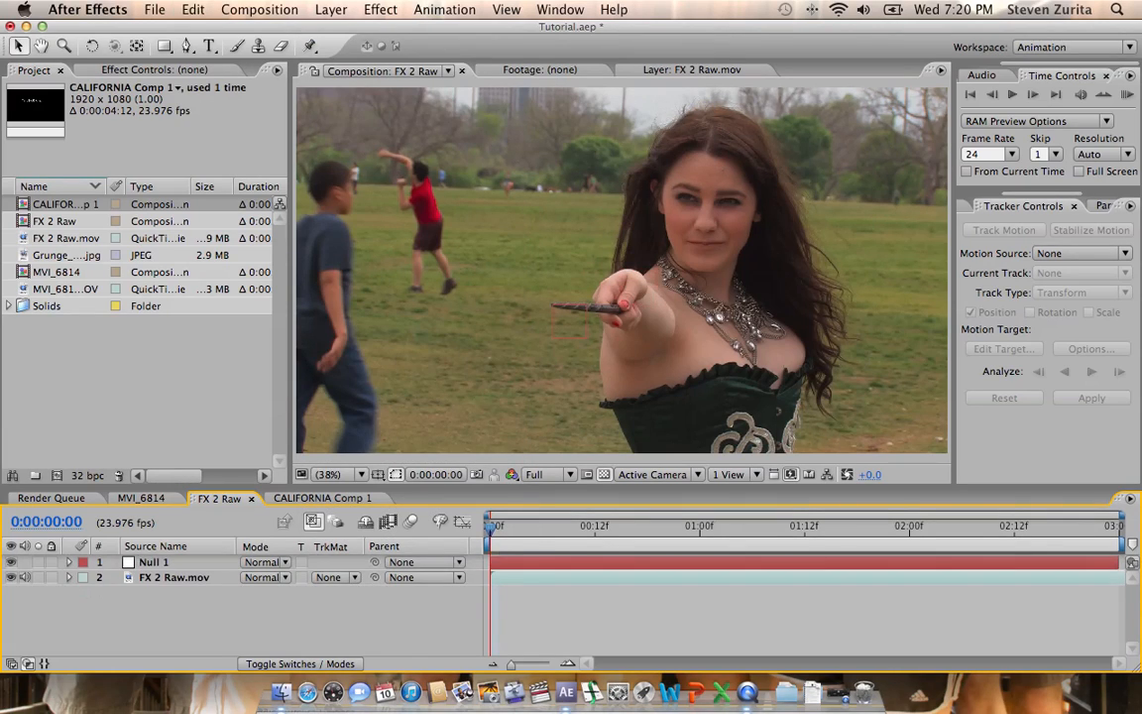
click(332, 8)
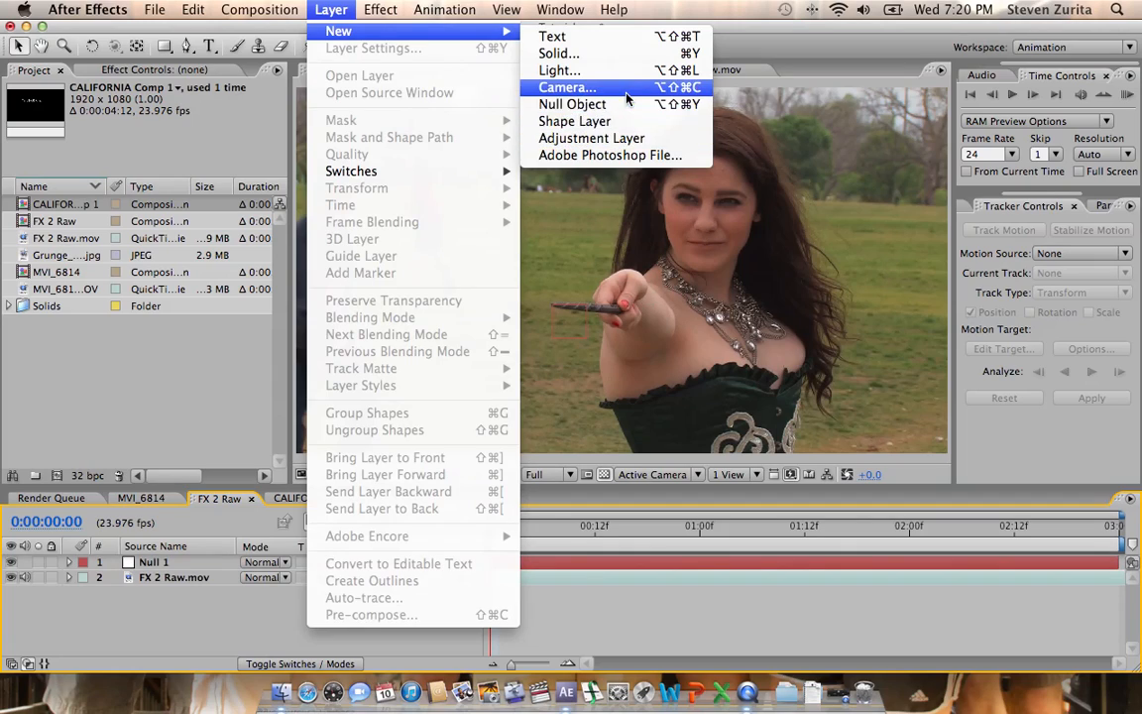
mouse_move(557, 53)
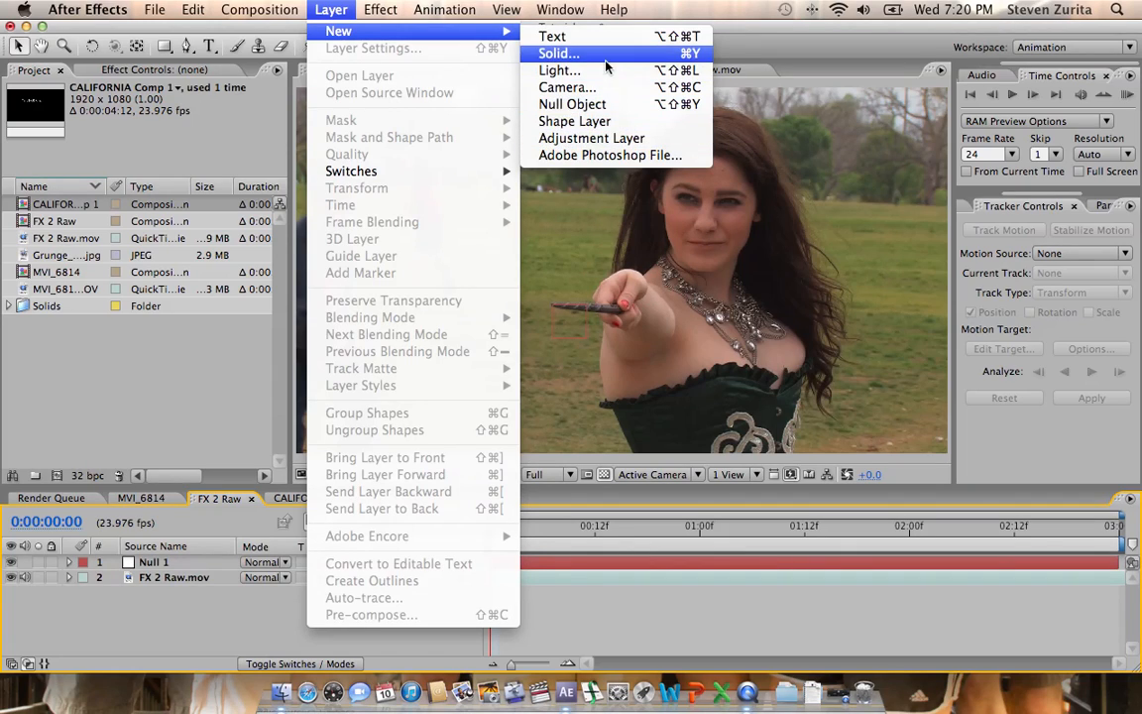
Create a black solid with Video Copilot Optical Flares using a pink Light preset.
click(559, 53)
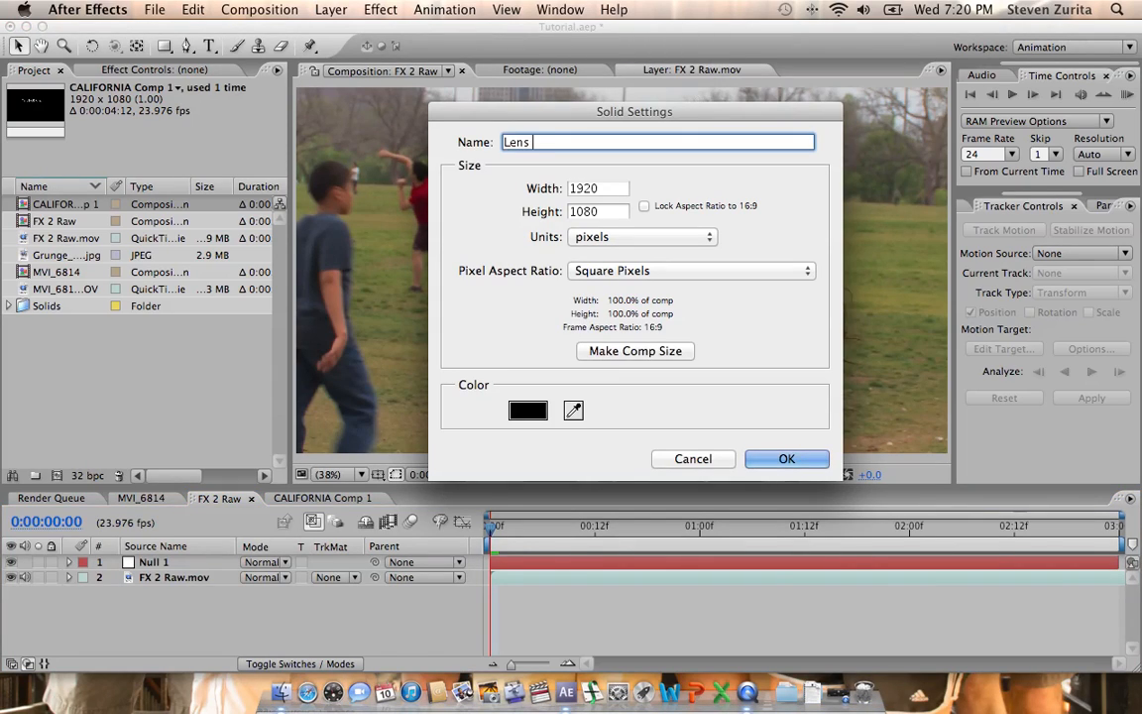
click(785, 458)
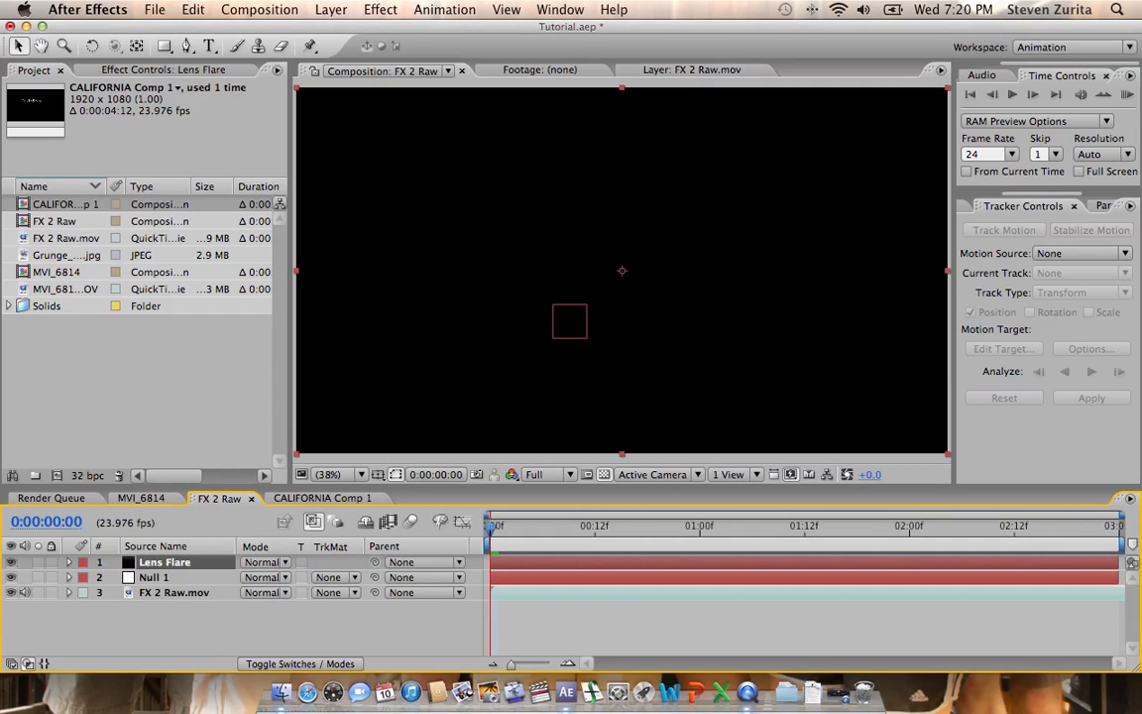
click(381, 9)
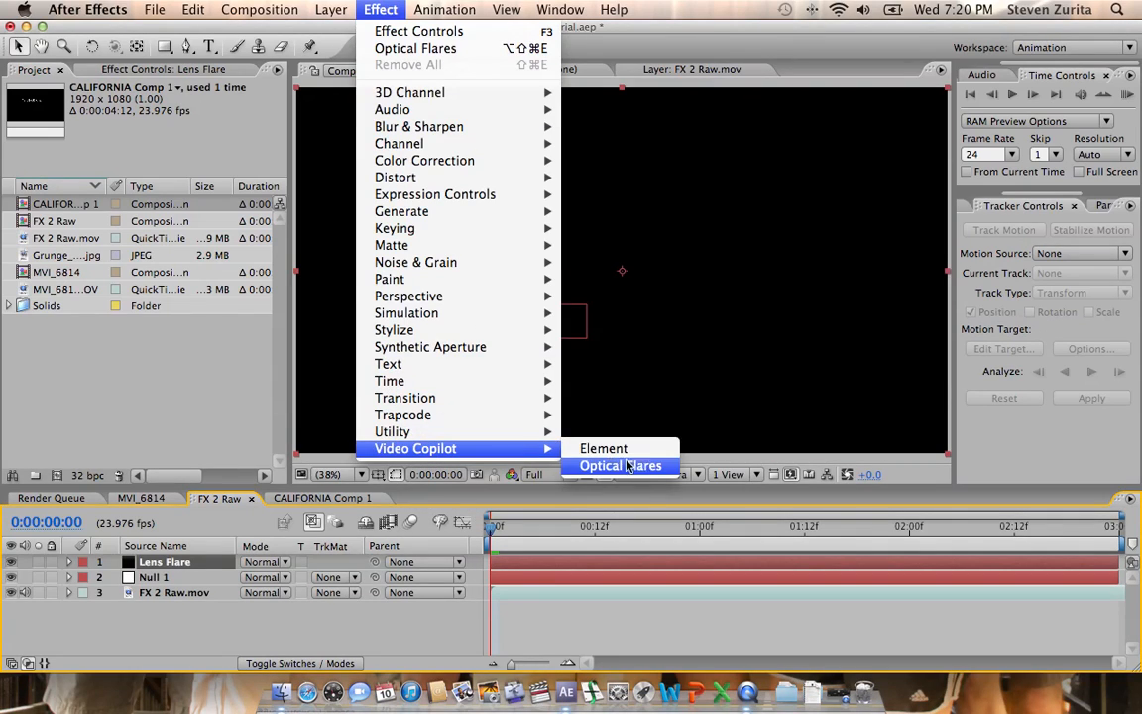
click(619, 464)
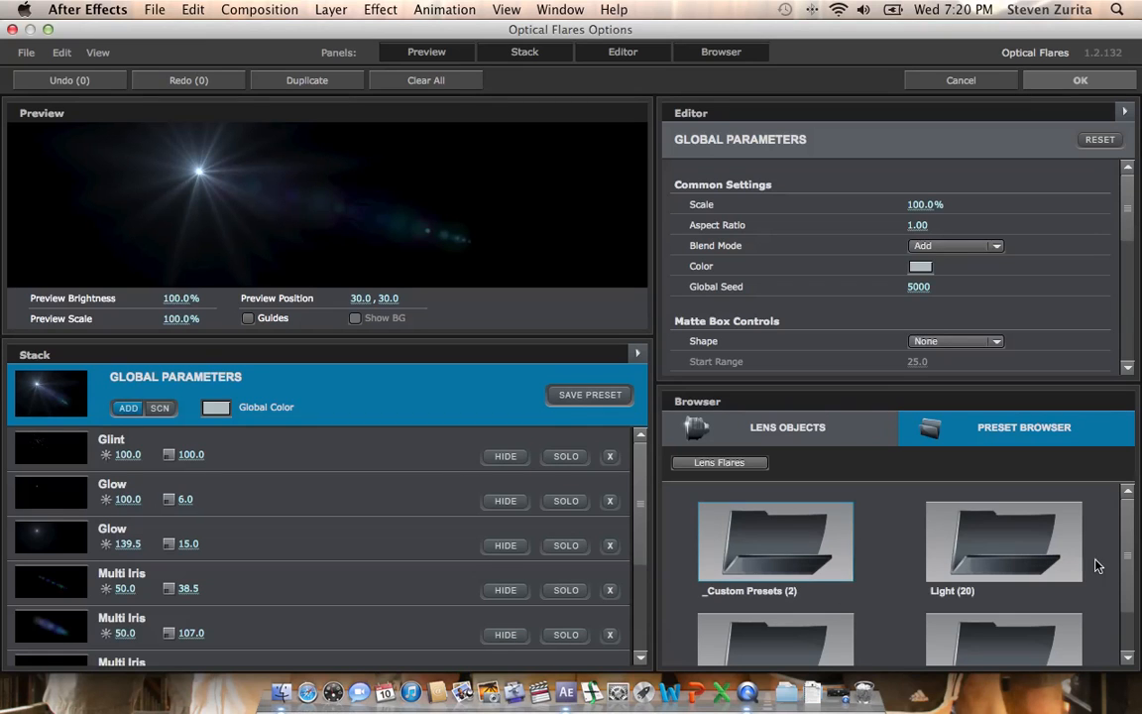
double_click(1003, 539)
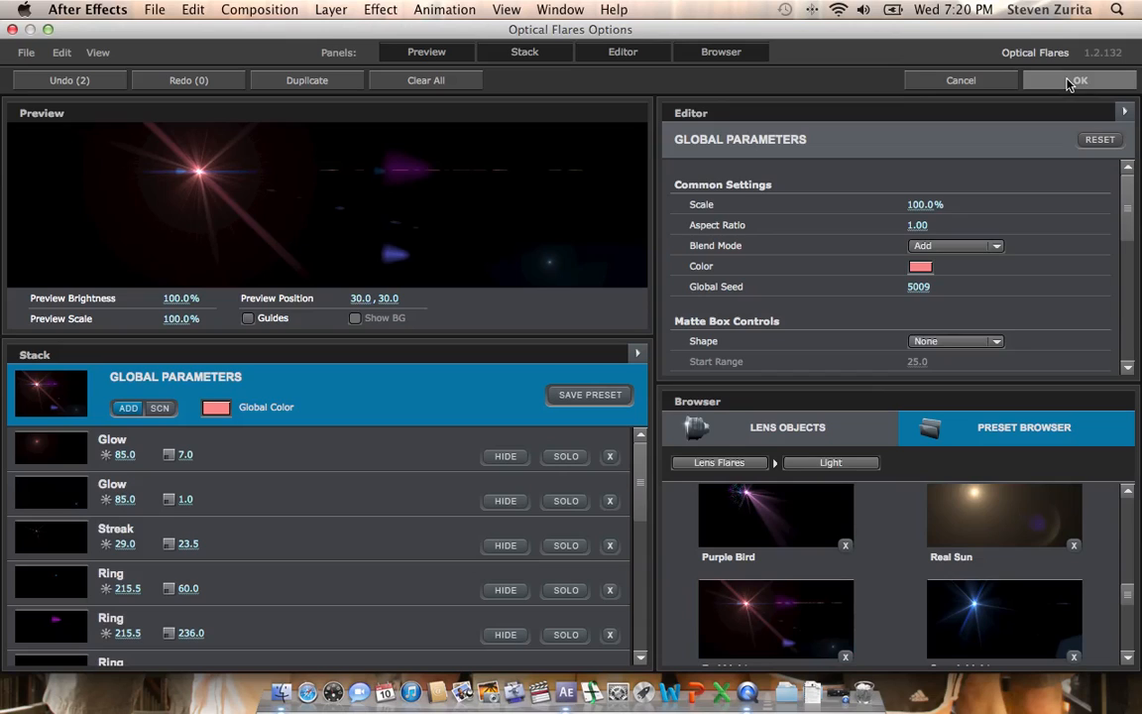
click(1078, 80)
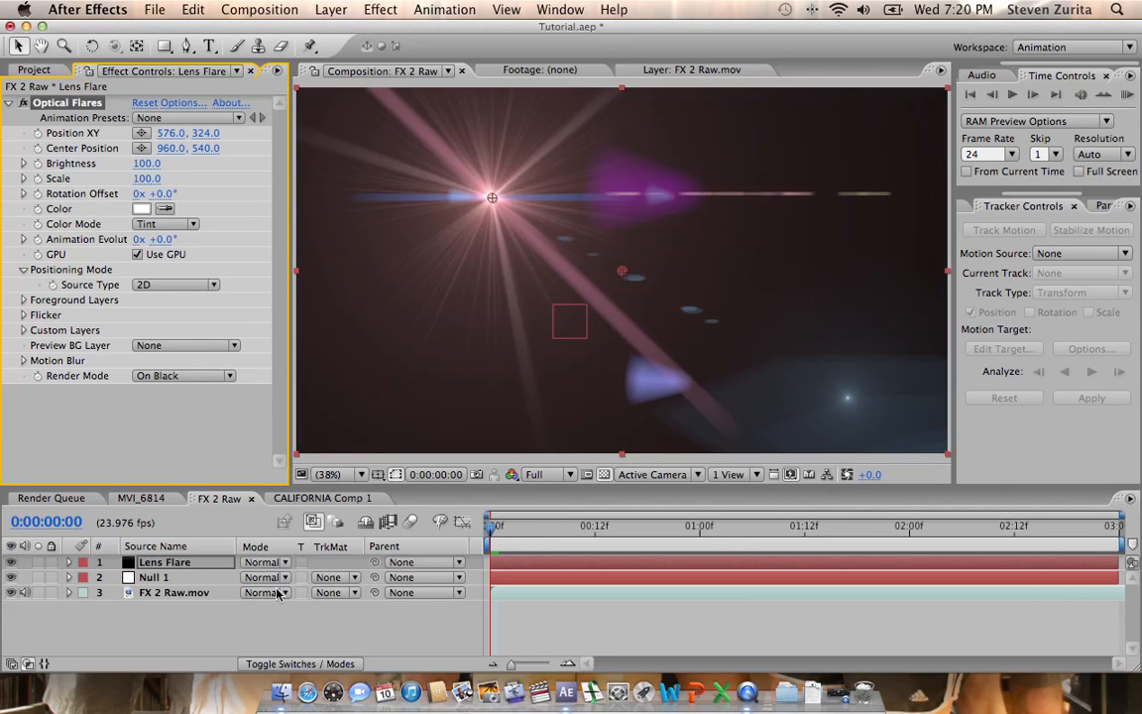
Set the Lens Flare layer to Screen mode and parent it to Null 1.
click(266, 590)
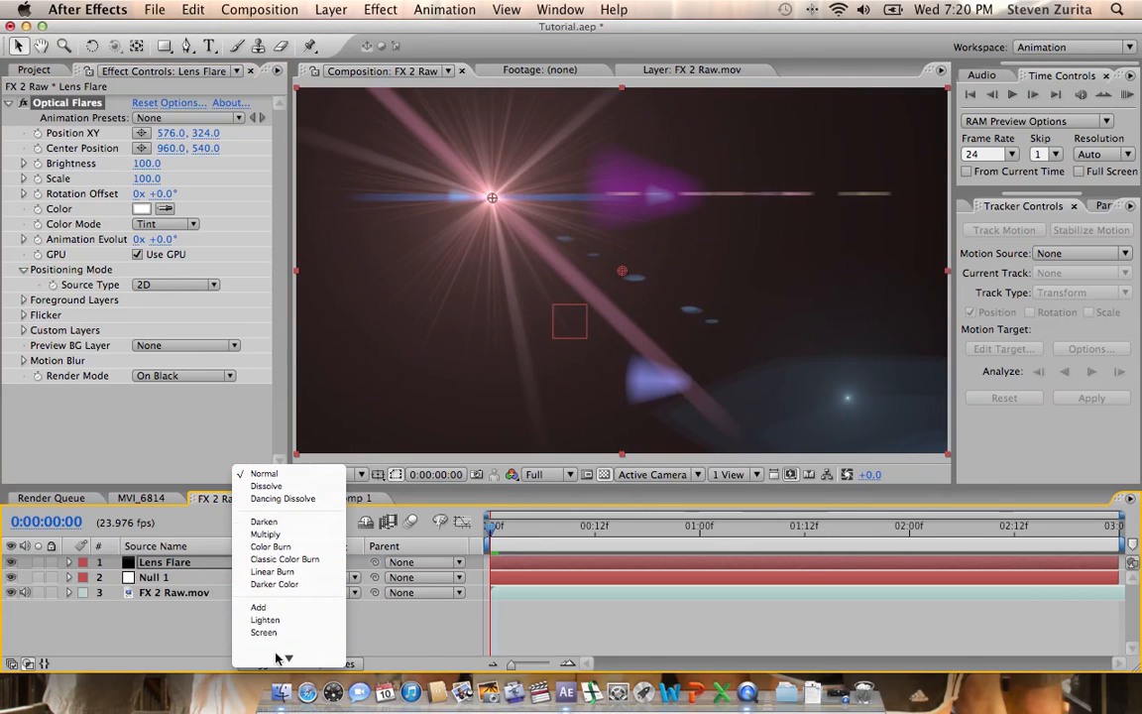
click(263, 633)
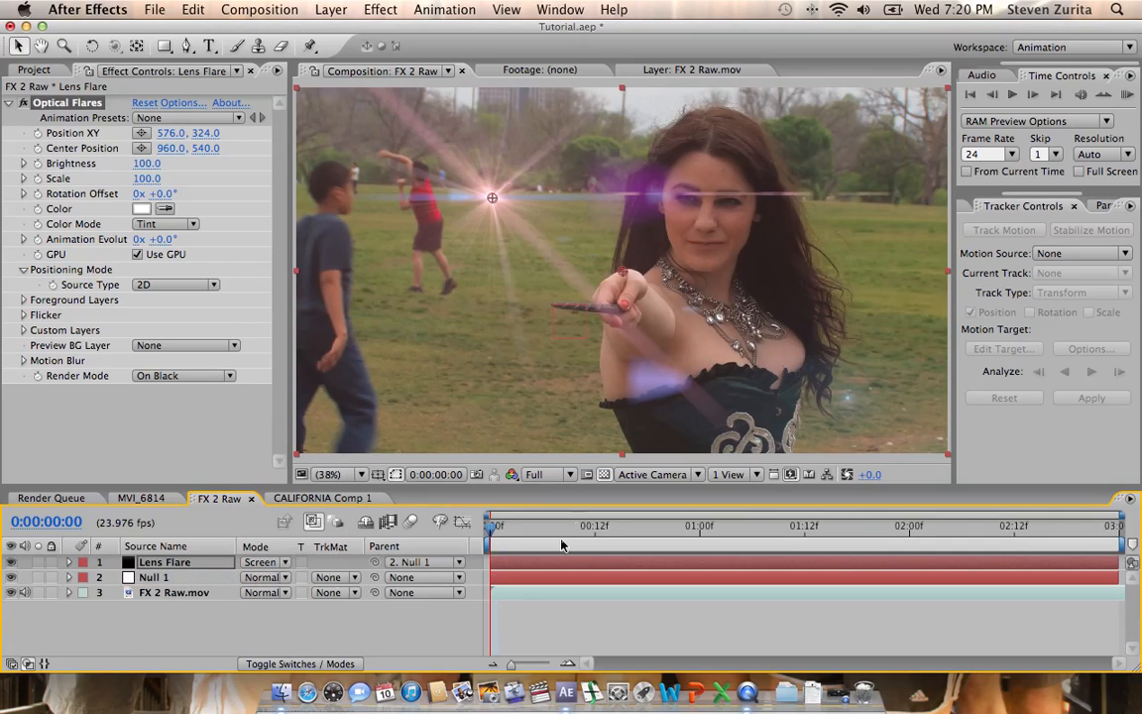
mouse_move(559, 314)
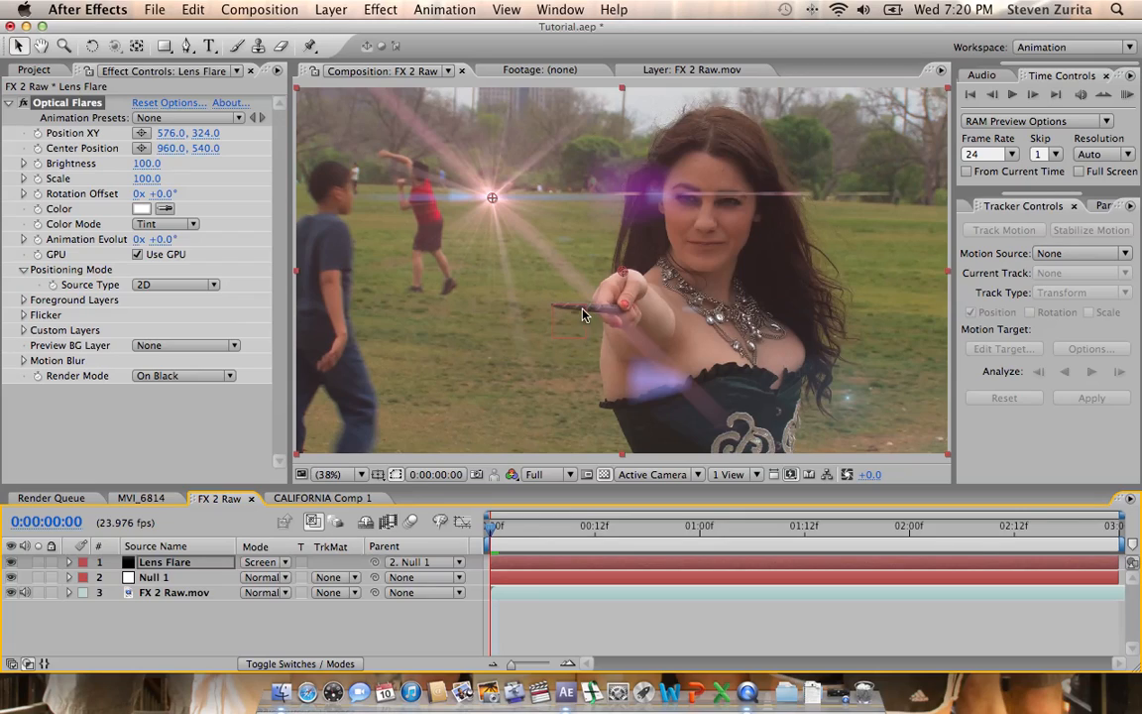
click(534, 525)
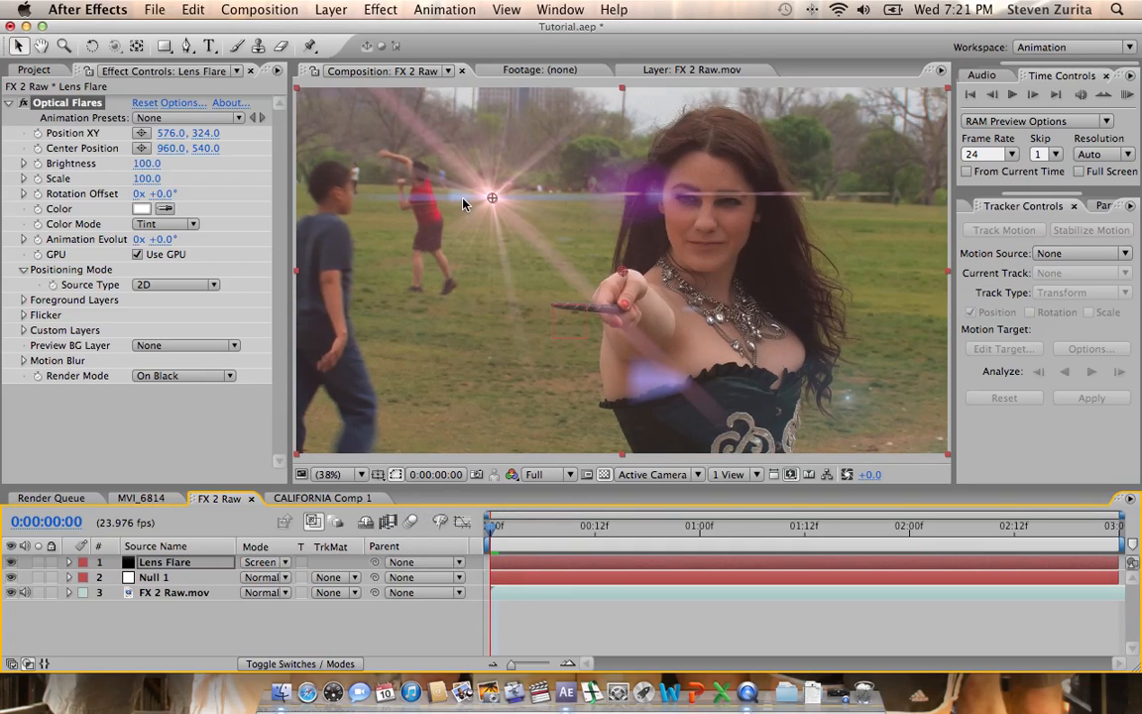
Link Optical Flares Position XY by expression to Null 1's tracked position on the wand tip.
drag(492, 198, 555, 313)
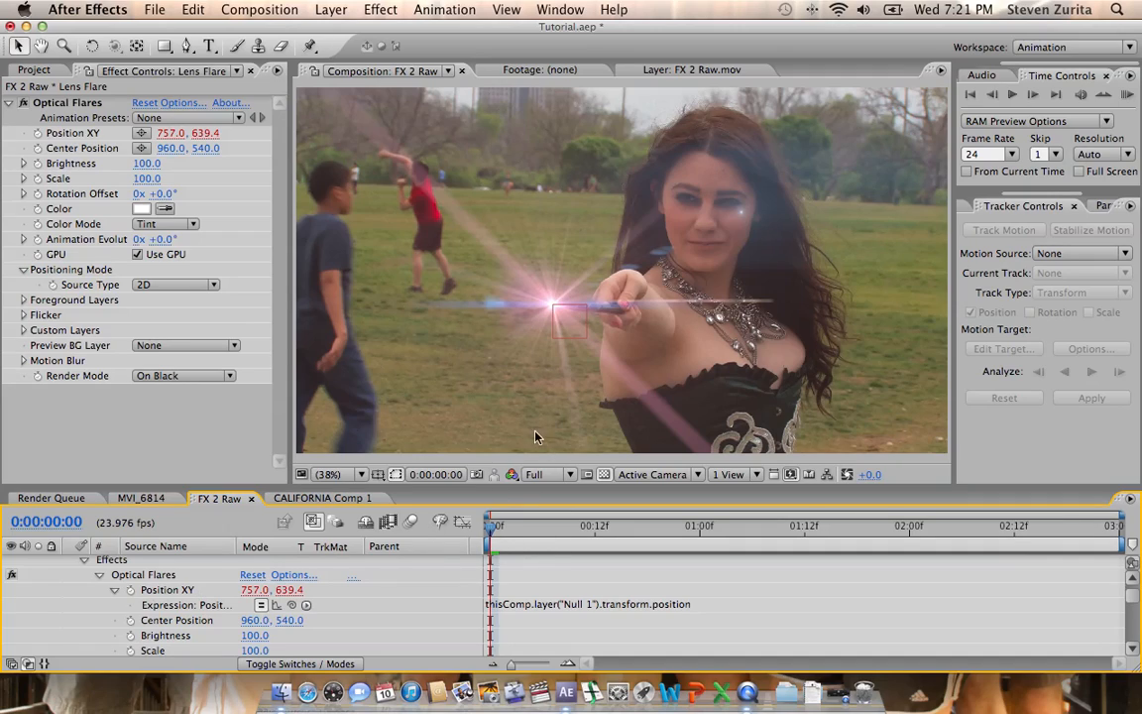
click(496, 526)
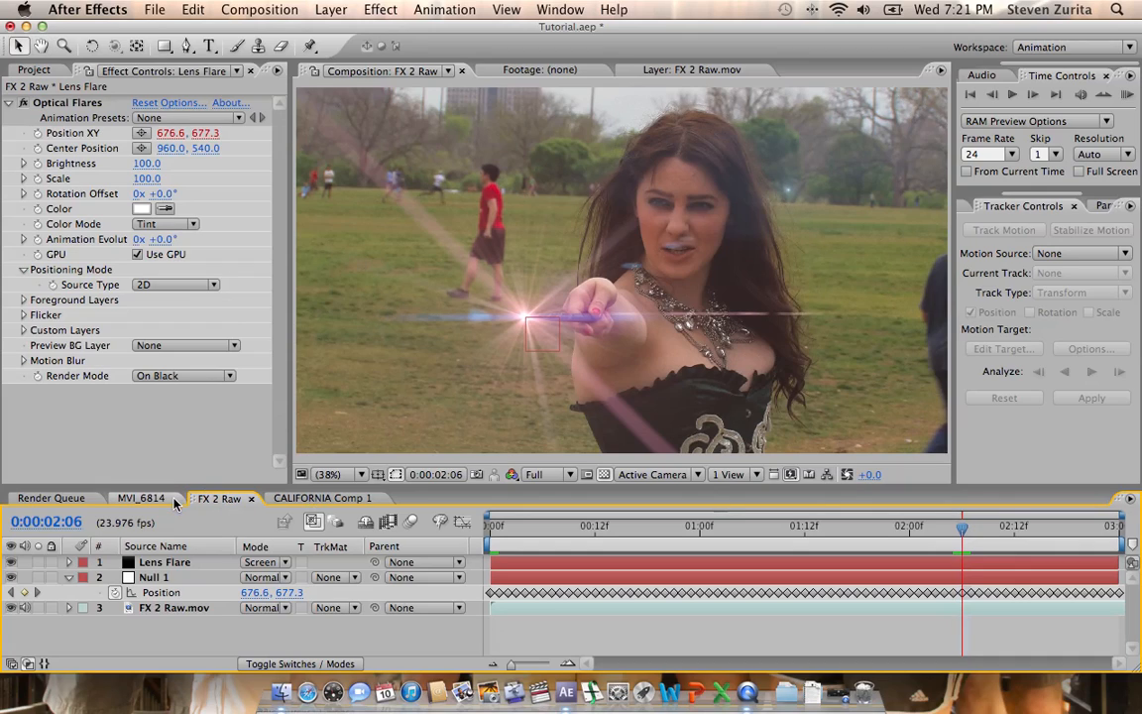
Open the MVI_6814 street composition and bring up the Optical Flares options editor.
click(140, 498)
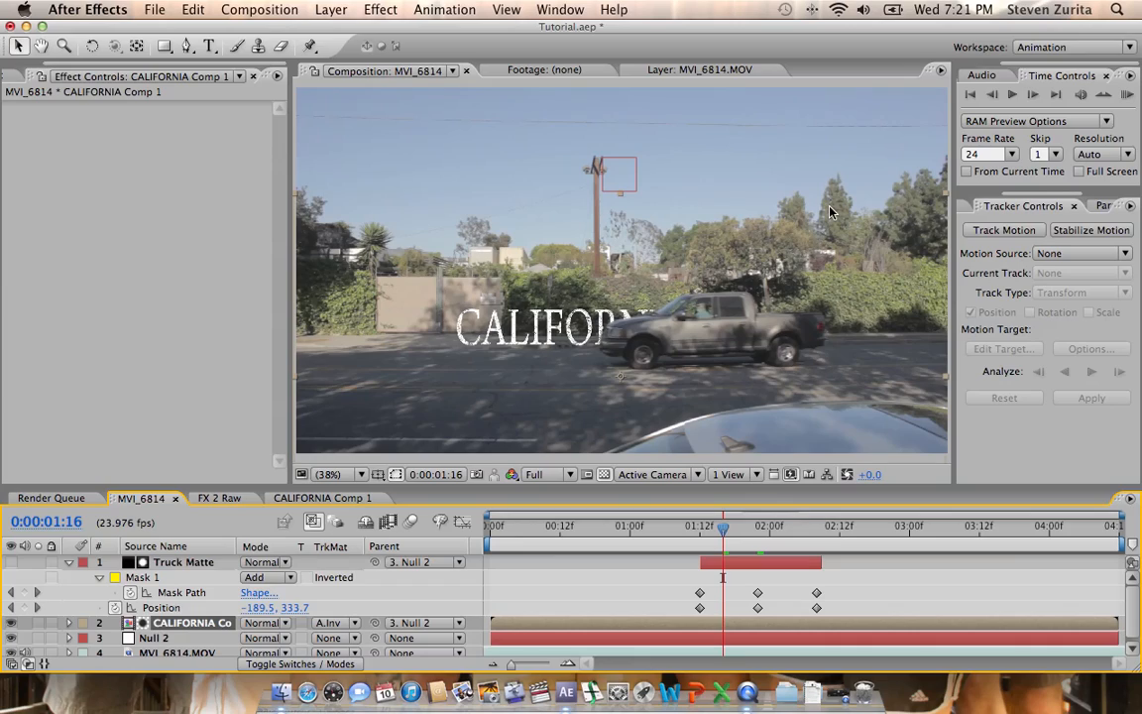
mouse_move(848, 191)
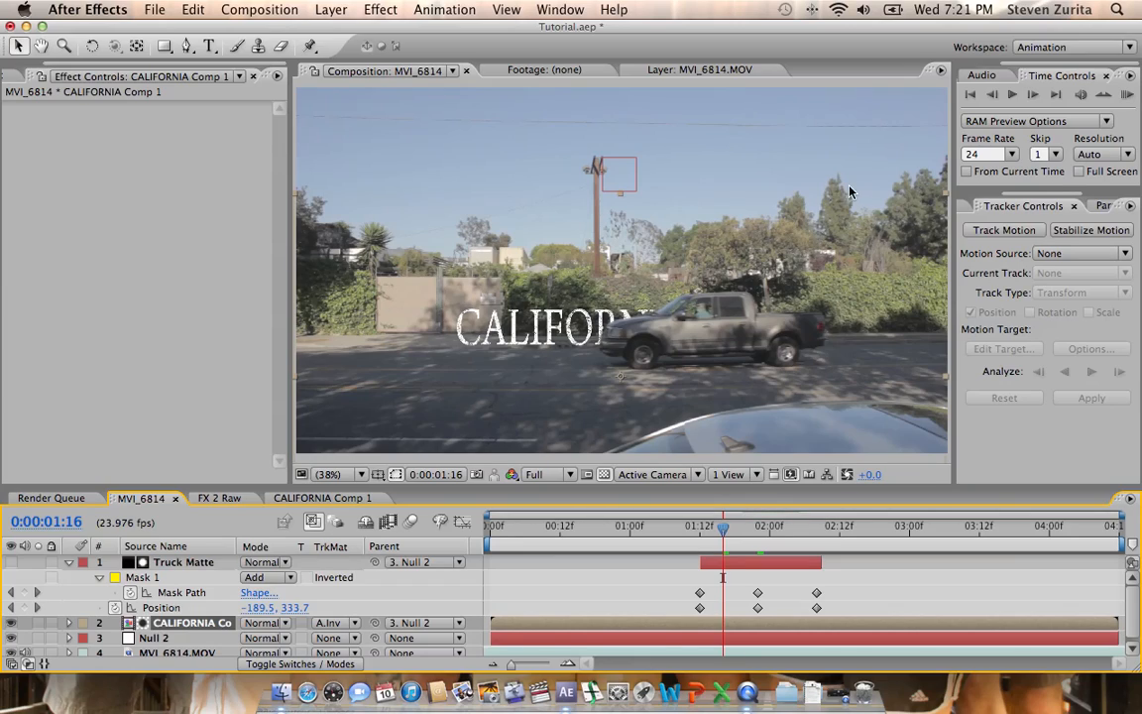
mouse_move(587, 356)
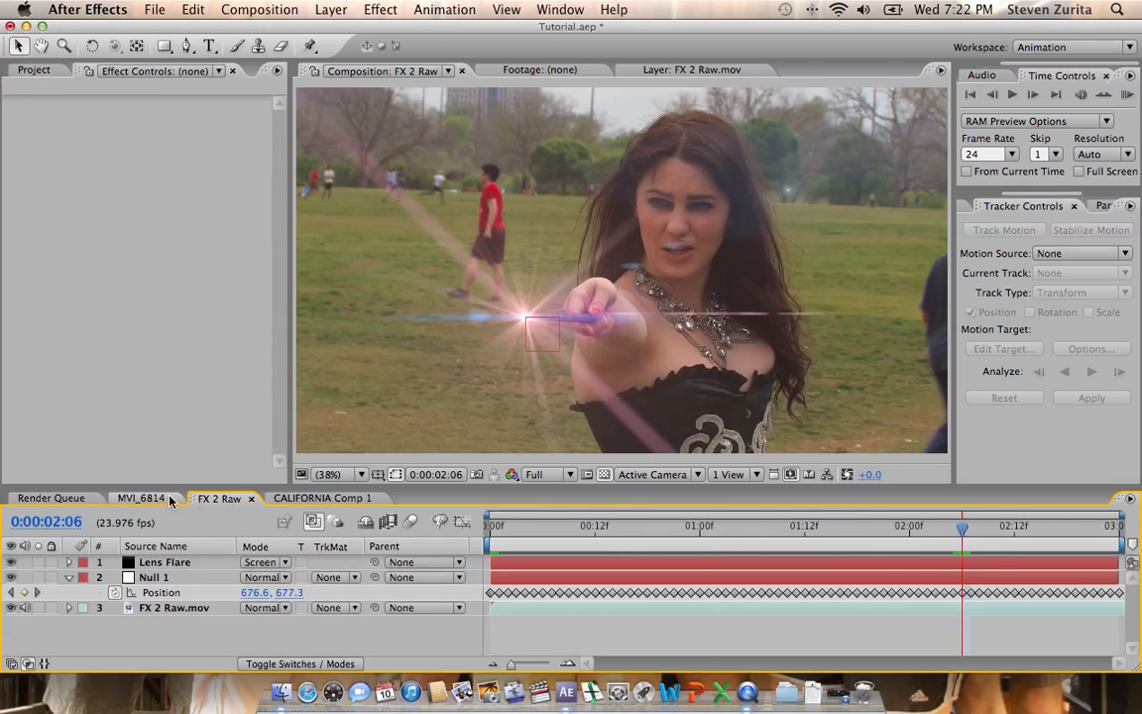
click(141, 497)
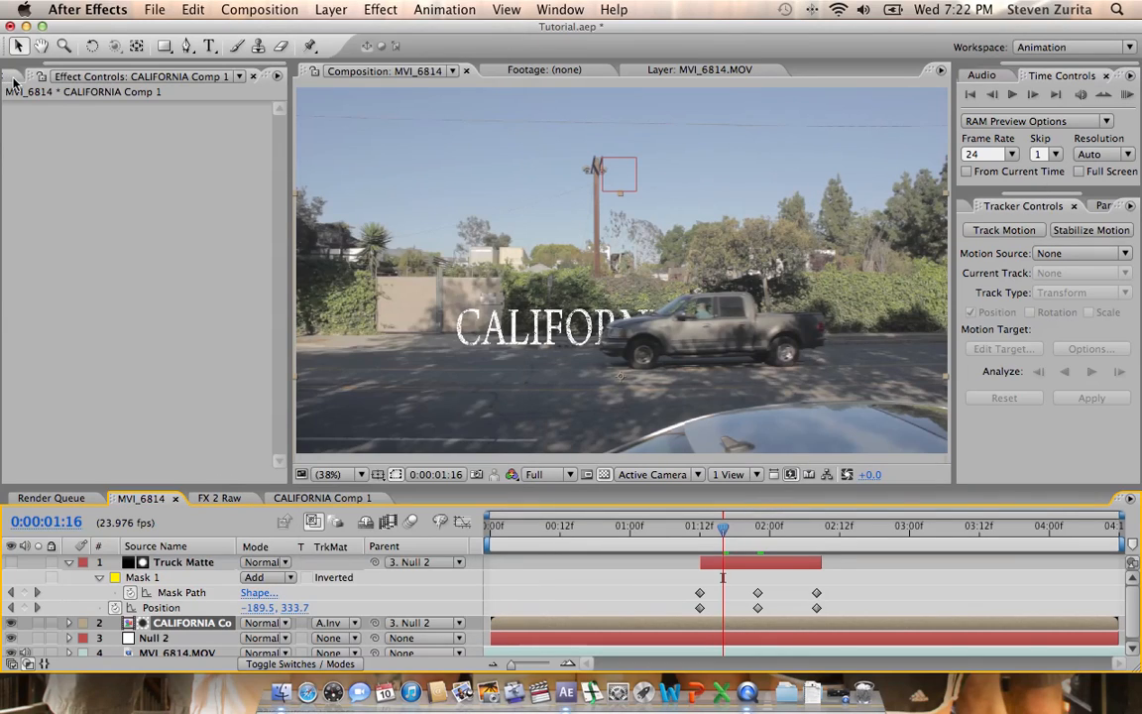
click(31, 75)
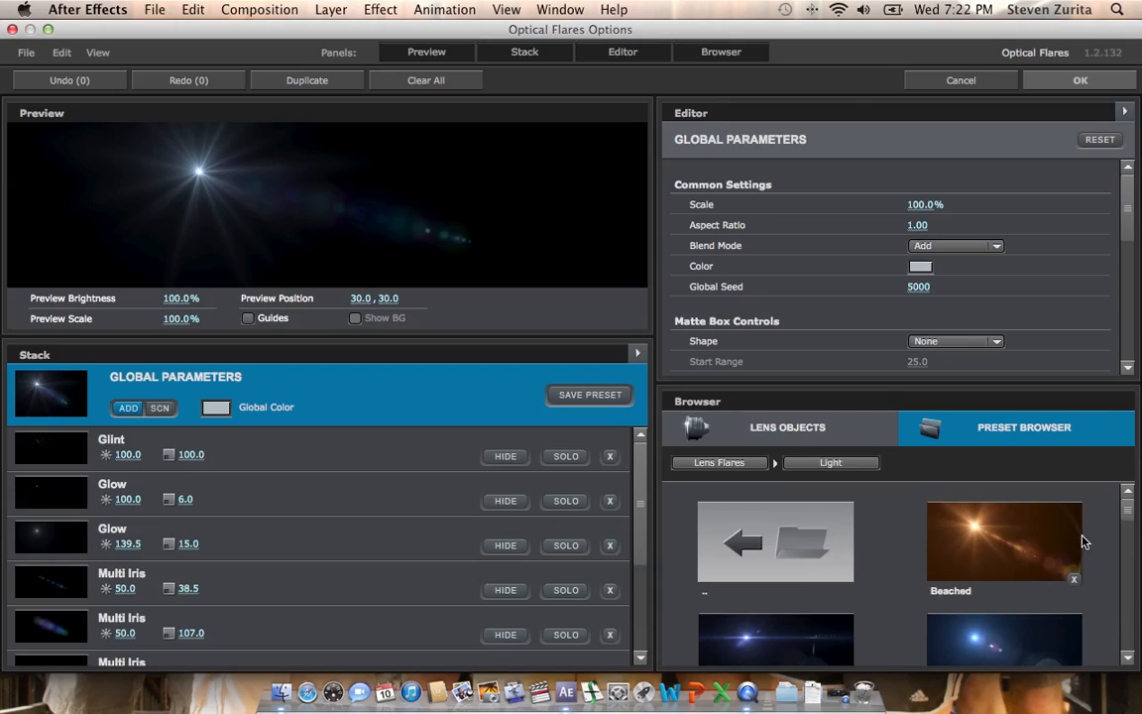
Browse the Optical Flares presets for the street shot's new Lens Flare solid.
scroll(down, 3)
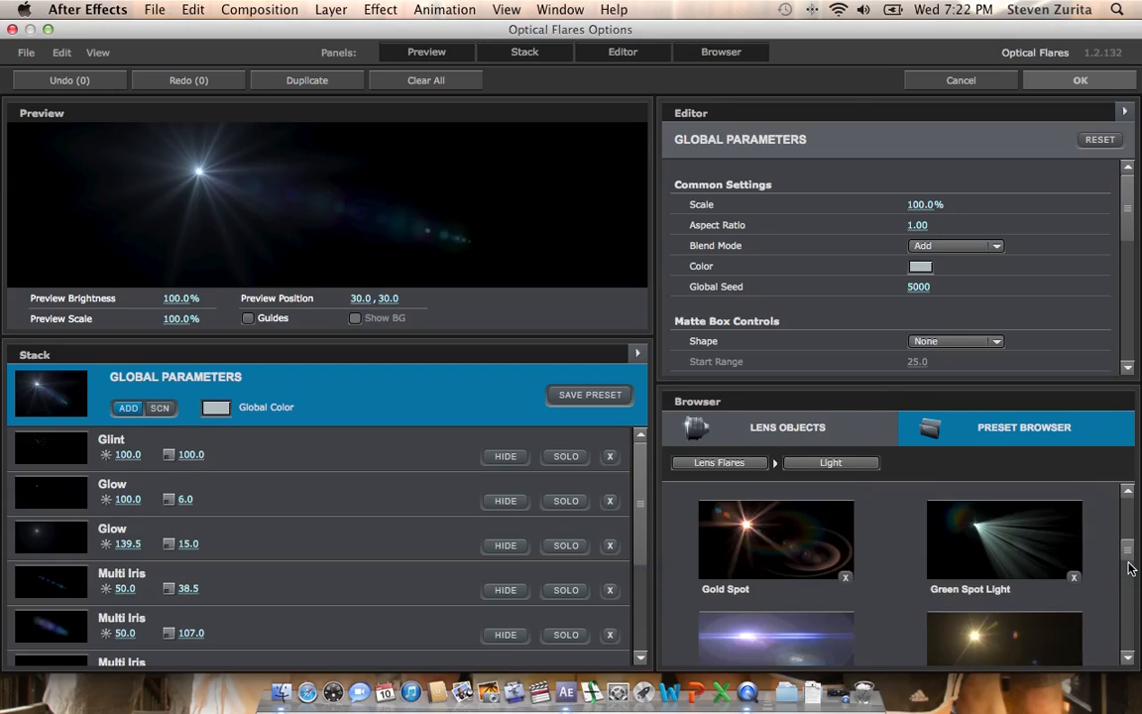
scroll(down, 3)
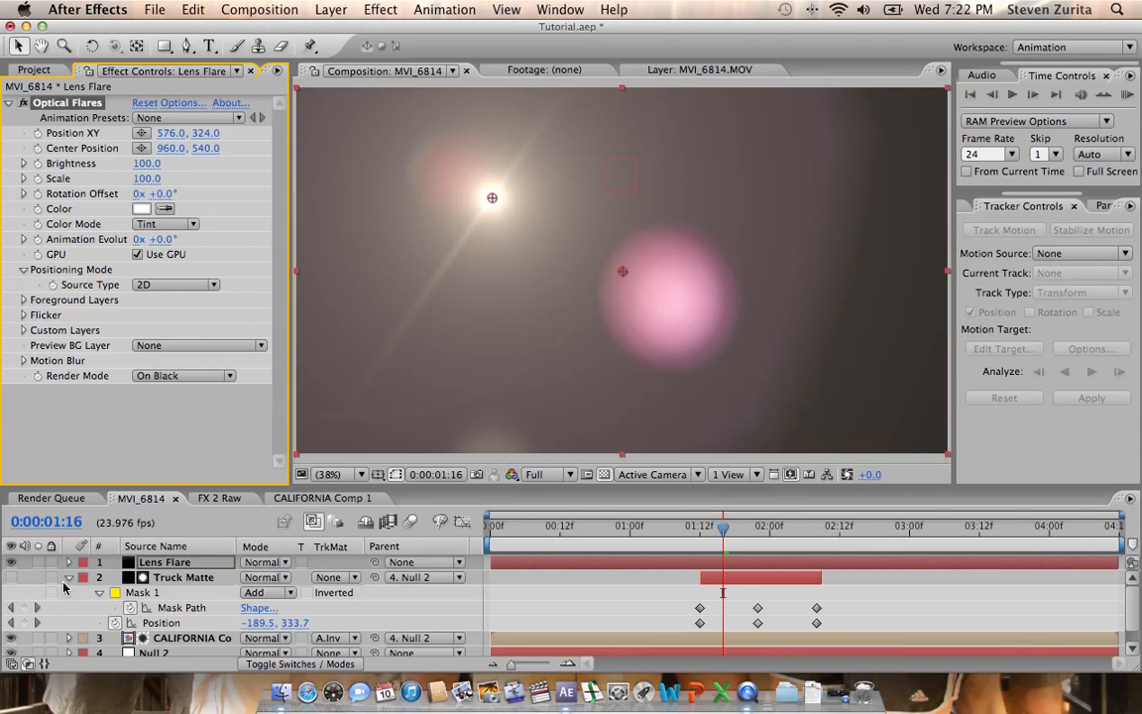
Screen the street Lens Flare over the footage with its position linked to Null 2.
click(266, 577)
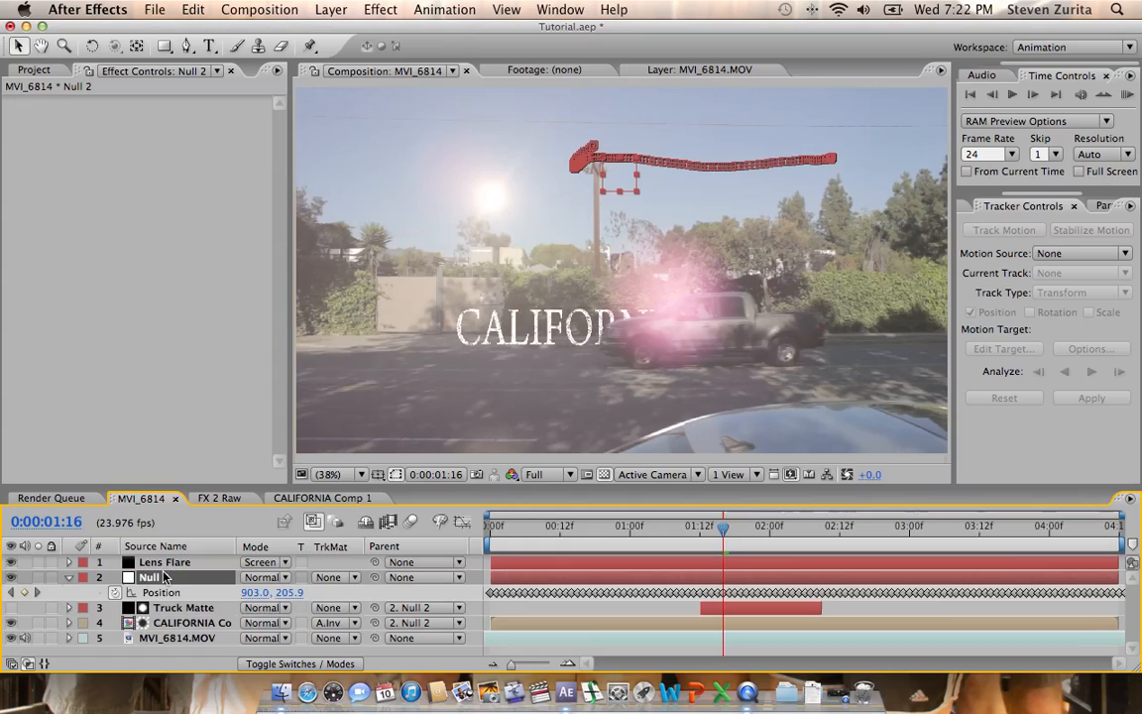
click(164, 563)
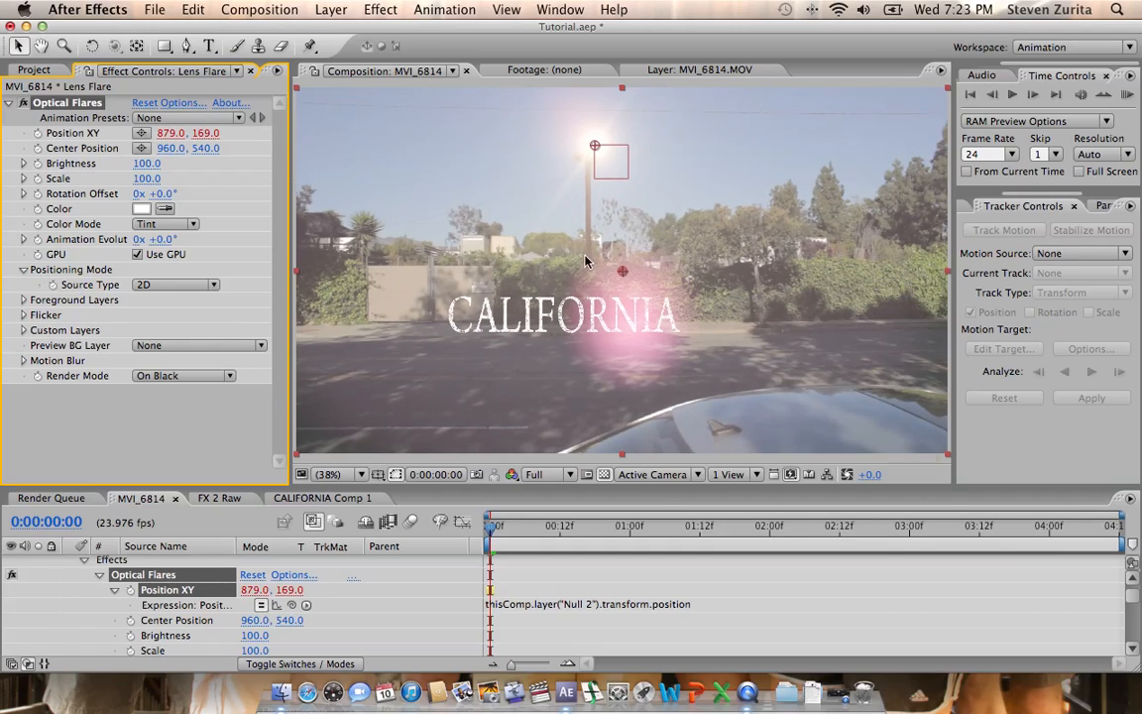
mouse_move(503, 376)
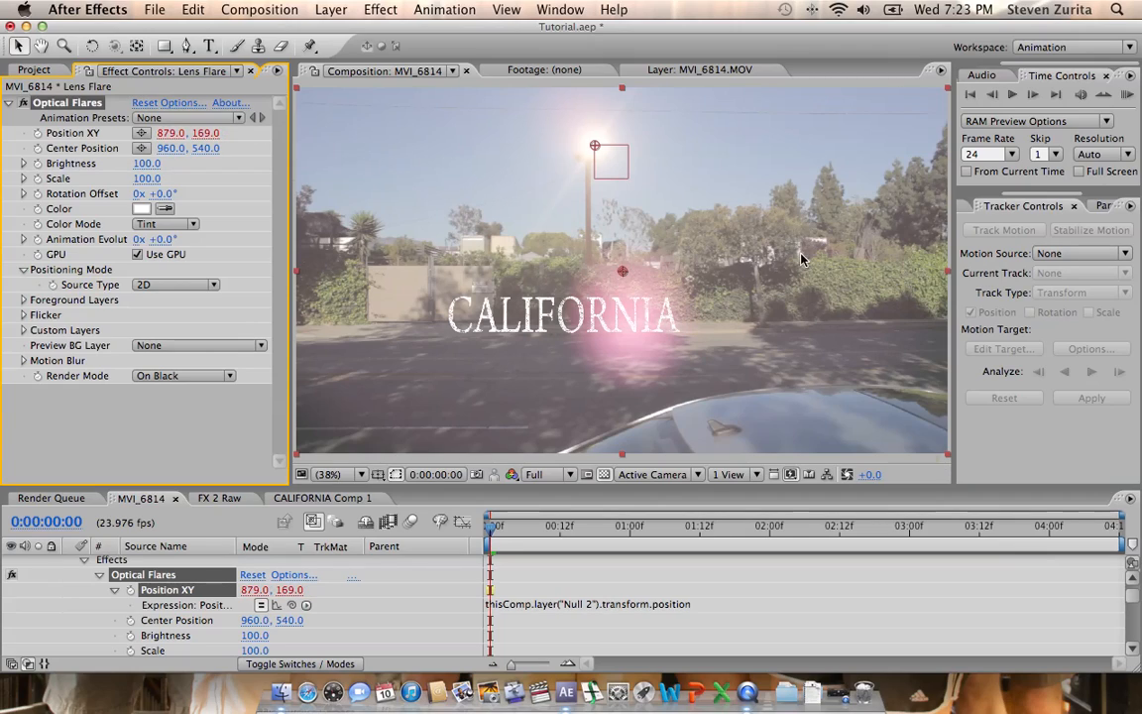
mouse_move(593, 142)
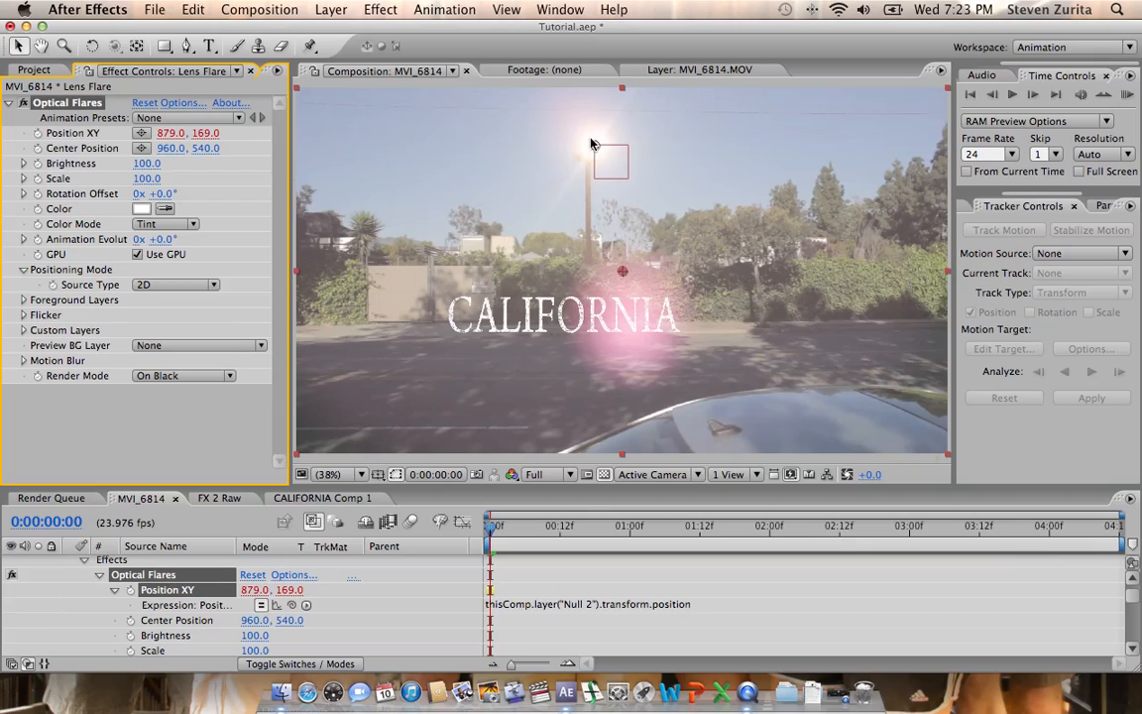
mouse_move(210, 440)
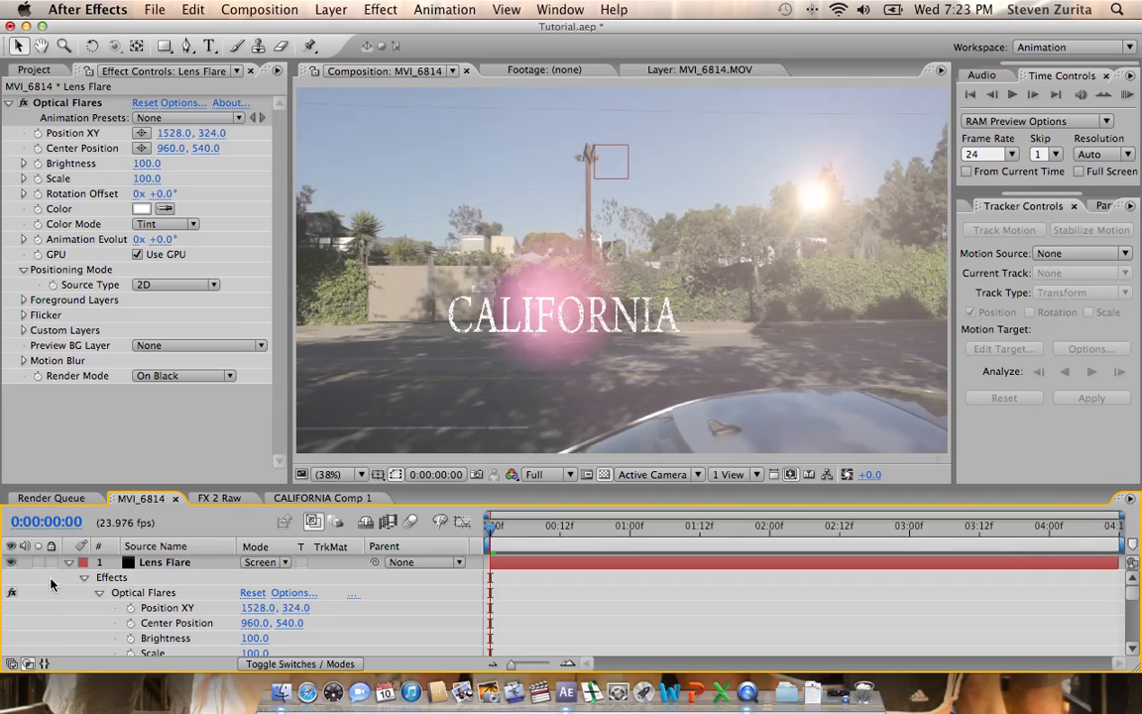
Add Light 1, place it on the tree and parent it to Null 2.
click(331, 8)
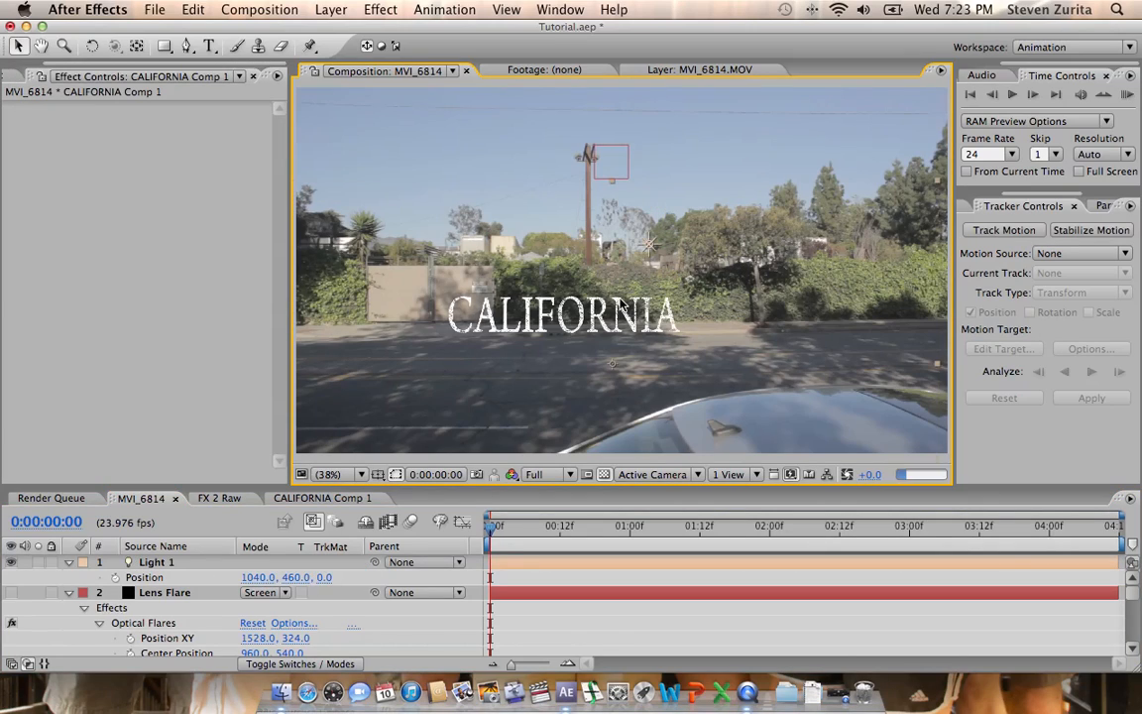
click(156, 563)
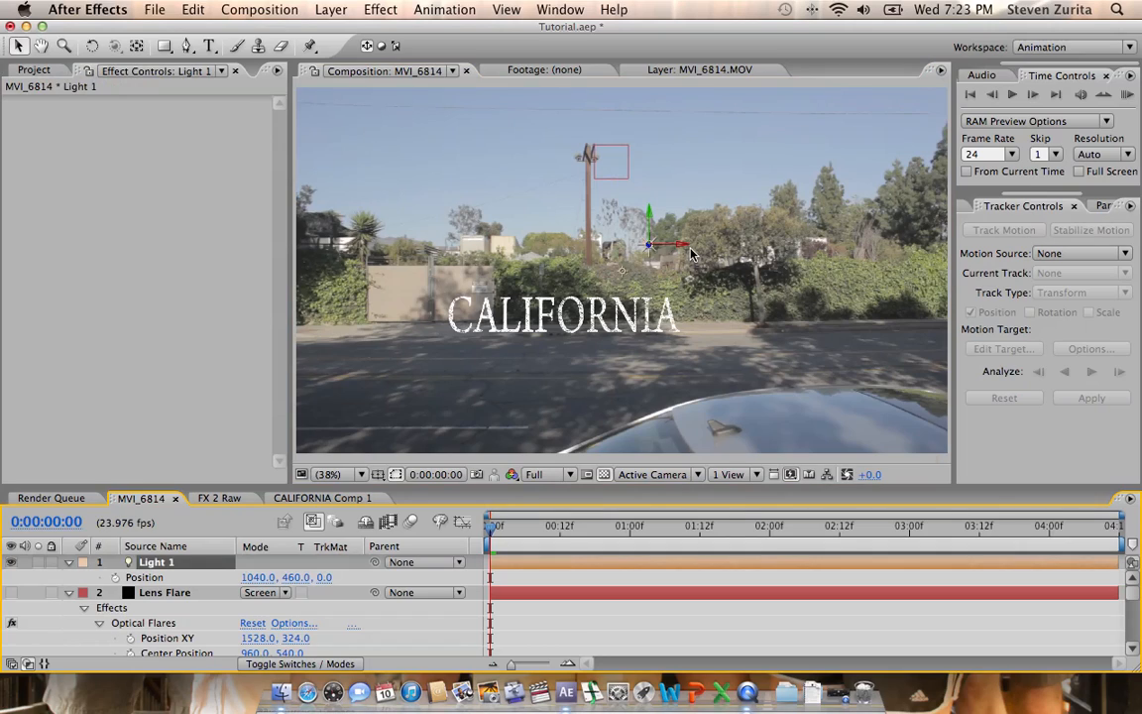
drag(650, 246, 862, 245)
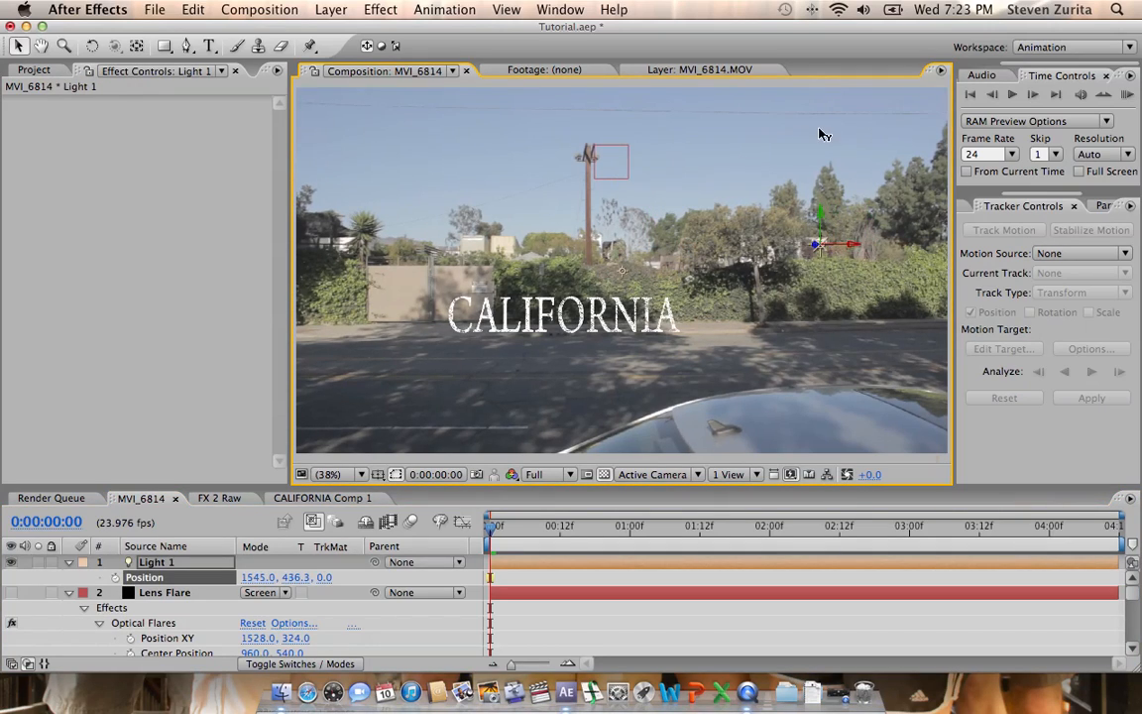
drag(821, 246, 820, 179)
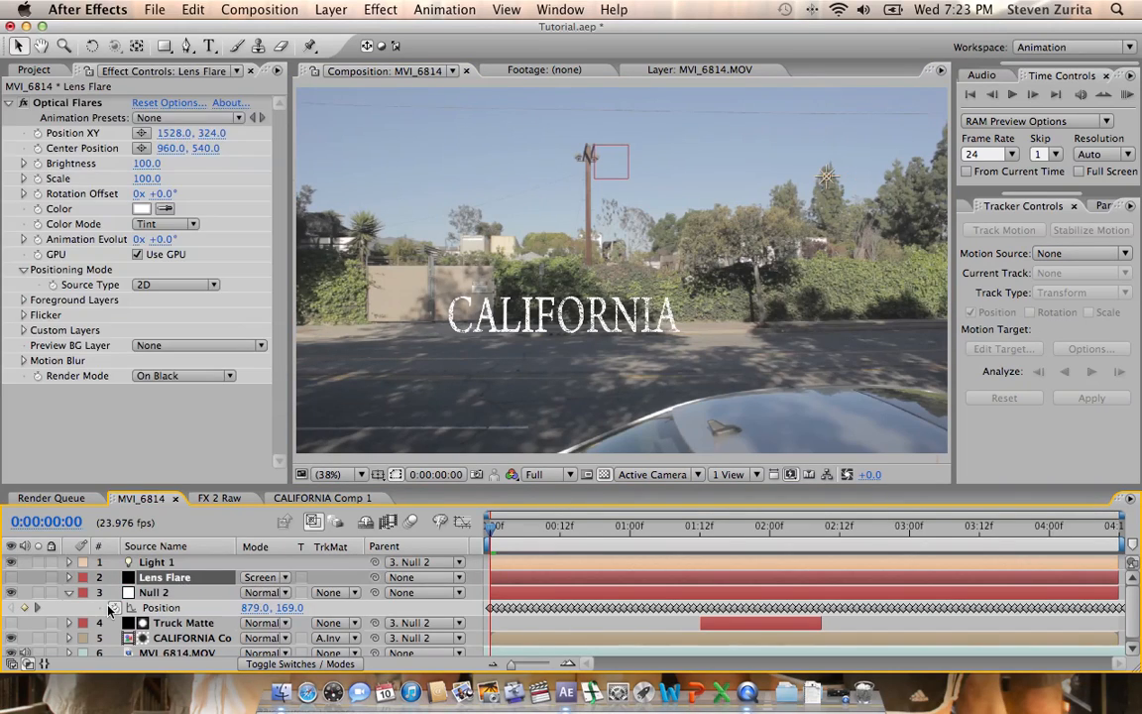
mouse_move(30, 593)
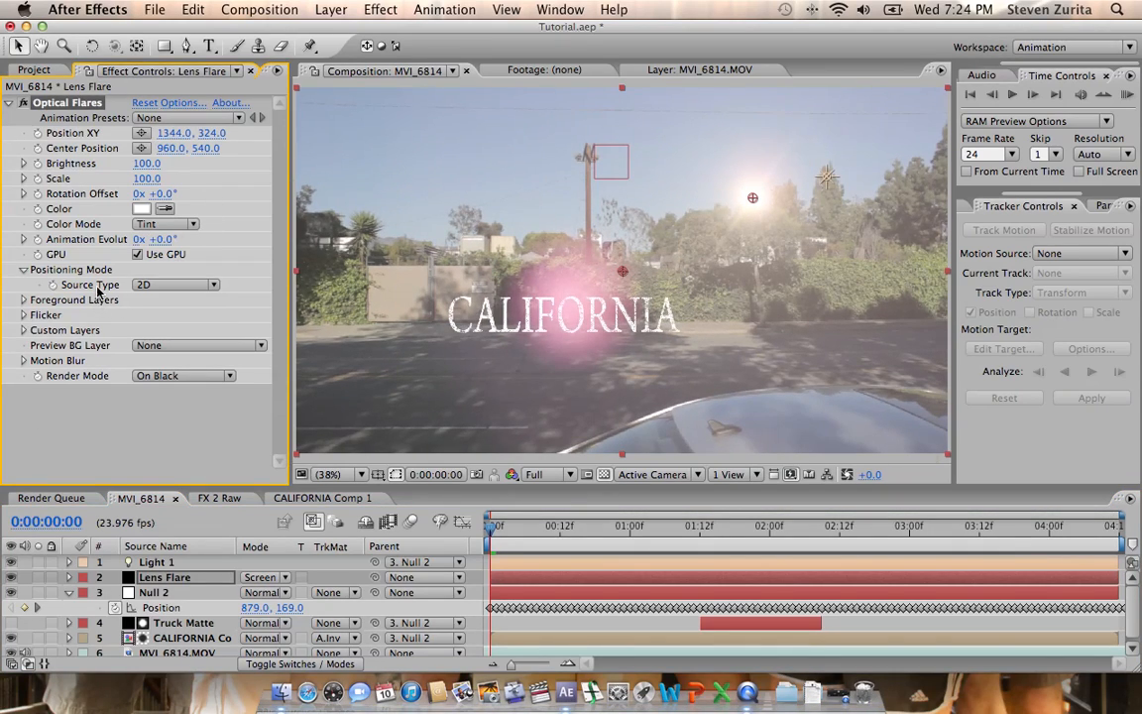
mouse_move(230, 294)
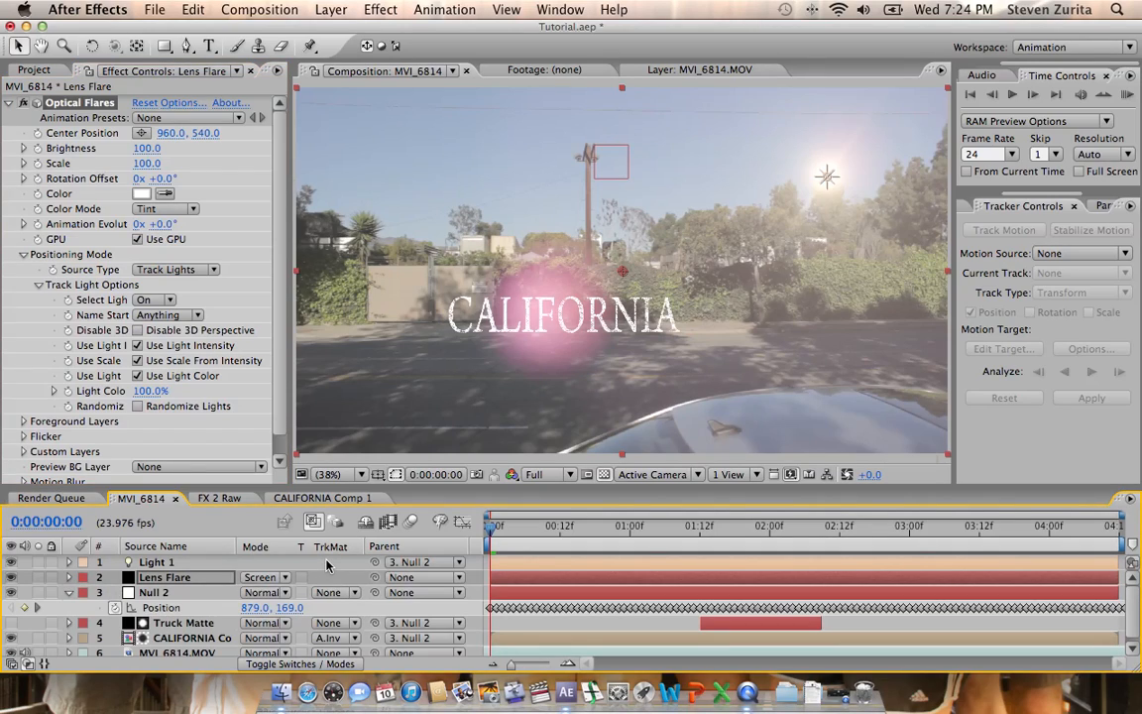
mouse_move(546, 533)
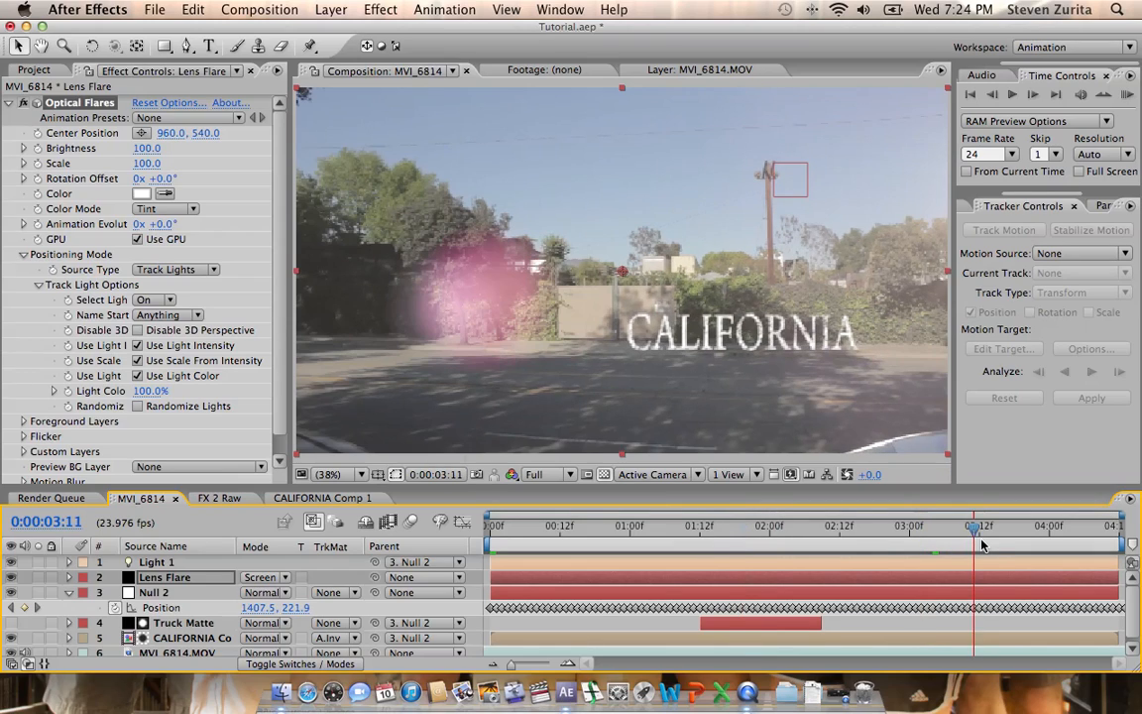
mouse_move(672, 527)
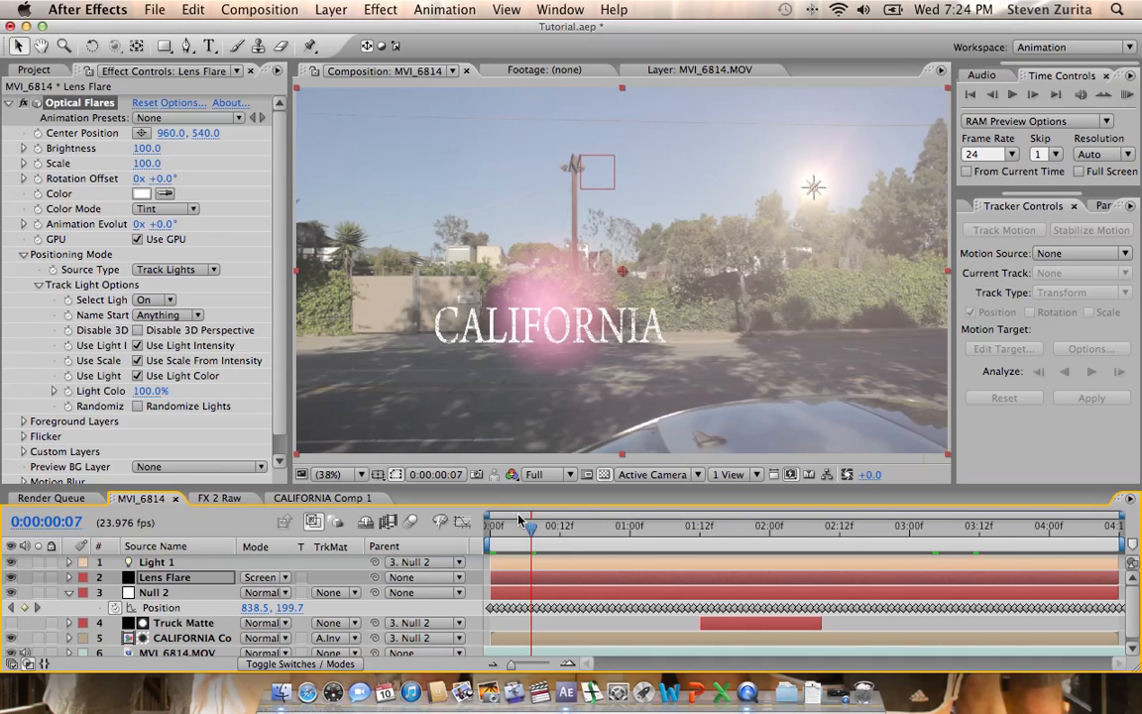
mouse_move(733, 93)
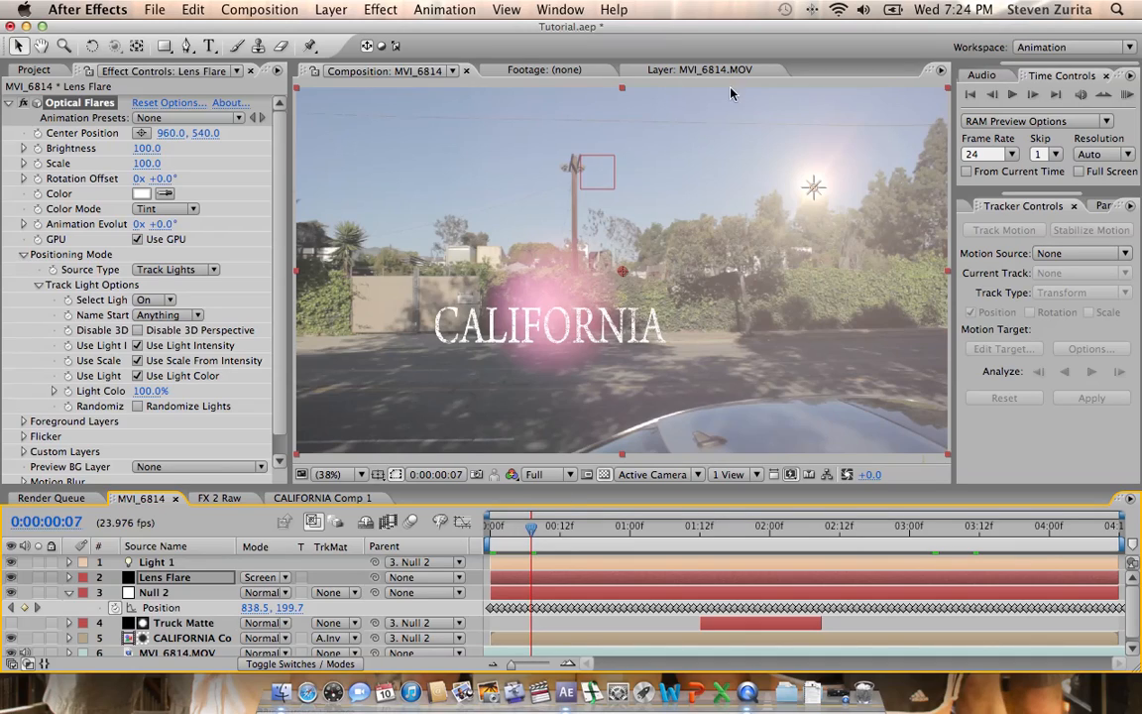
mouse_move(563, 238)
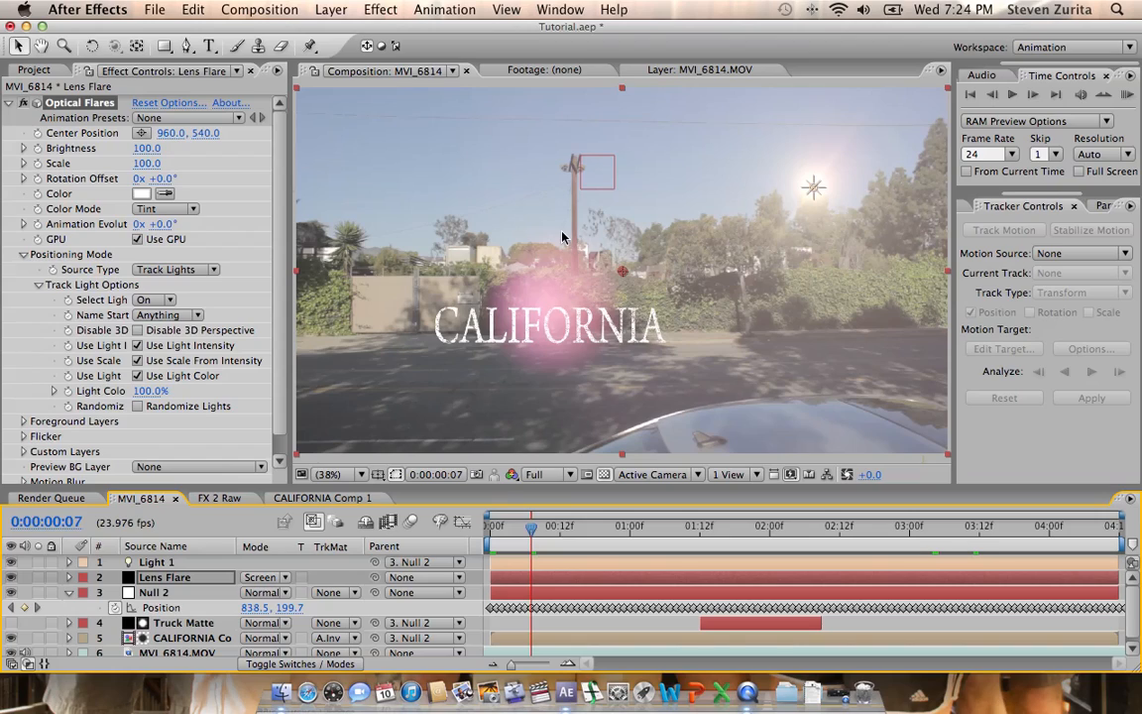
mouse_move(765, 559)
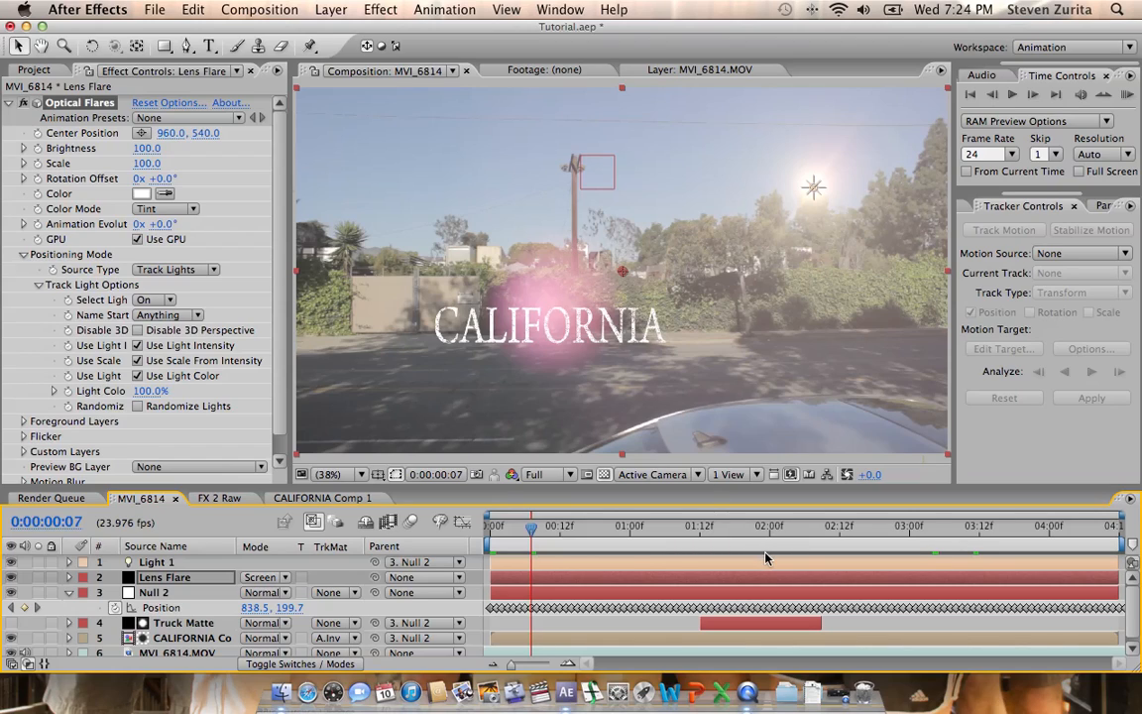